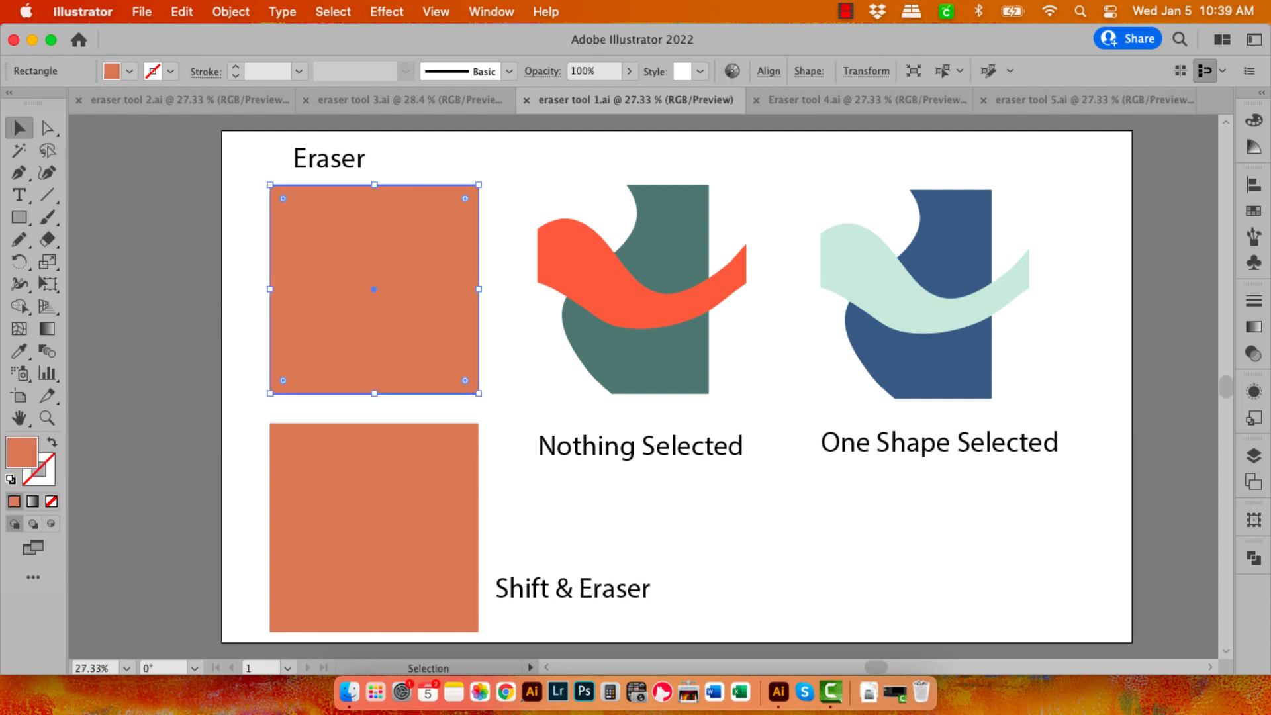
mouse_move(48, 328)
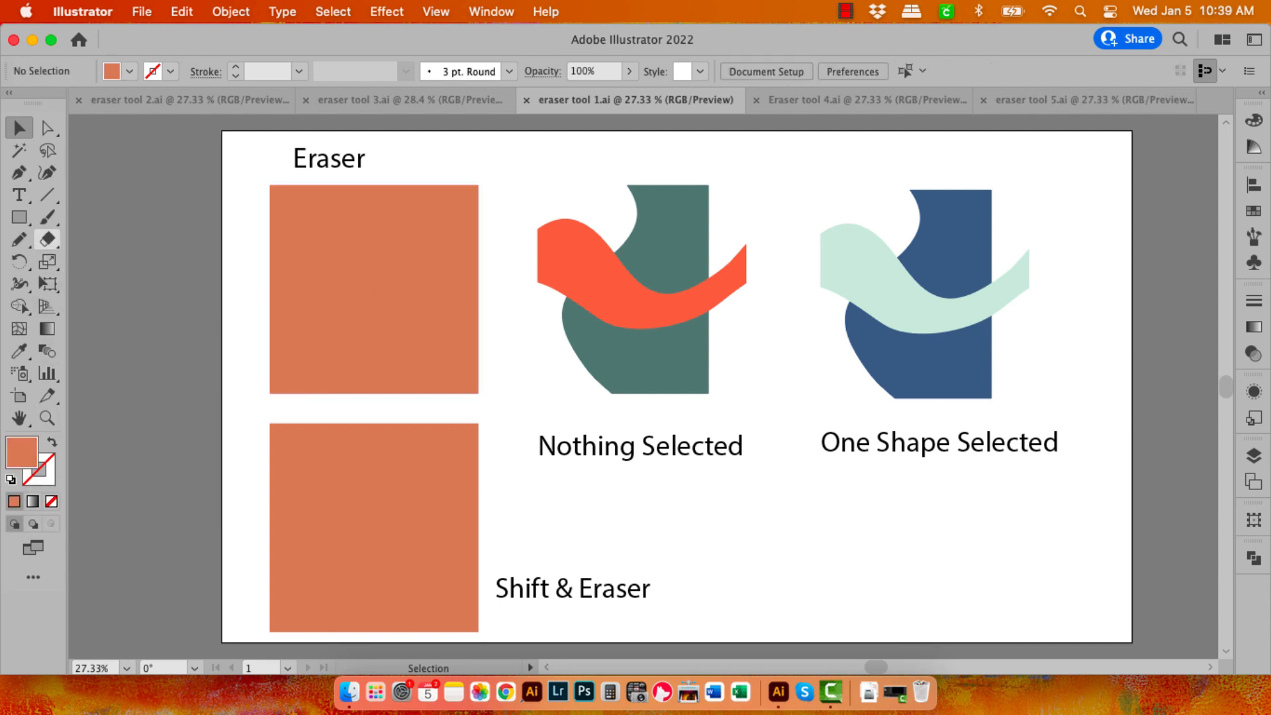
Step: Choose the Eraser Tool from the toolbar's erasing and cutting flyout
click(46, 239)
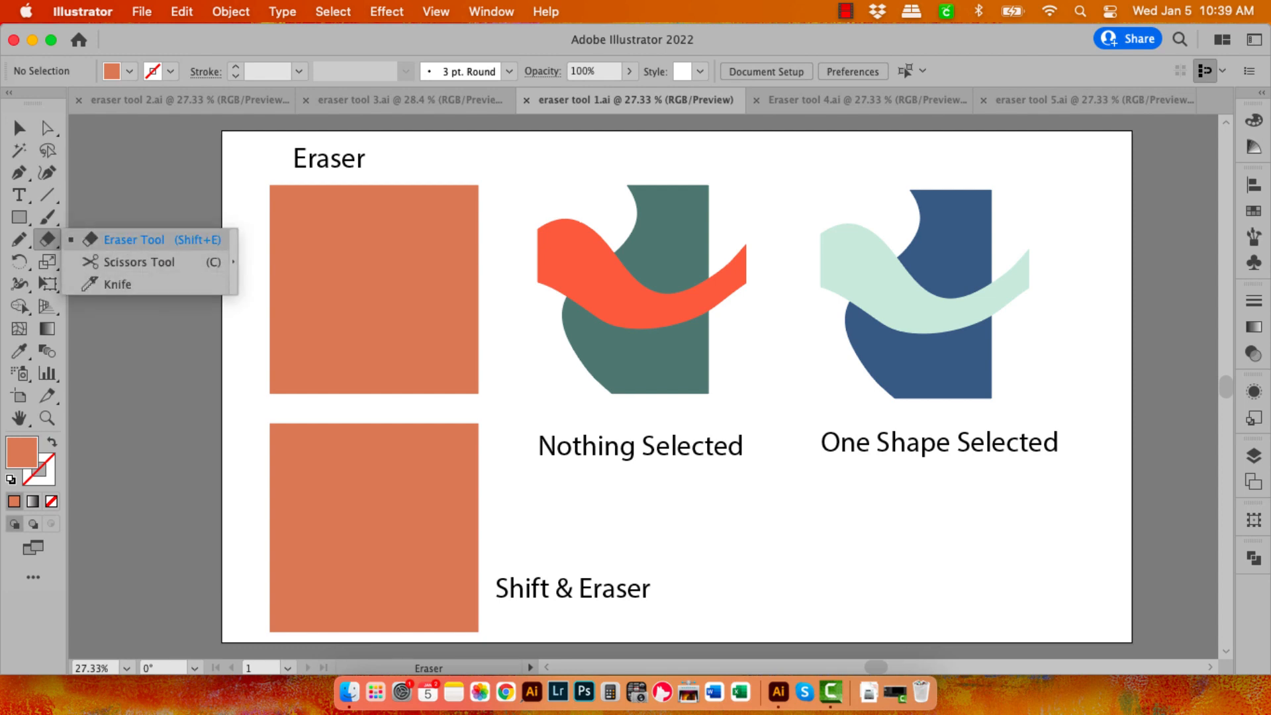
click(134, 240)
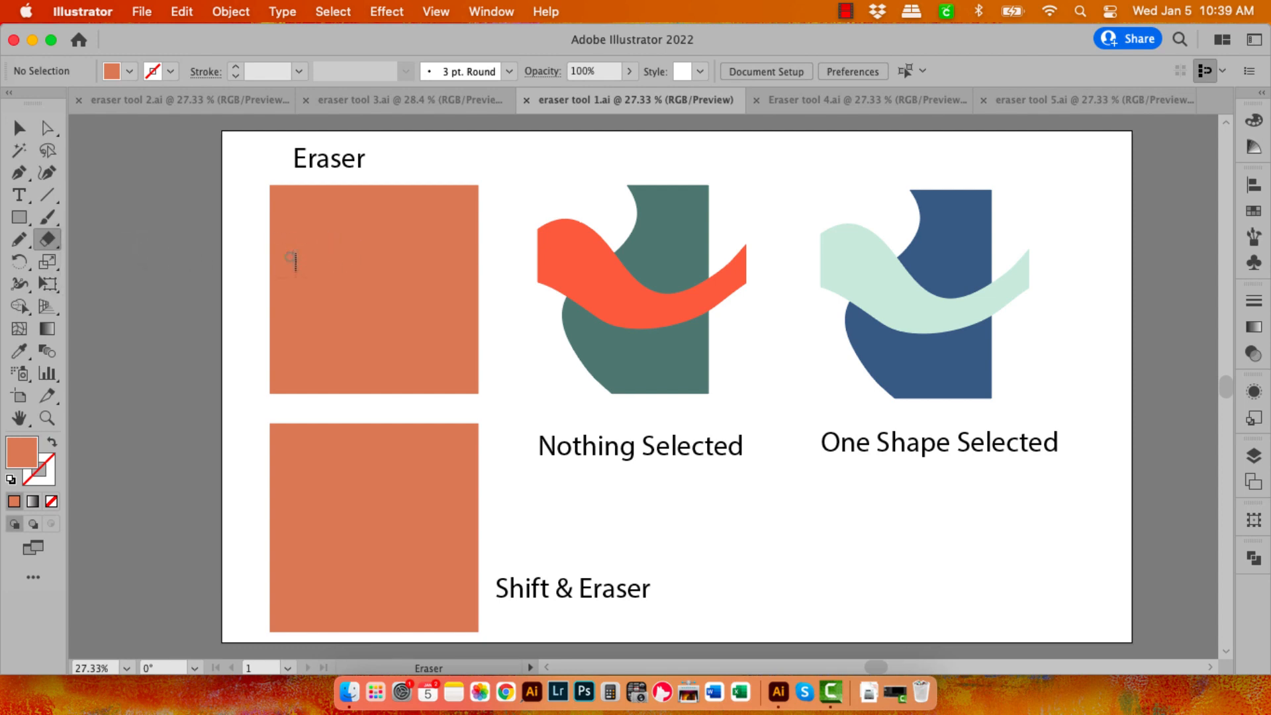
mouse_move(304, 265)
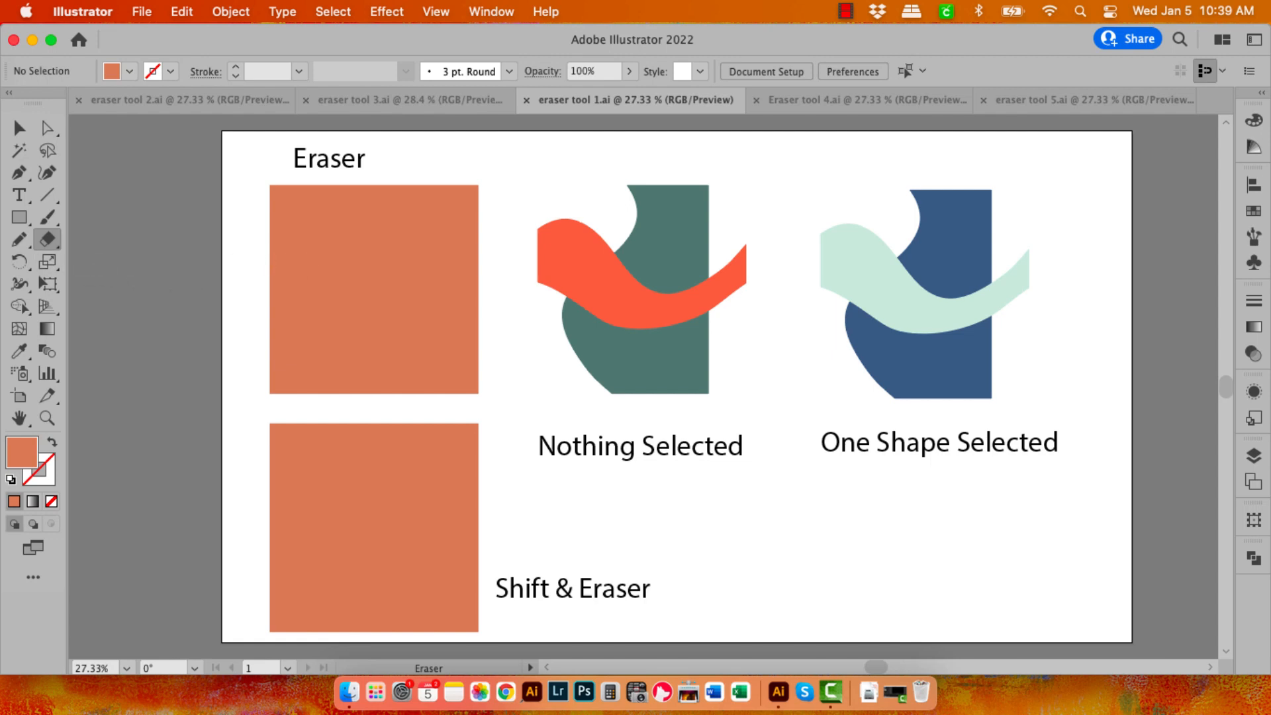
Step: Set the eraser tip to angle -7°, roundness 100%, size 8 pt with Fixed variation
double_click(48, 239)
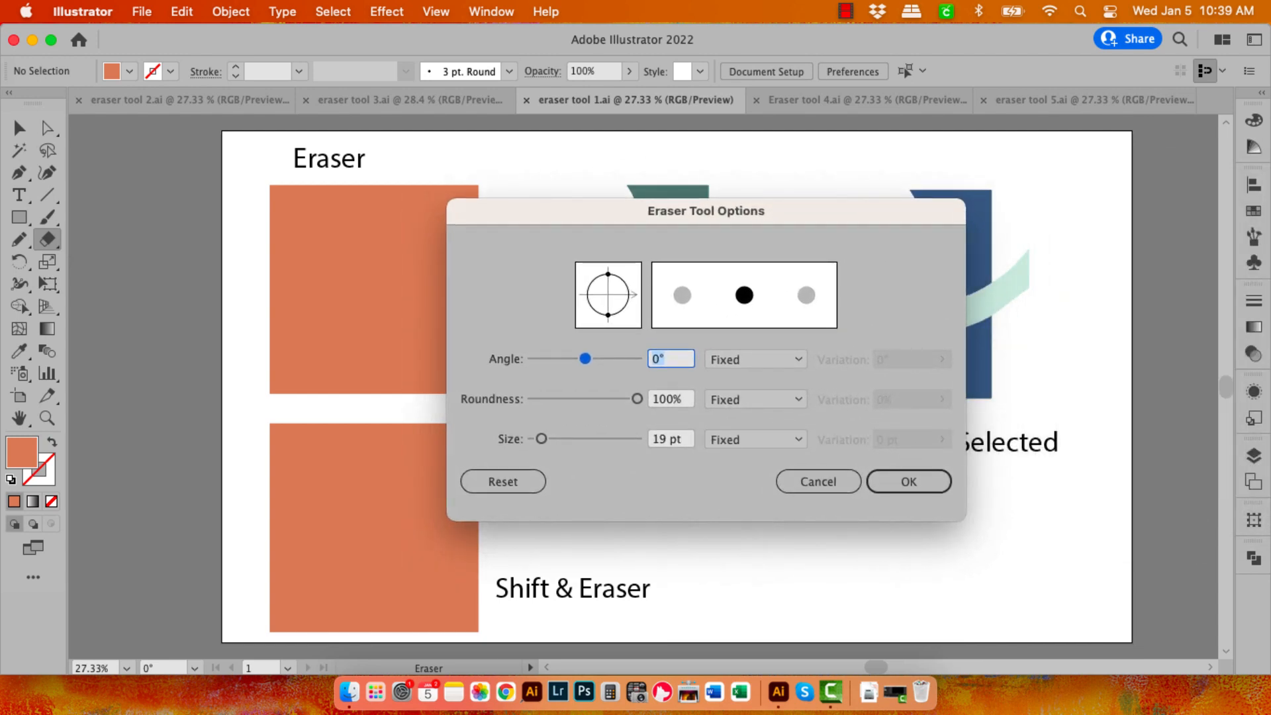
drag(638, 399, 576, 399)
text(79)
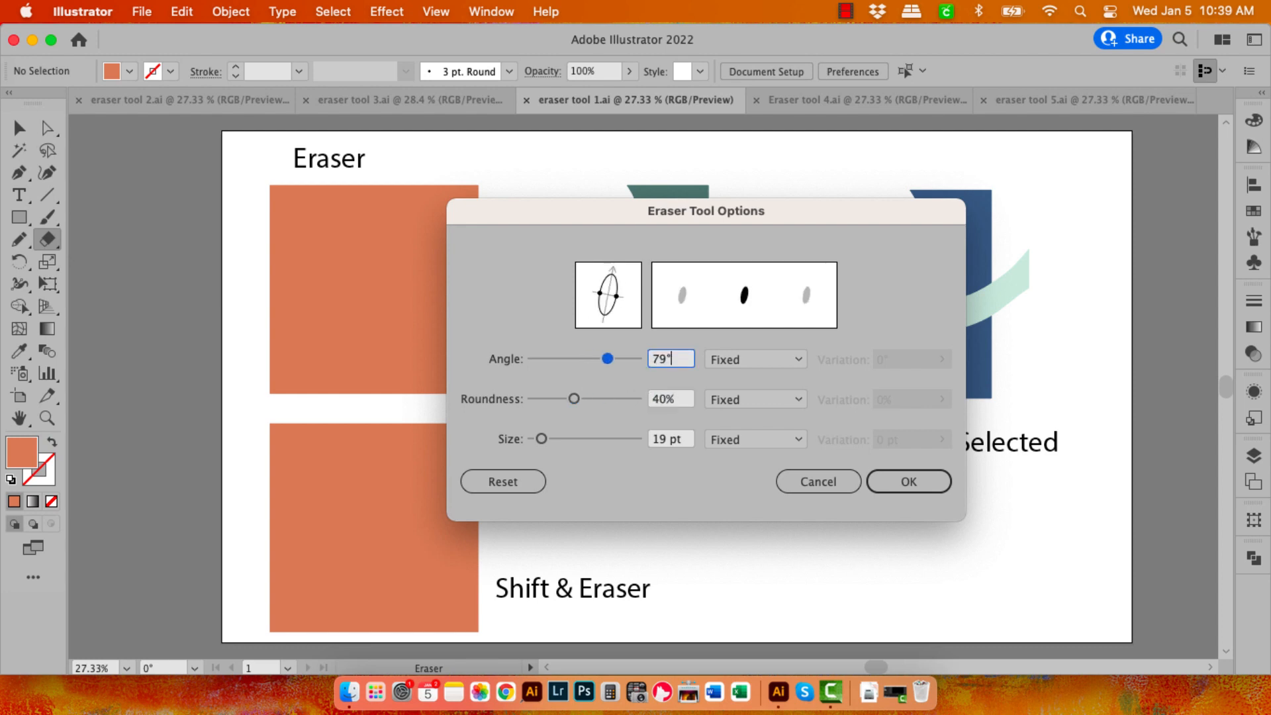
drag(607, 359, 583, 359)
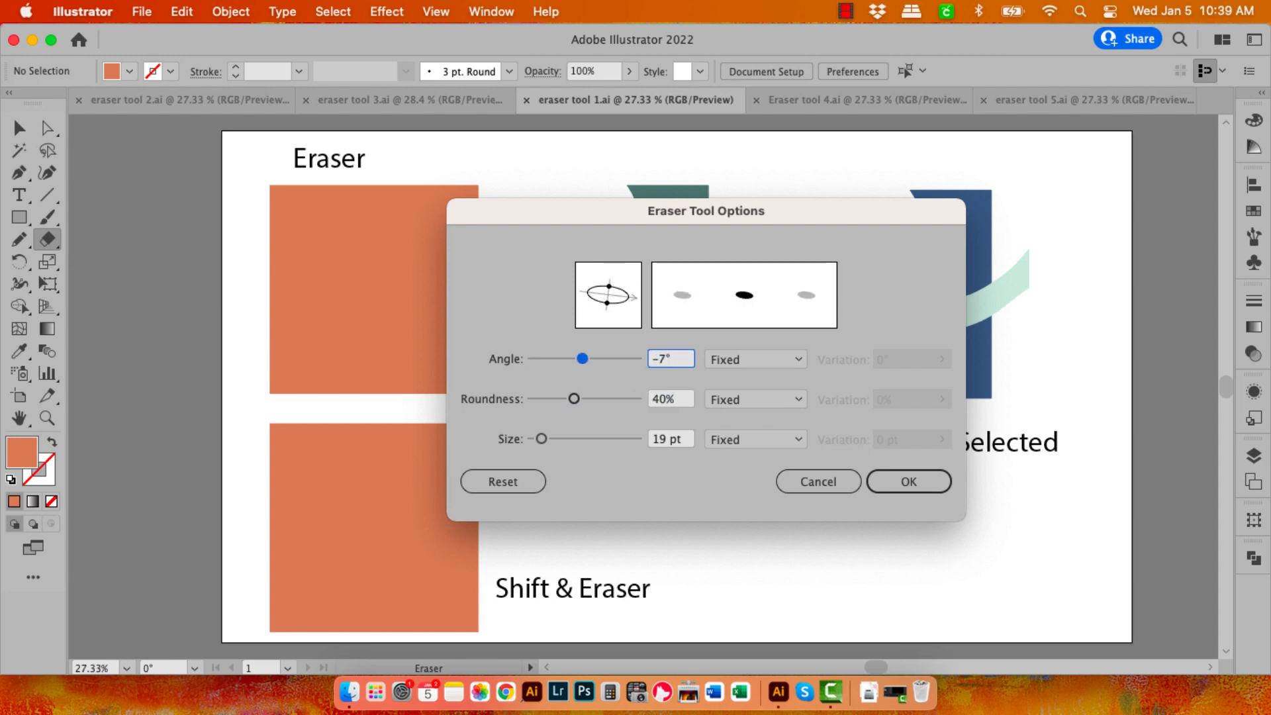
drag(573, 398, 633, 398)
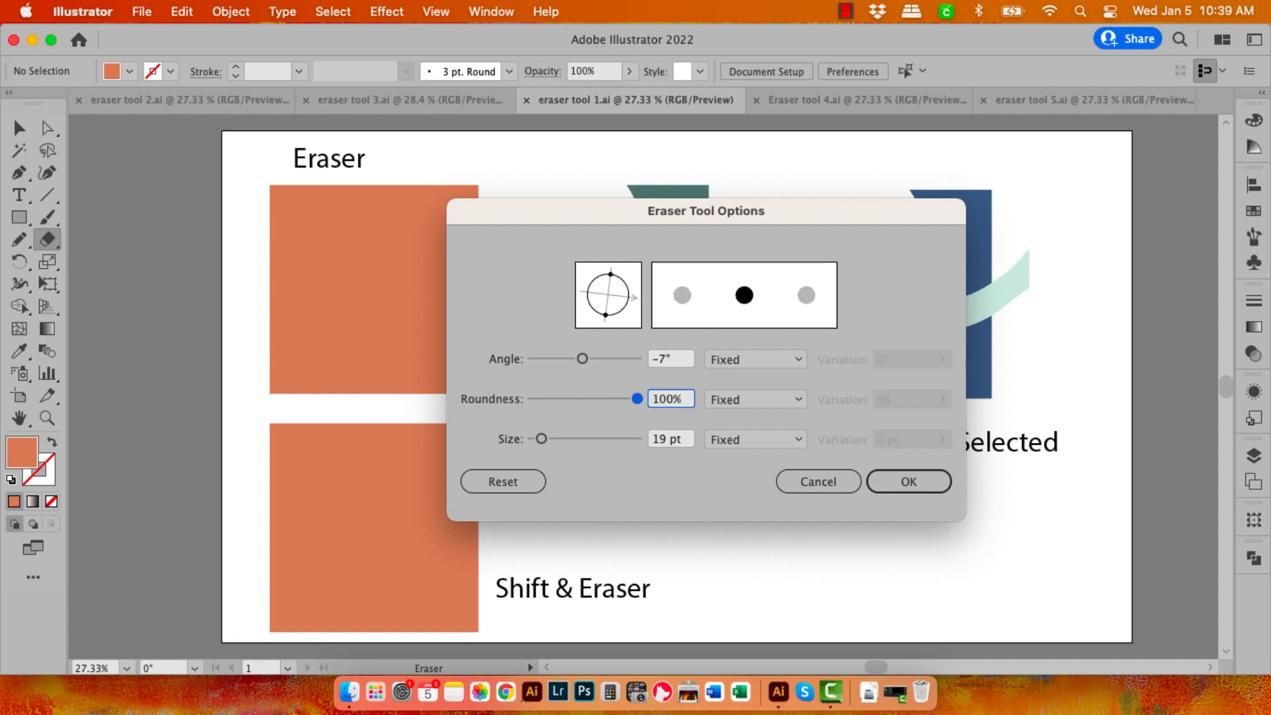
click(670, 399)
text(8)
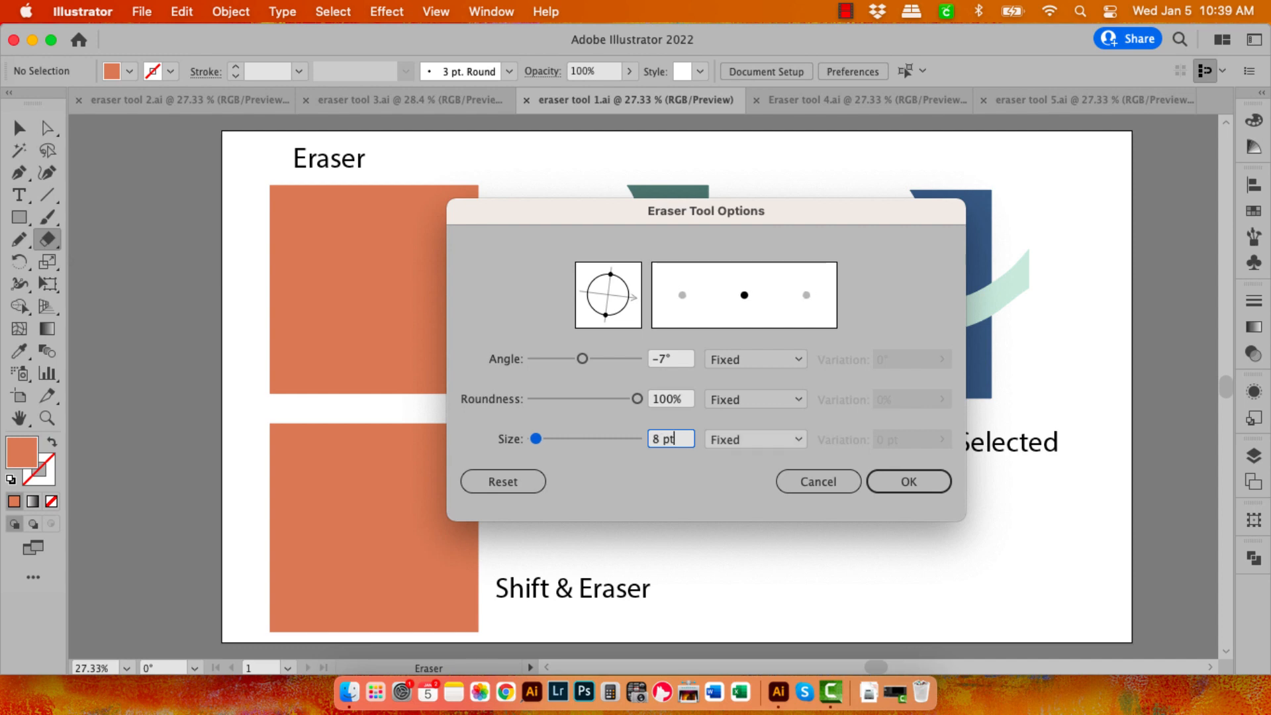
click(754, 439)
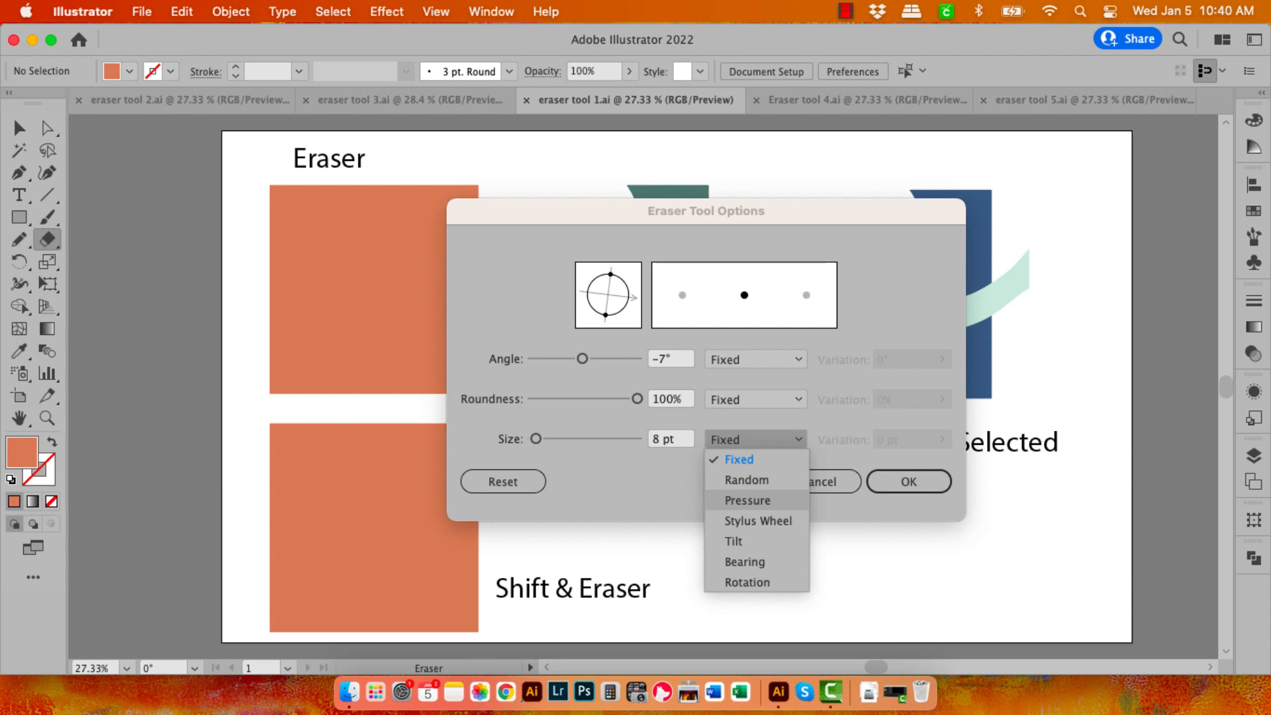
click(738, 460)
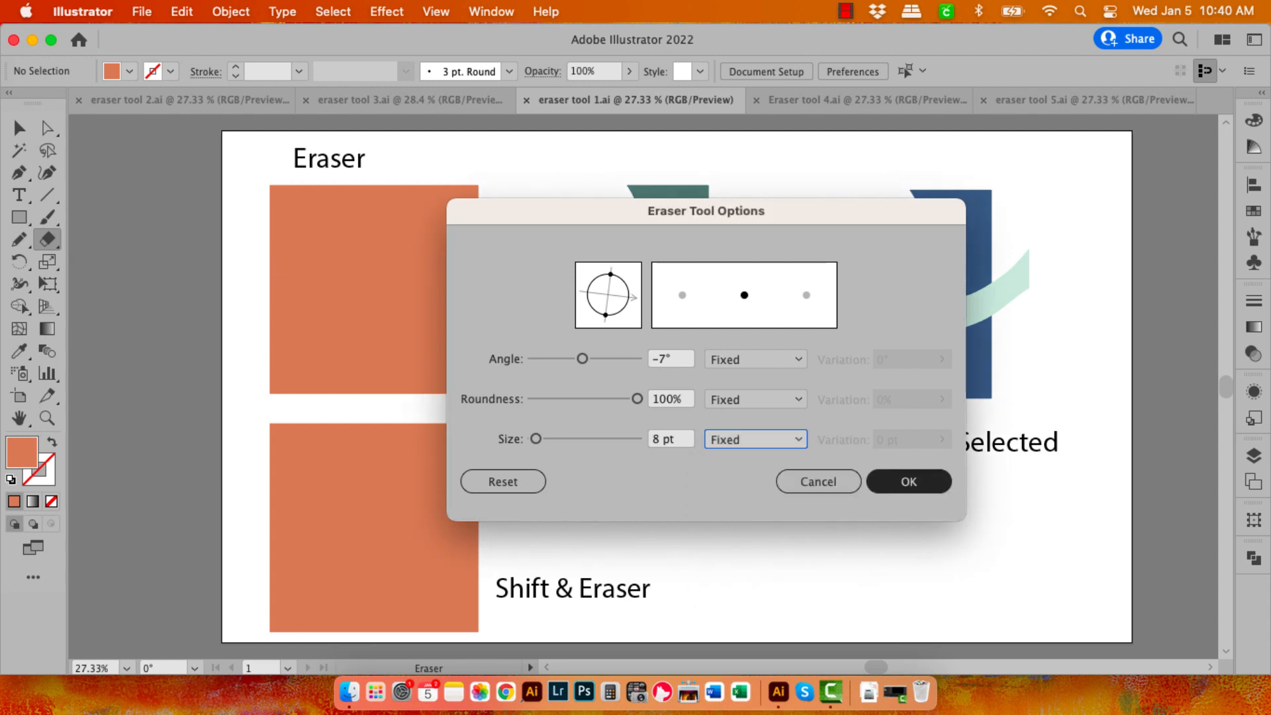
Step: Confirm the settings and erase the top-left corner of the orange square into a rough rounded edge
click(909, 481)
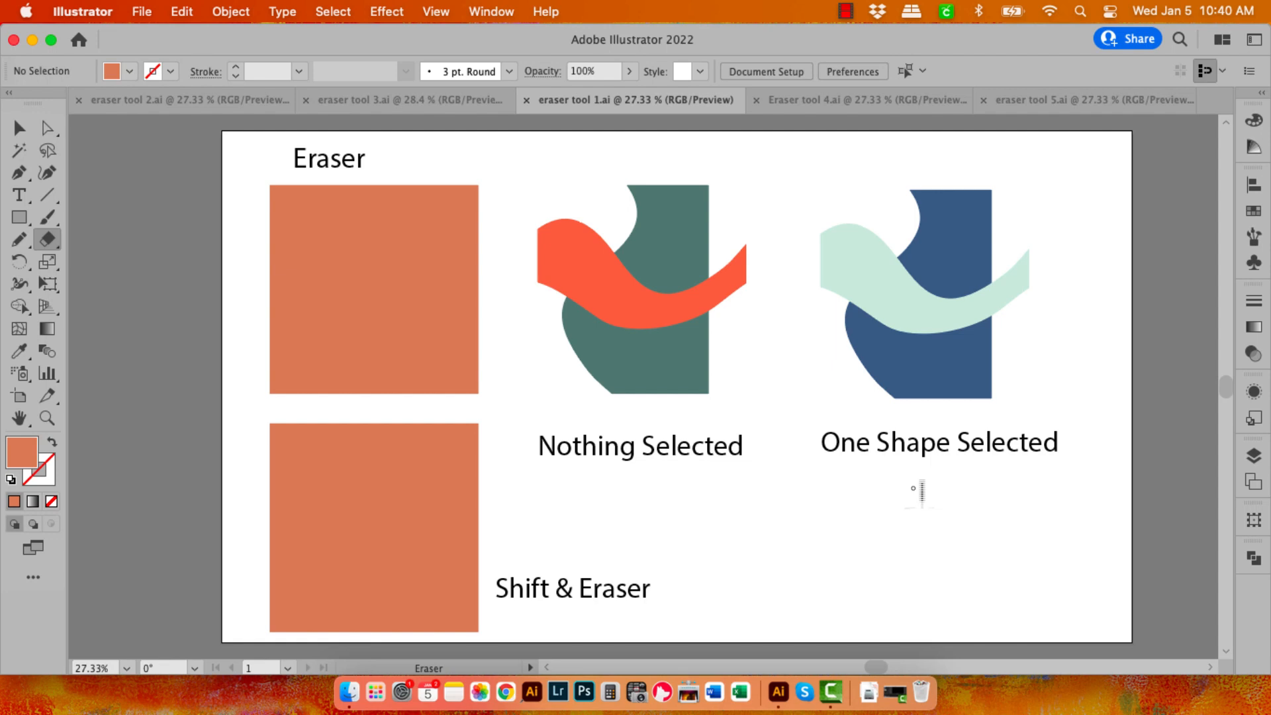
mouse_move(676, 470)
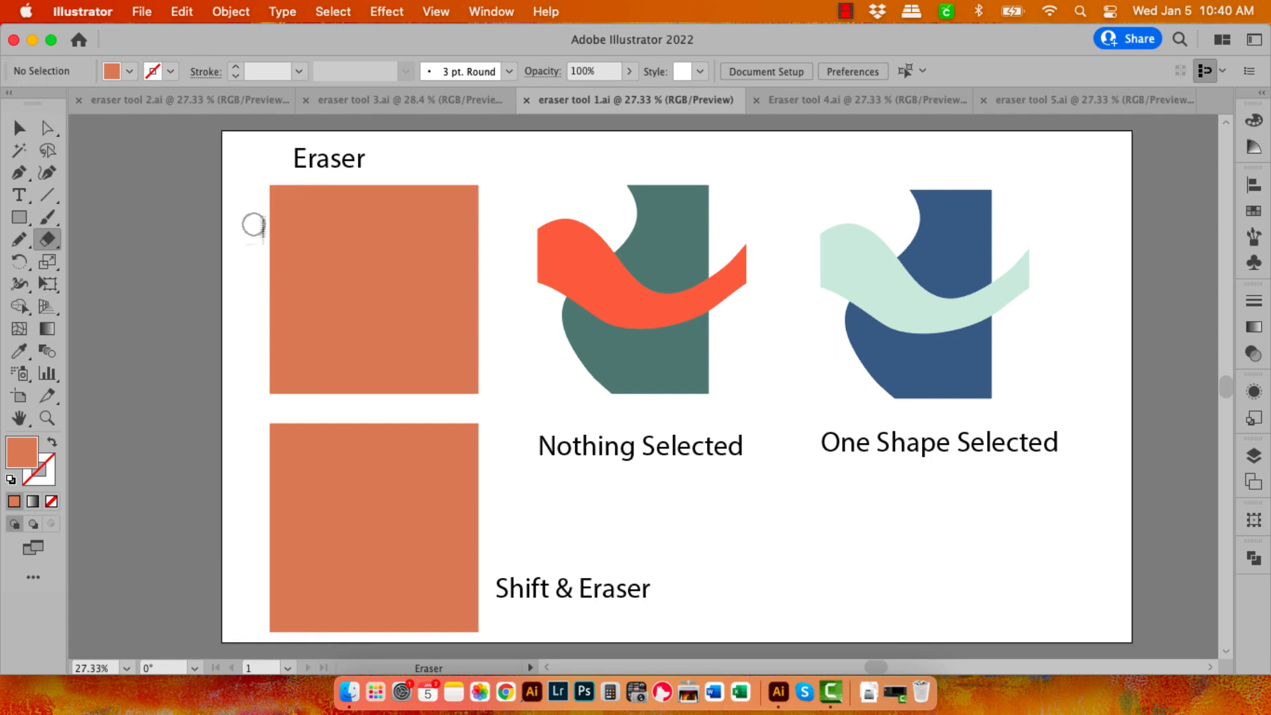
mouse_move(273, 187)
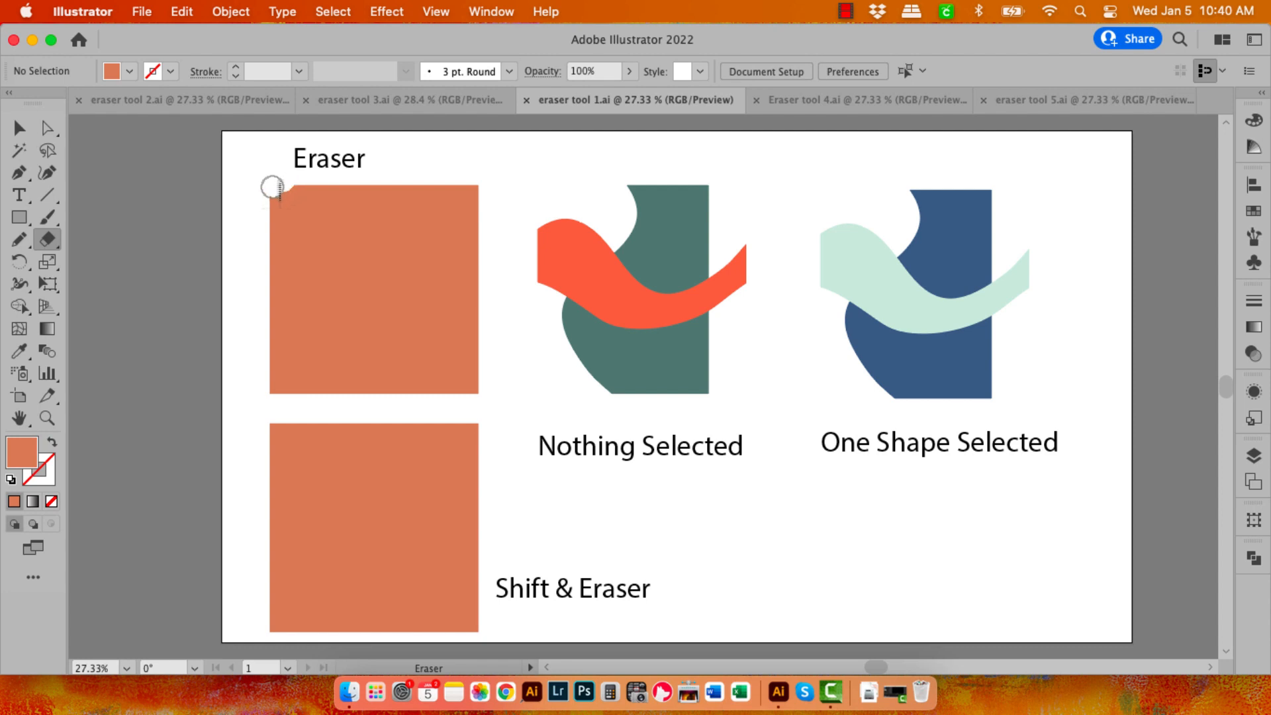
drag(271, 184, 280, 207)
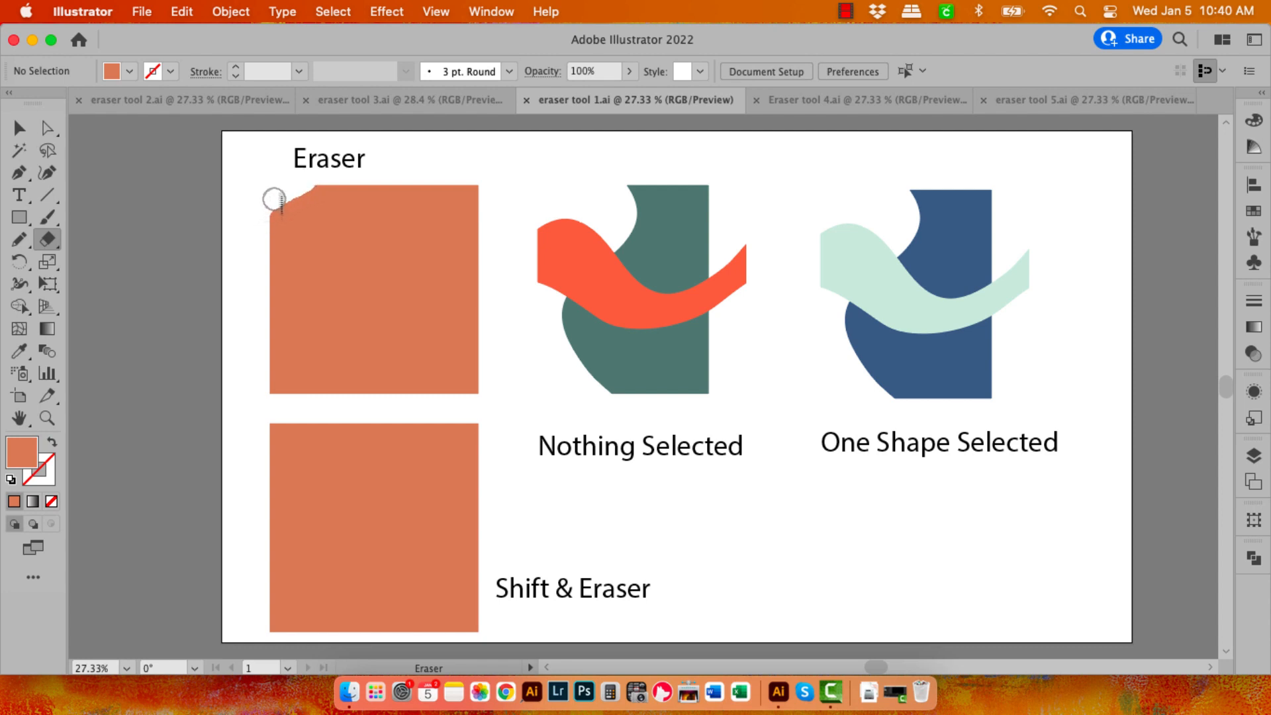
drag(276, 200, 345, 180)
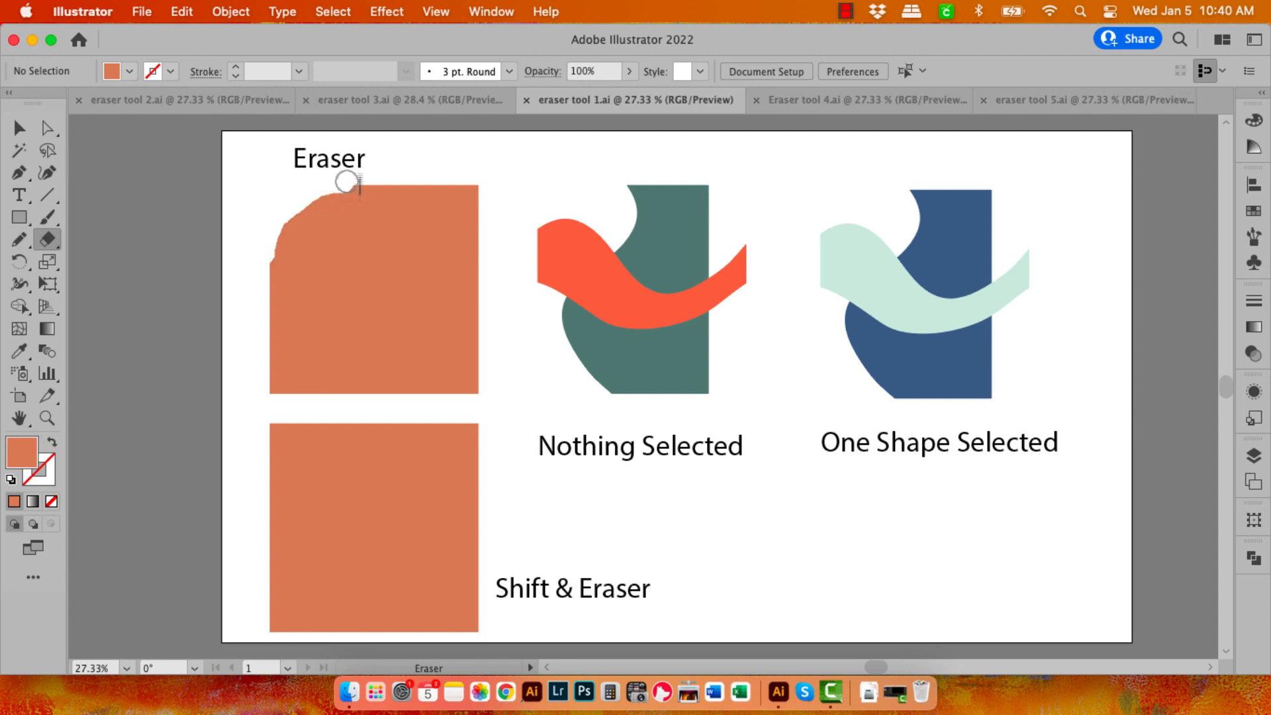
drag(346, 183, 259, 323)
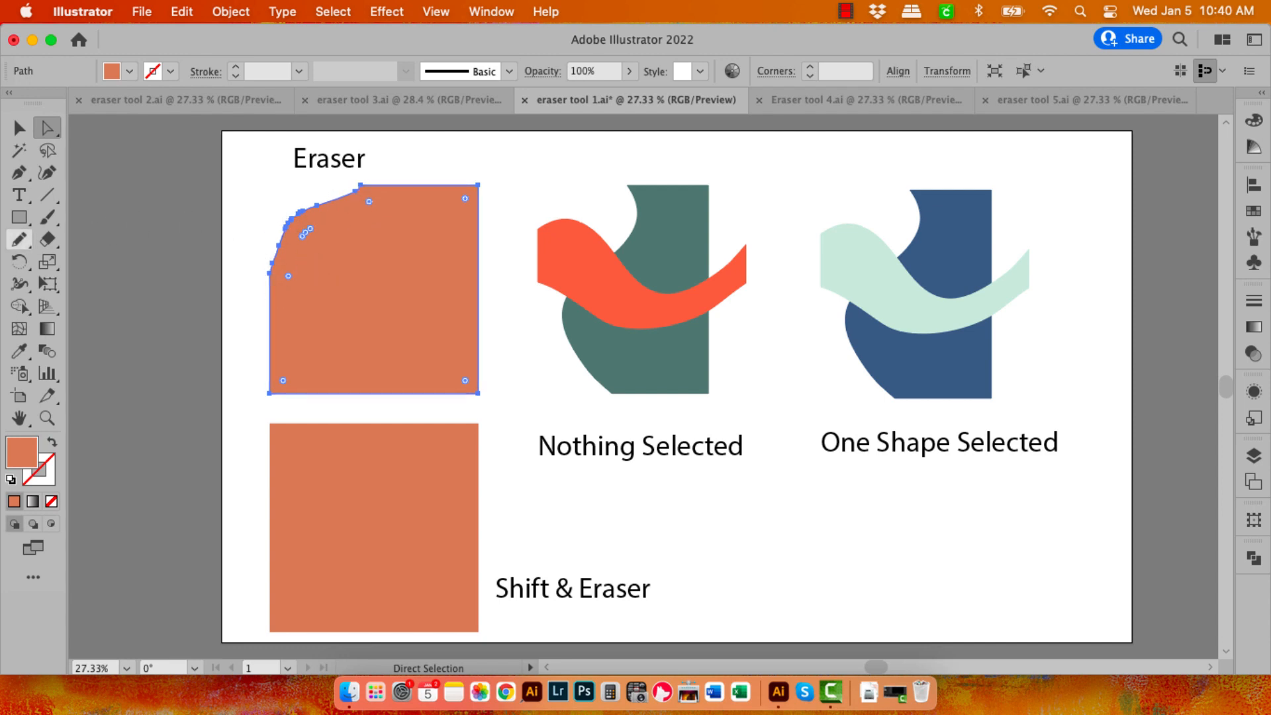
Step: Rub the corner with the Smooth Tool, then run Object > Path > Simplify to reduce anchor points
click(17, 240)
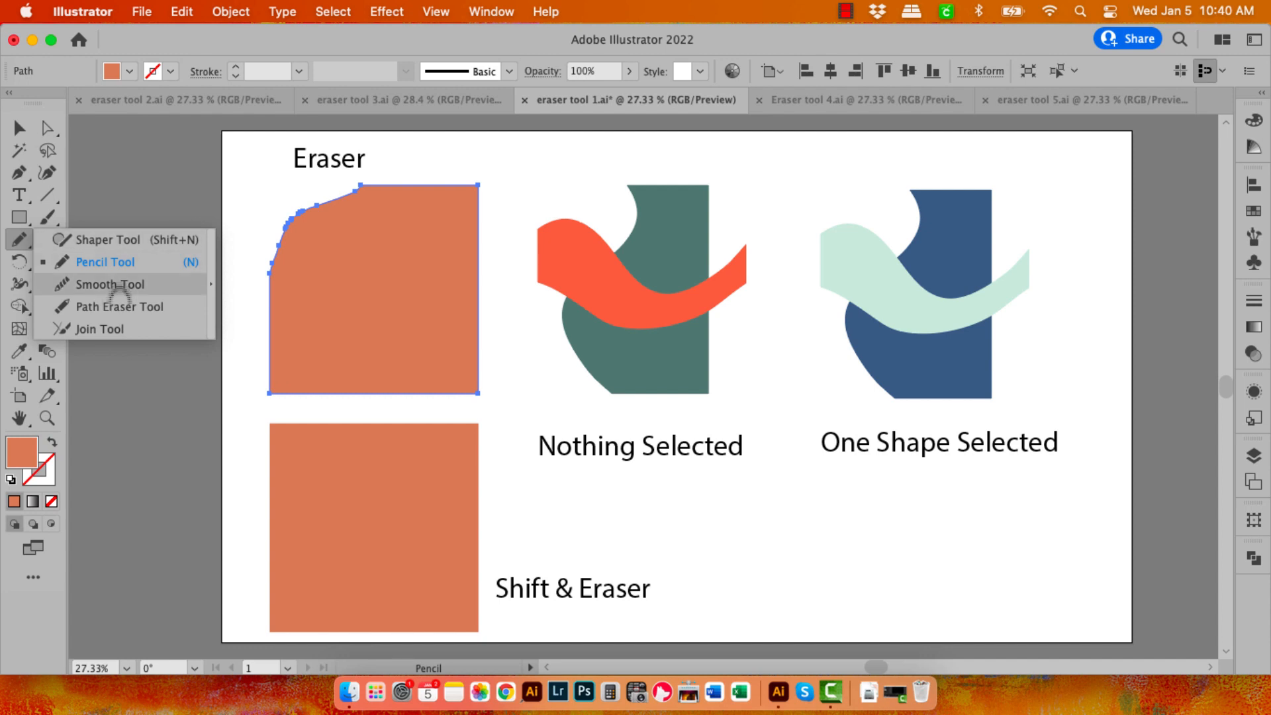
click(105, 283)
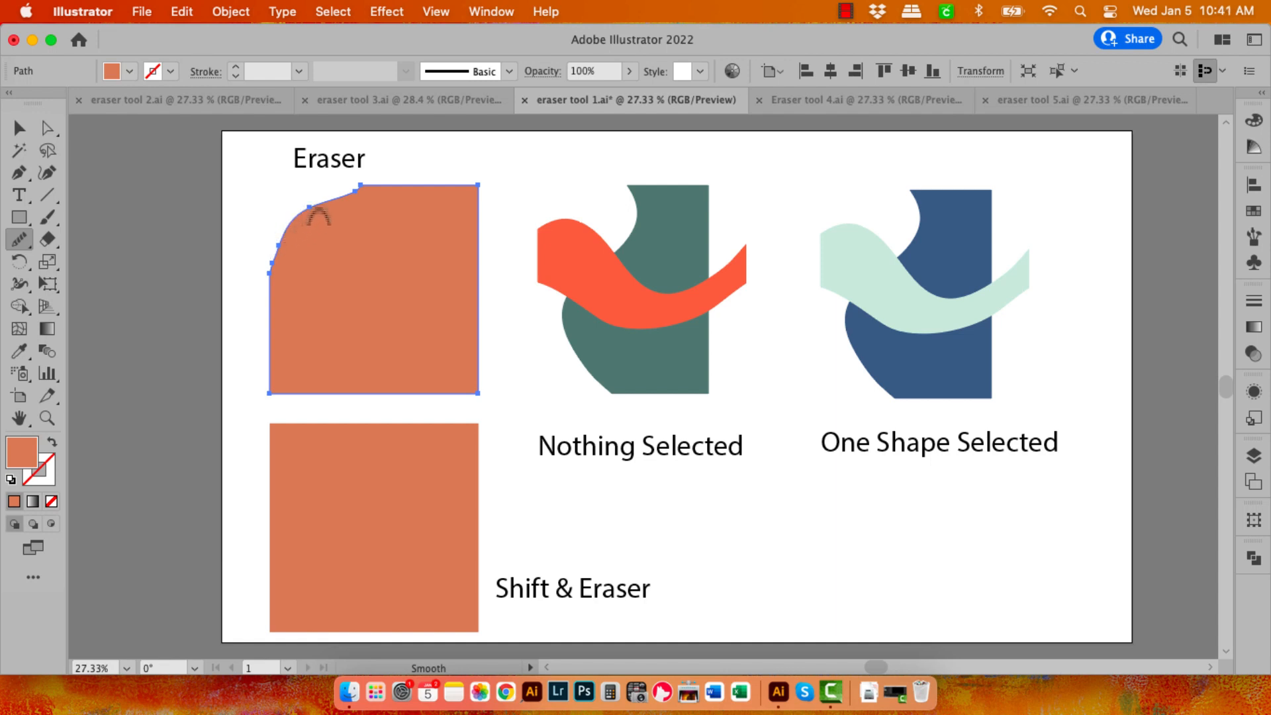
click(230, 12)
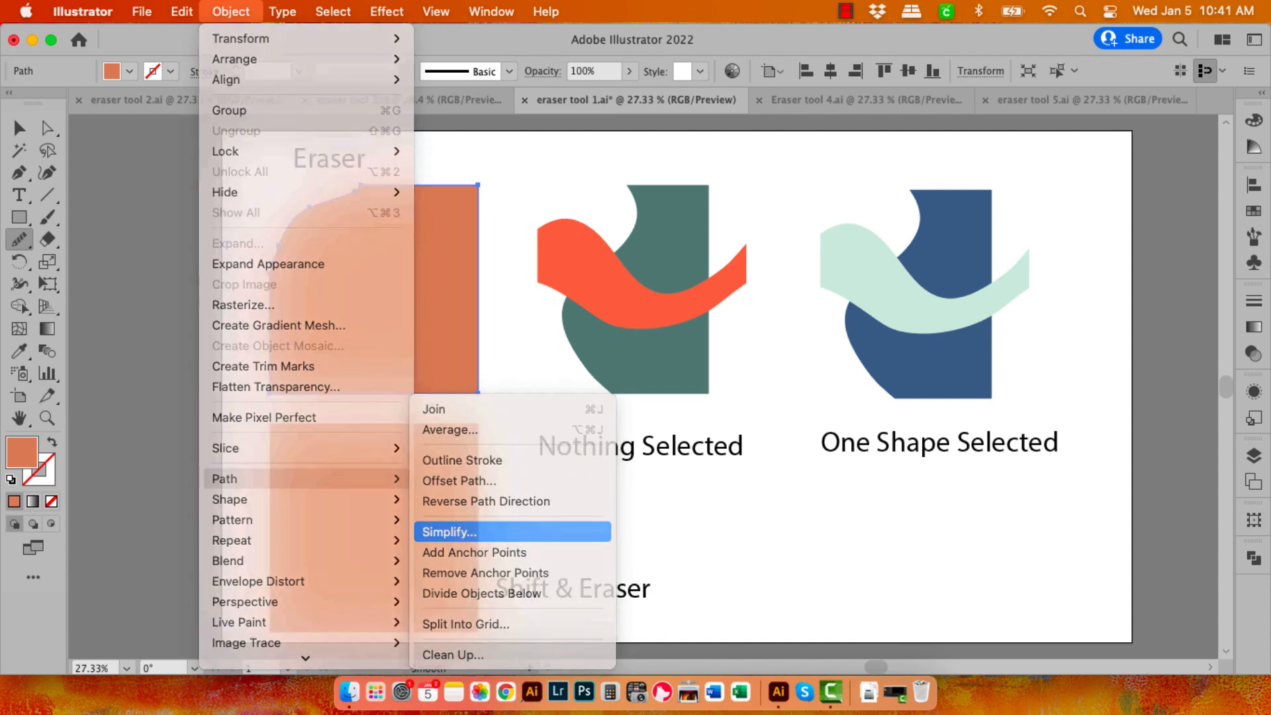
click(448, 532)
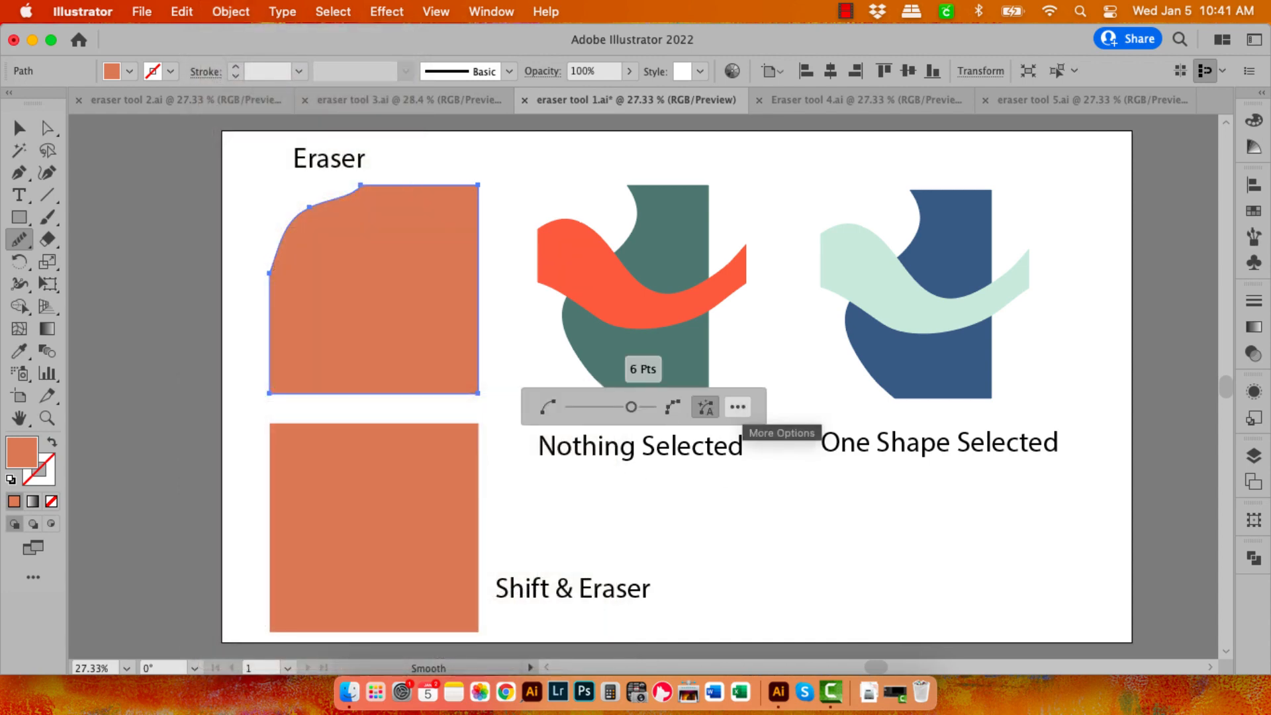
click(737, 407)
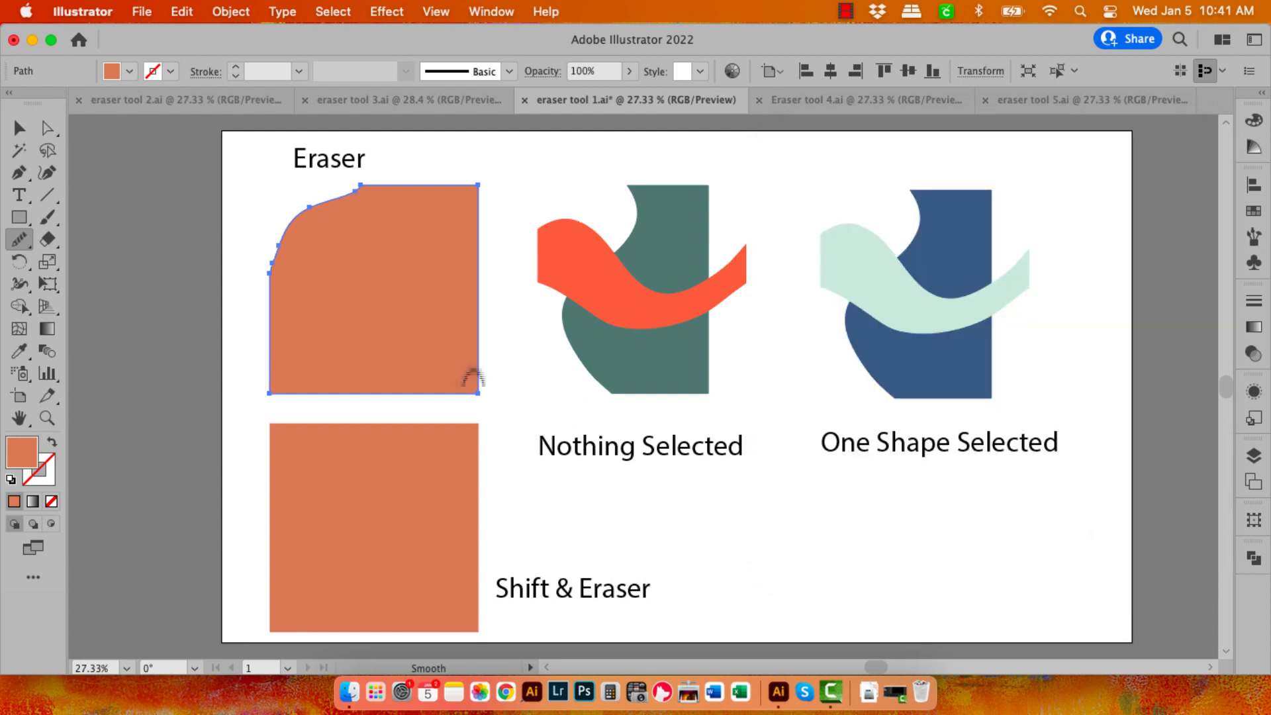
Step: Erase a closed loop into the top-left orange shape, leaving an orange island inside a white ring
click(20, 129)
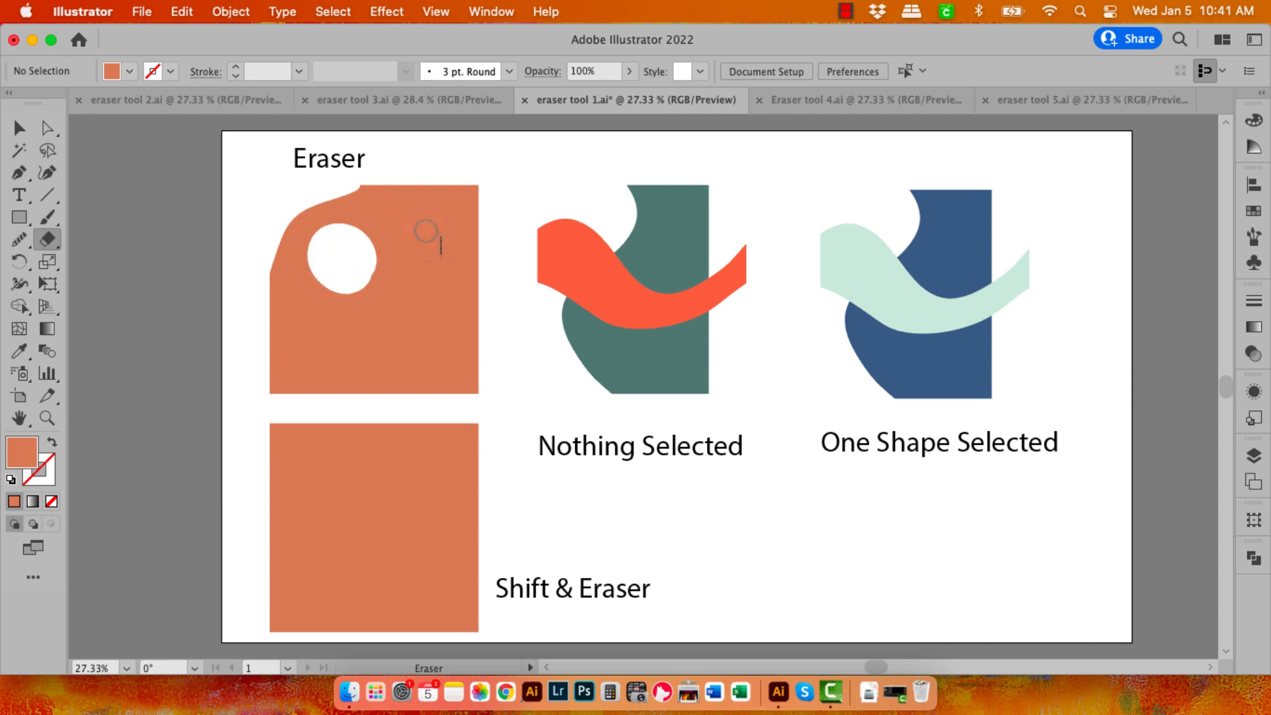
mouse_move(371, 327)
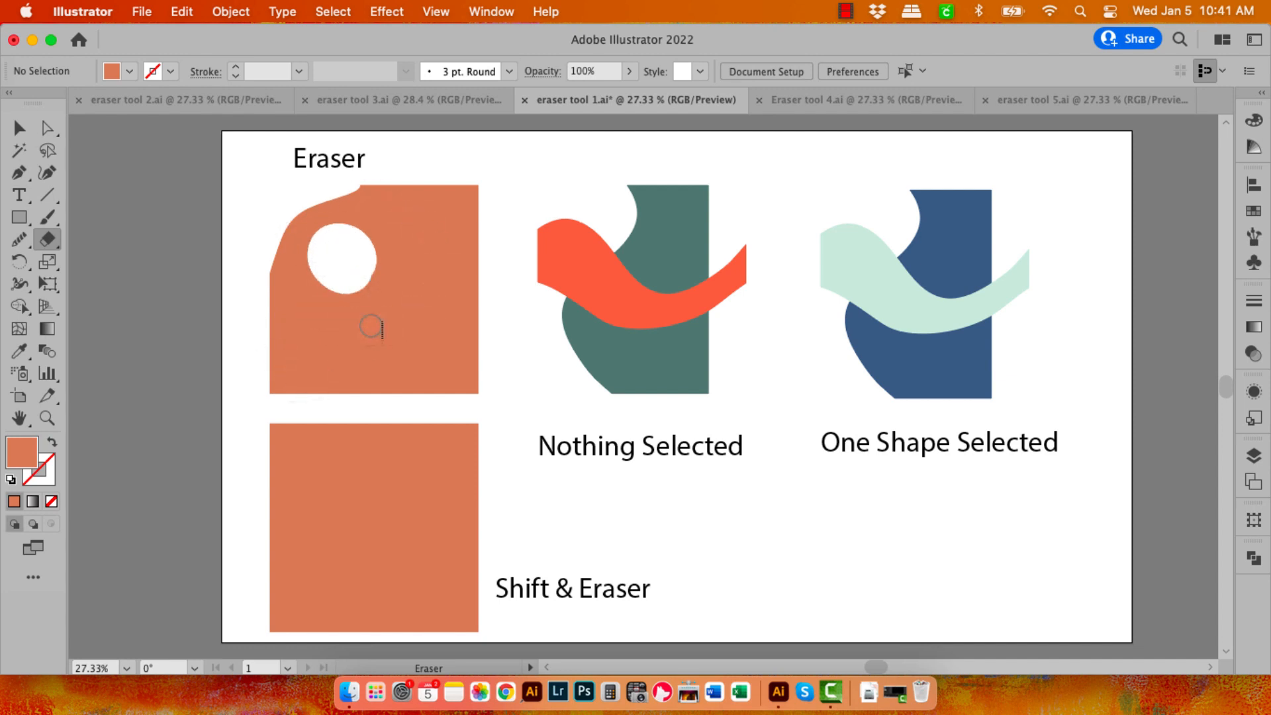
drag(374, 340, 454, 313)
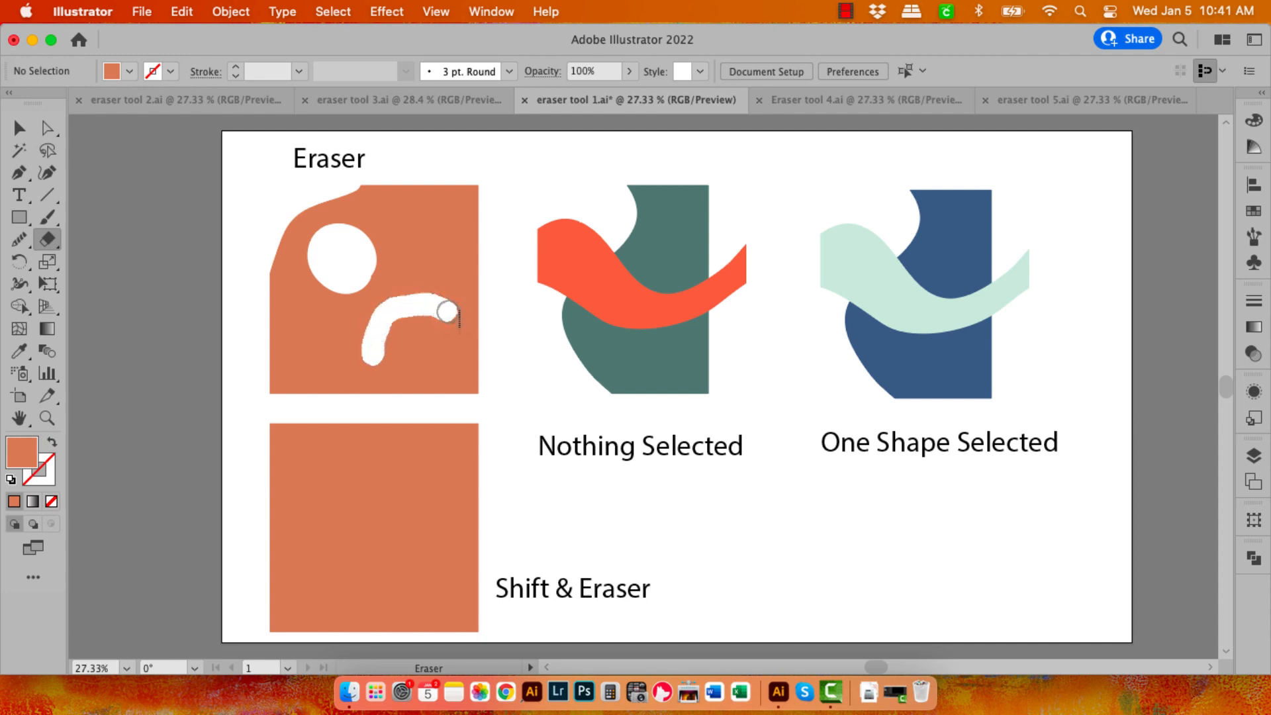
drag(451, 310, 393, 370)
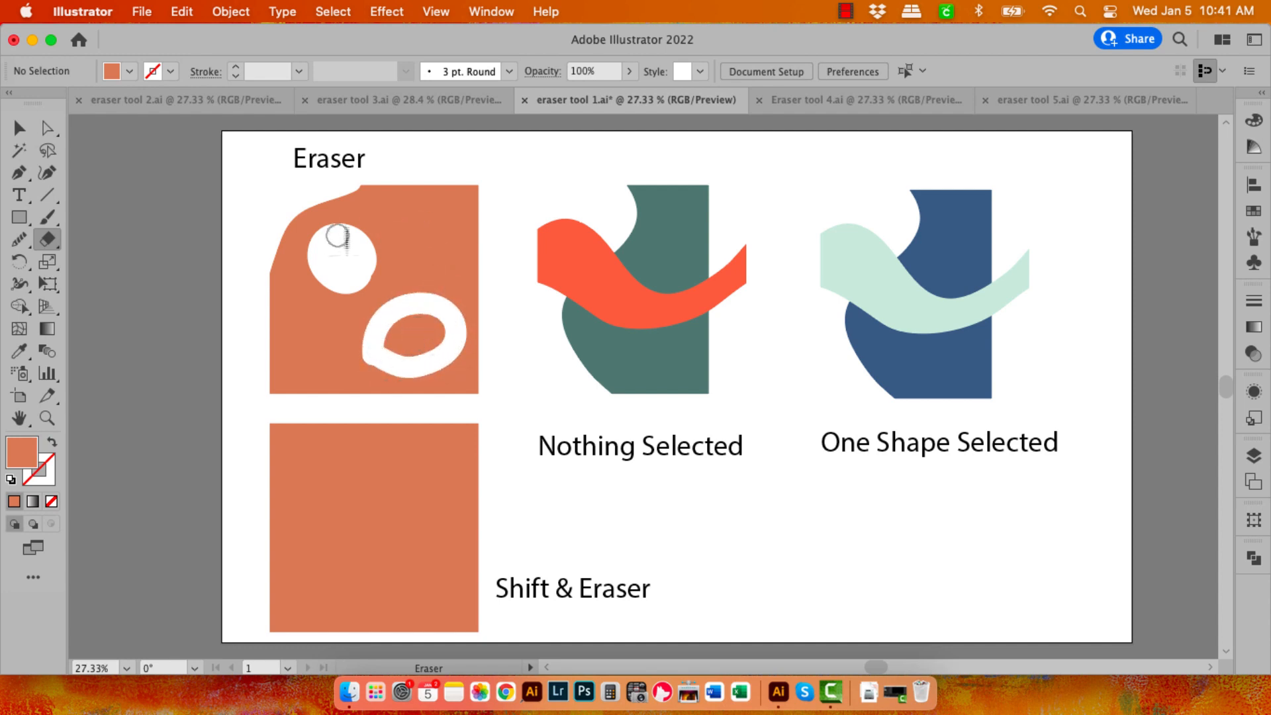
Step: Select the orange island with the Selection tool and drag it to show it is a separate piece
click(18, 128)
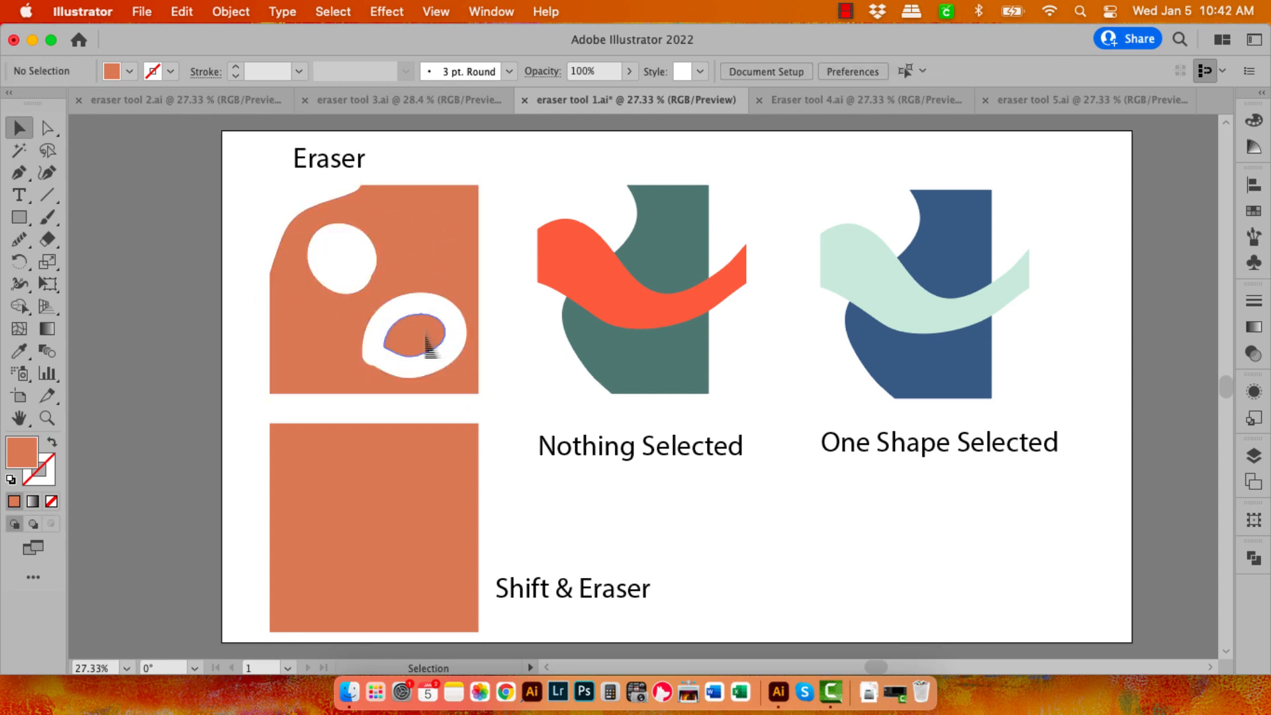
click(414, 336)
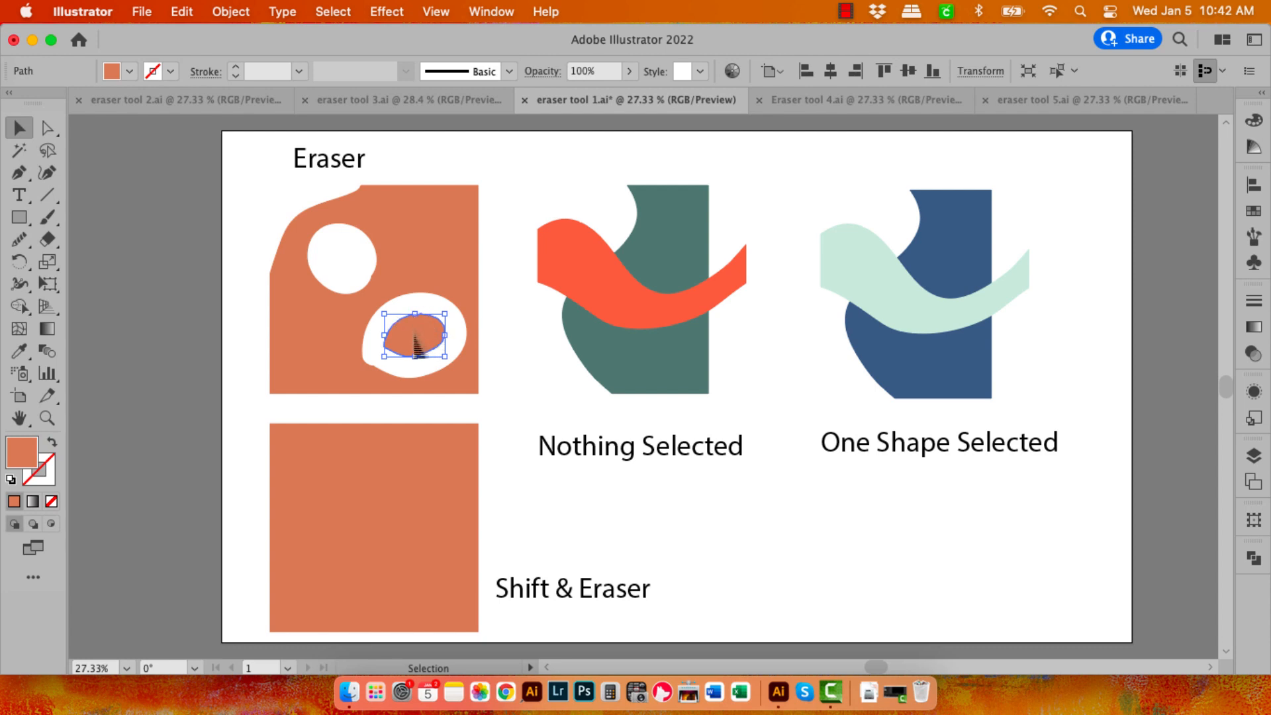
drag(414, 328, 415, 354)
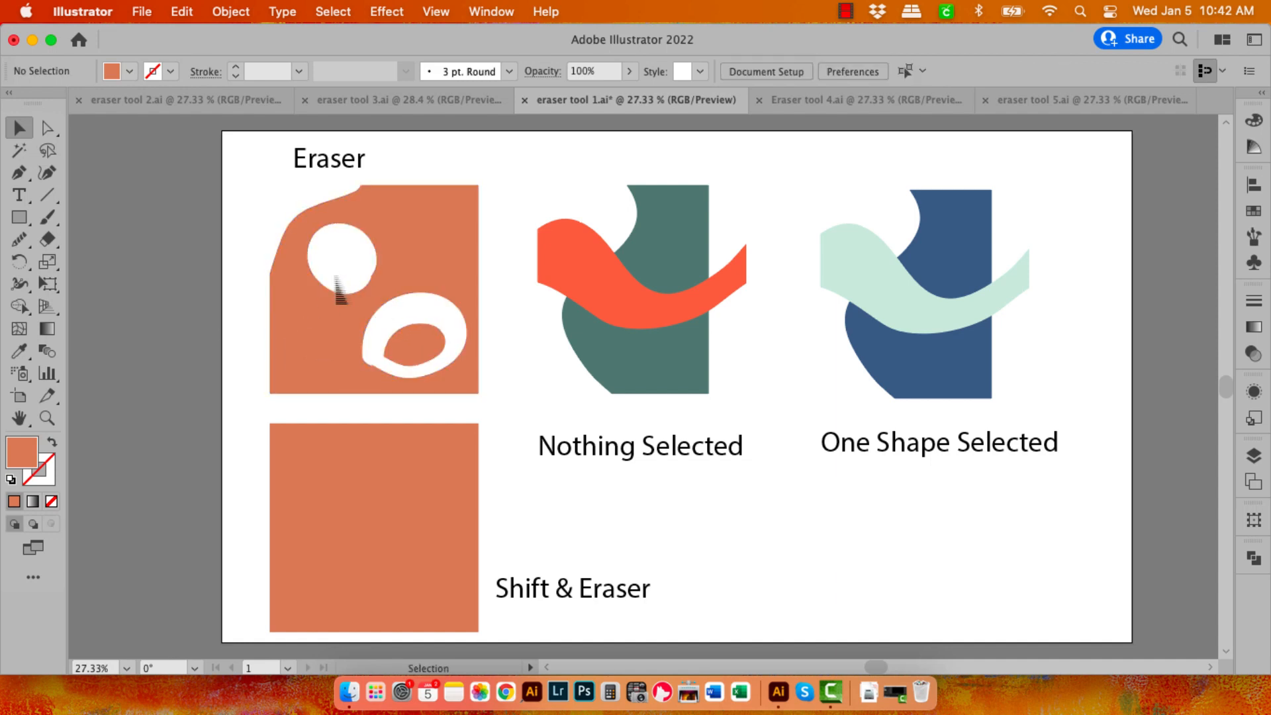
drag(344, 288, 360, 329)
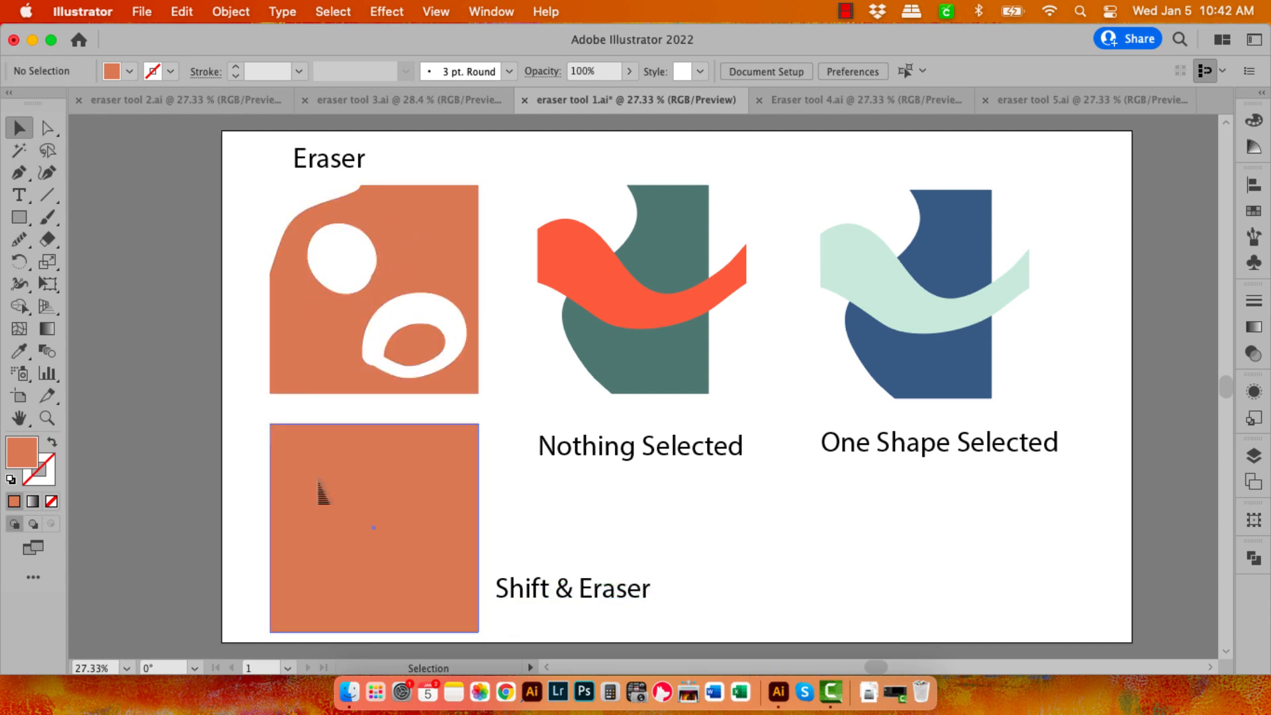
Step: Shift-erase straight horizontal, vertical and diagonal gaps to split the lower square into blocks
click(48, 240)
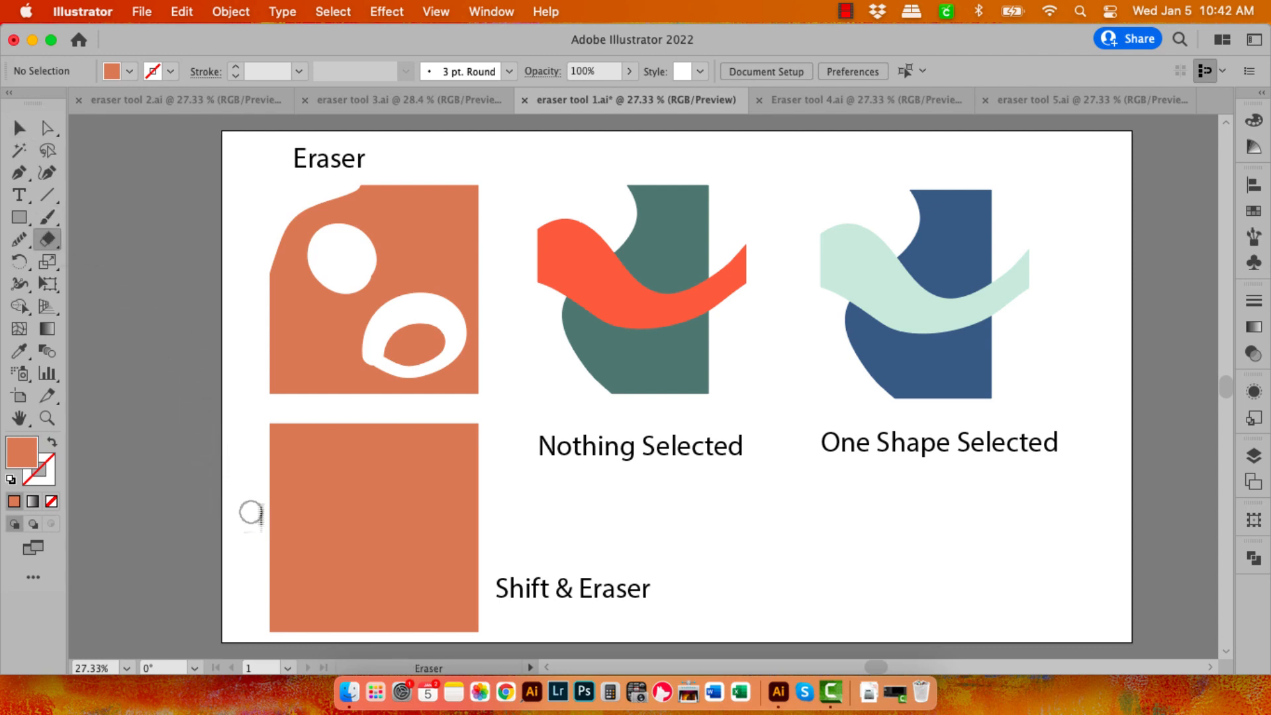
mouse_move(247, 507)
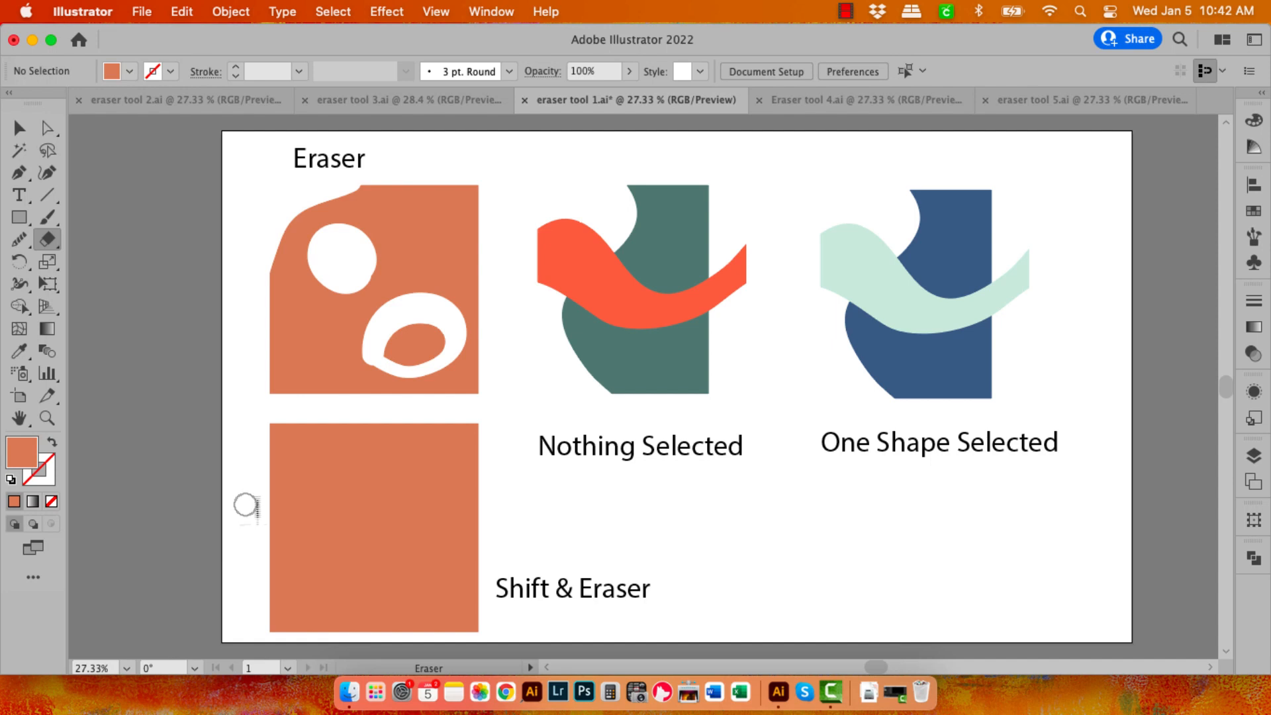
drag(247, 504, 432, 494)
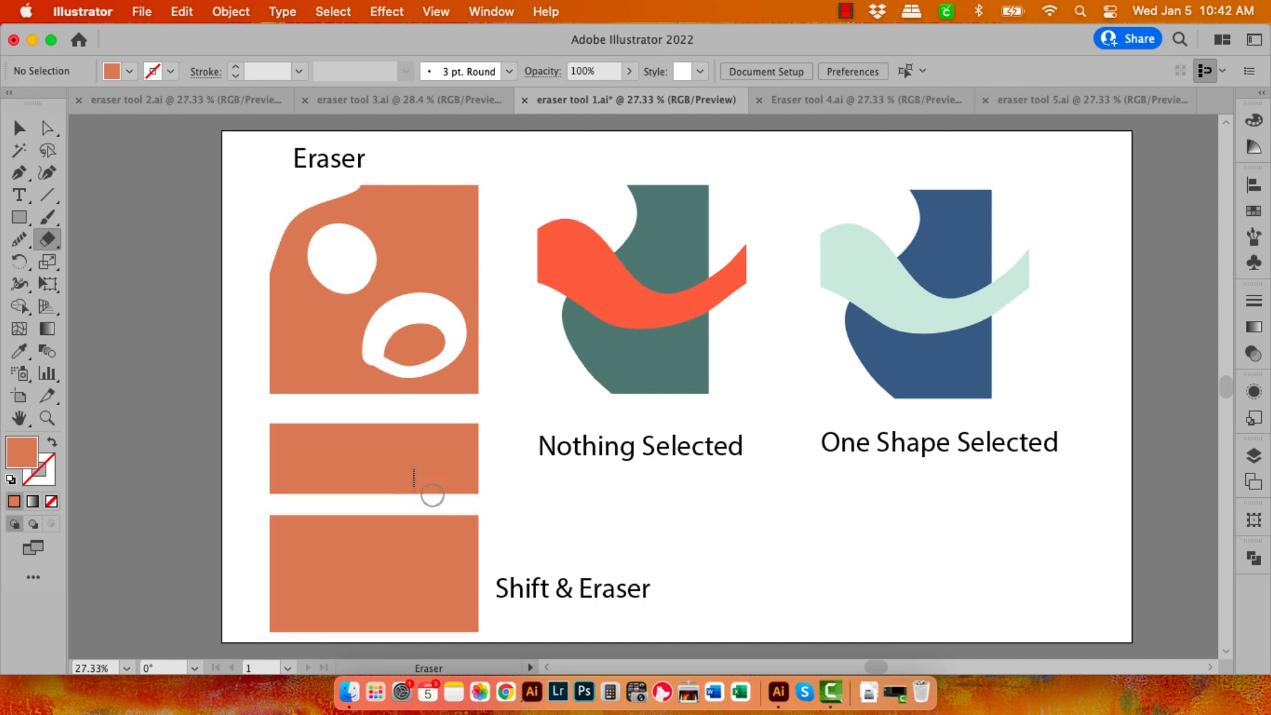
mouse_move(380, 406)
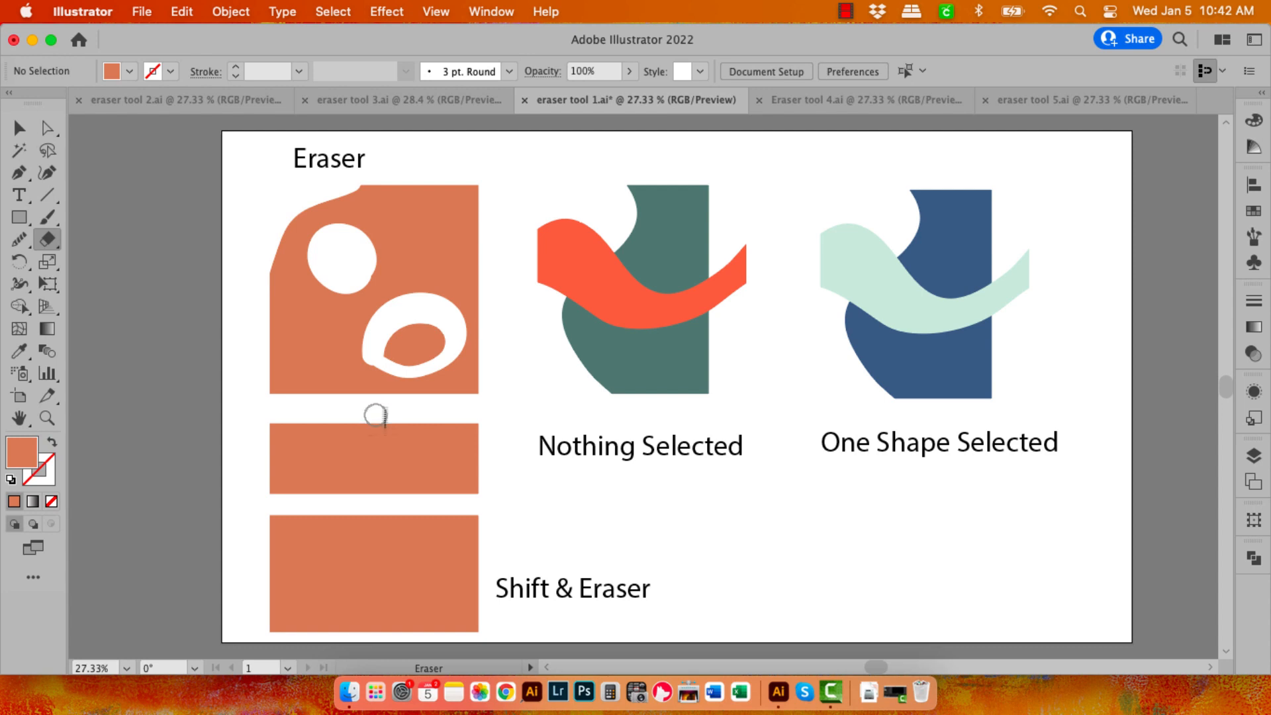
drag(379, 414, 379, 634)
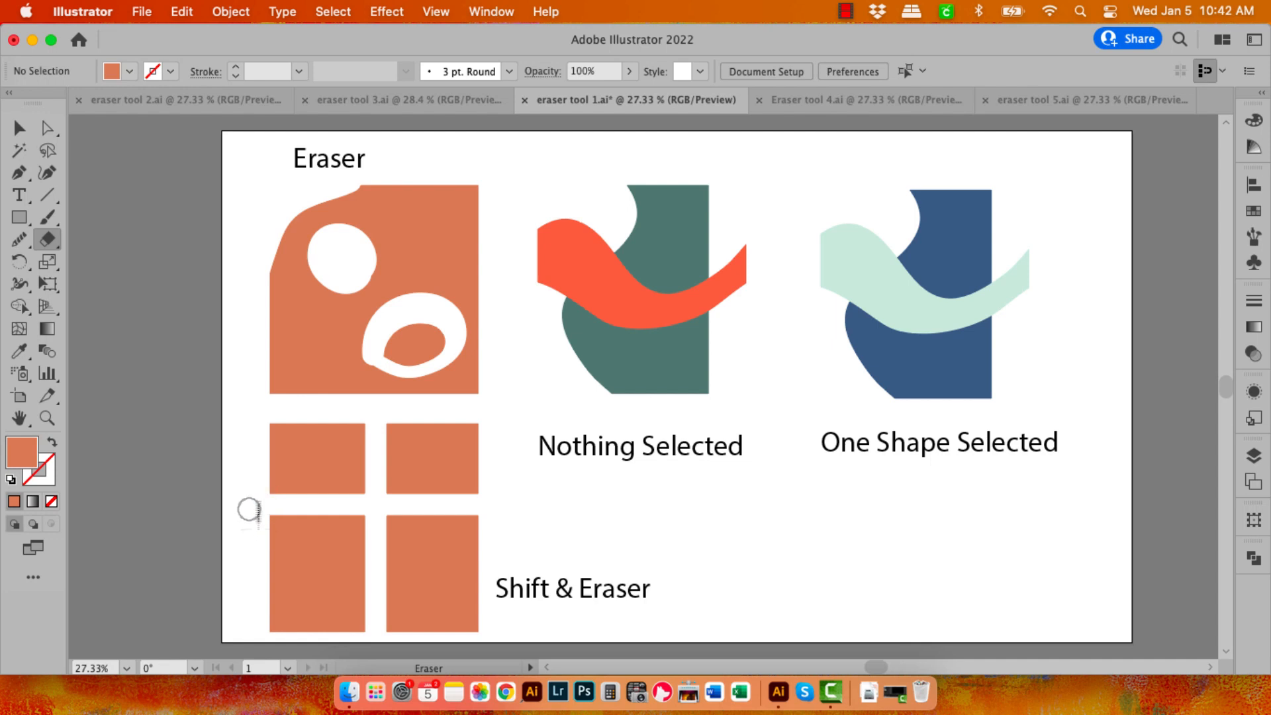
drag(248, 507, 369, 624)
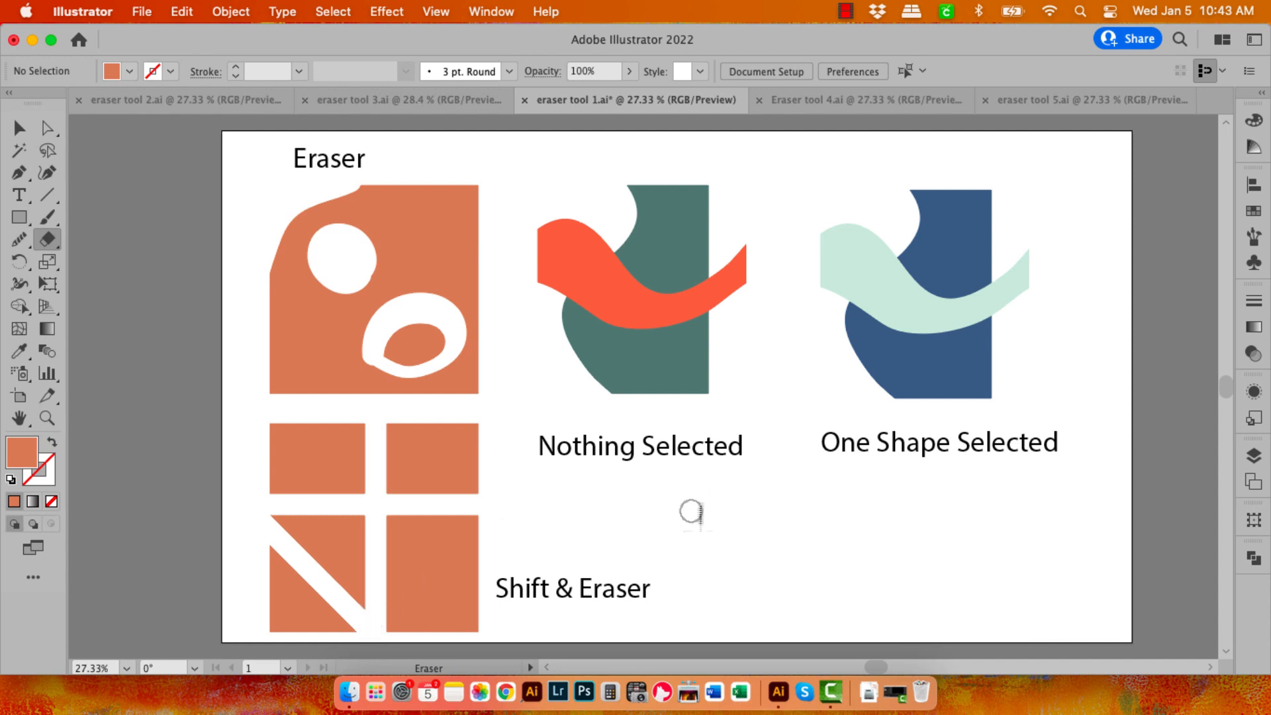
mouse_move(665, 513)
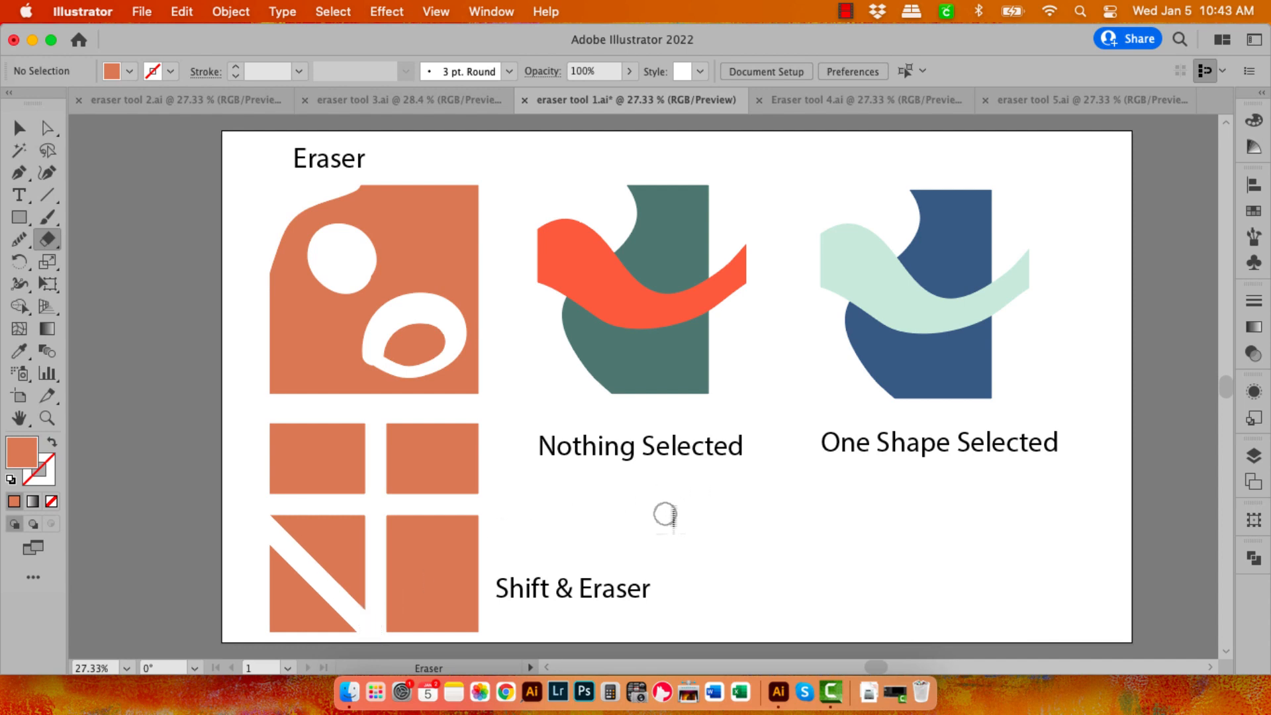
mouse_move(614, 245)
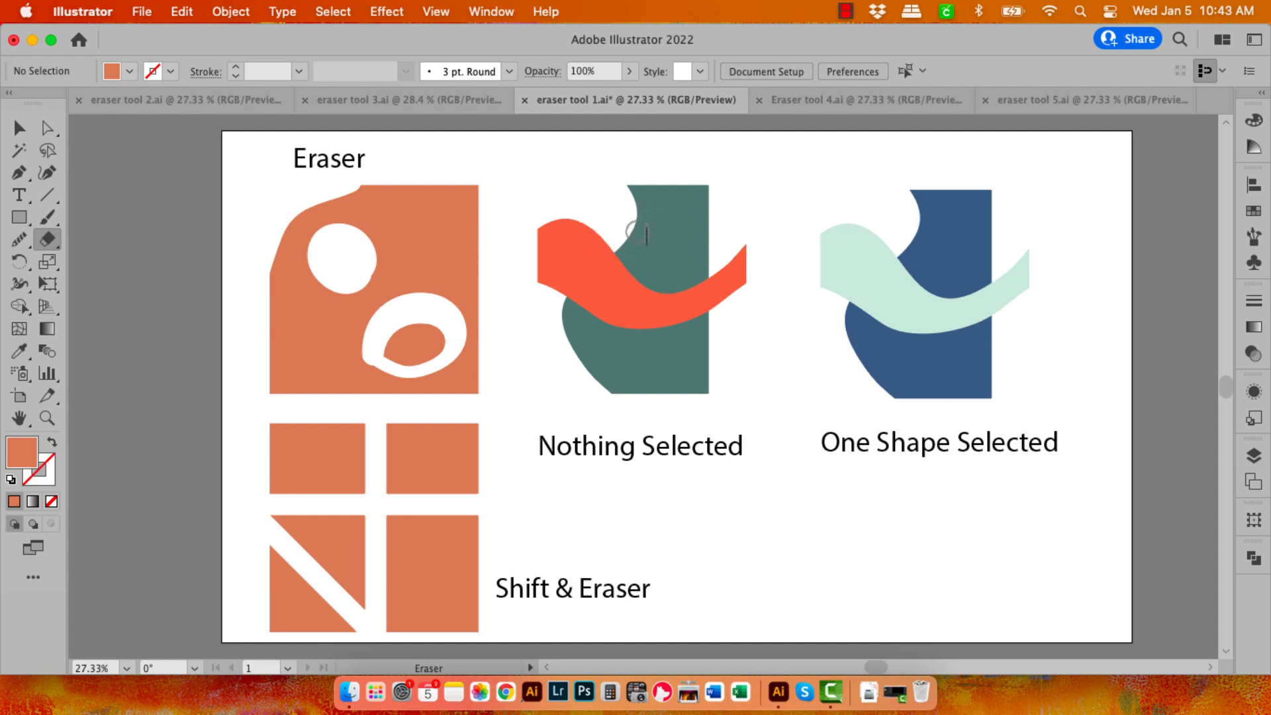
mouse_move(580, 168)
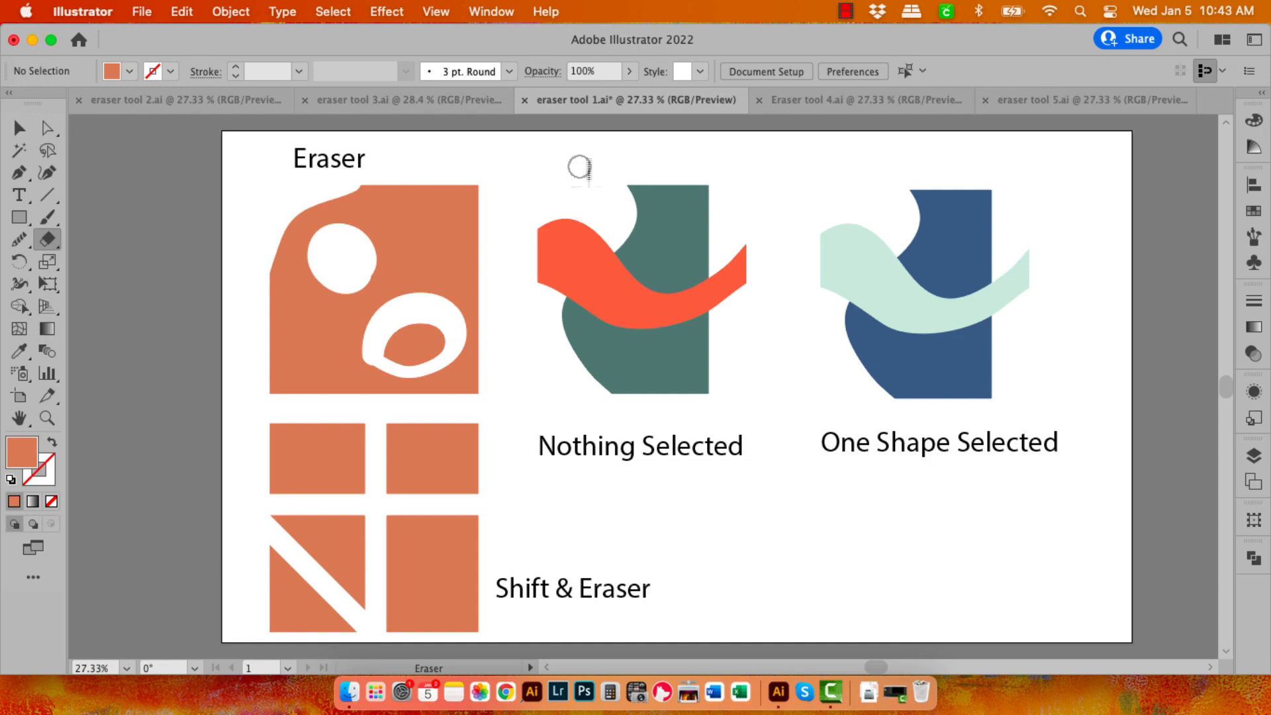
Step: Erase a diagonal swath through both unselected shapes and pull the cut red piece away
drag(580, 168, 696, 415)
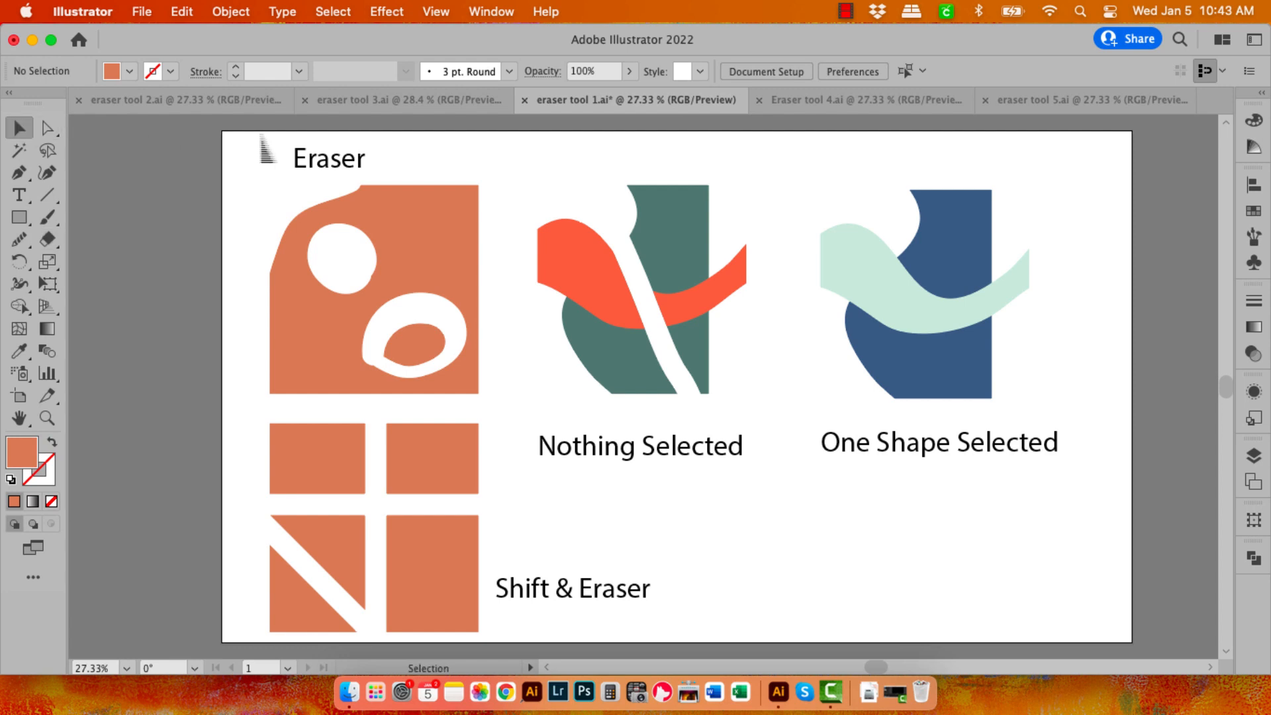
click(584, 287)
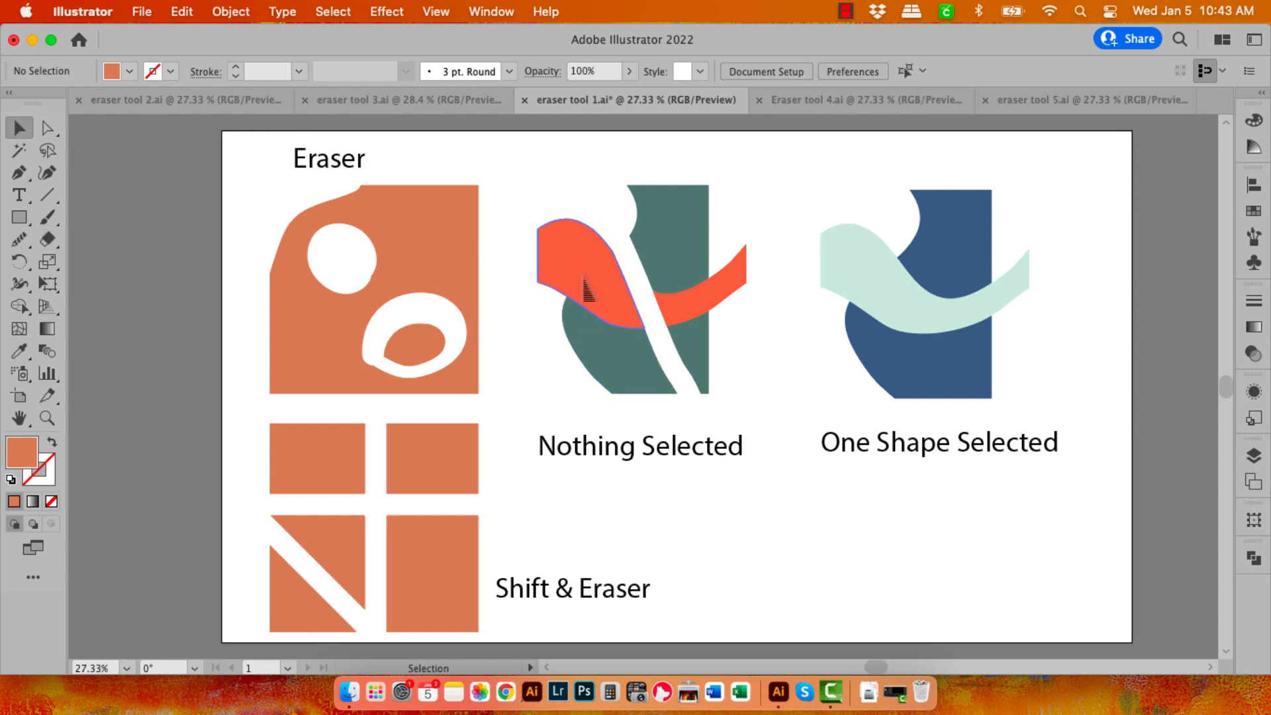
drag(592, 275, 549, 199)
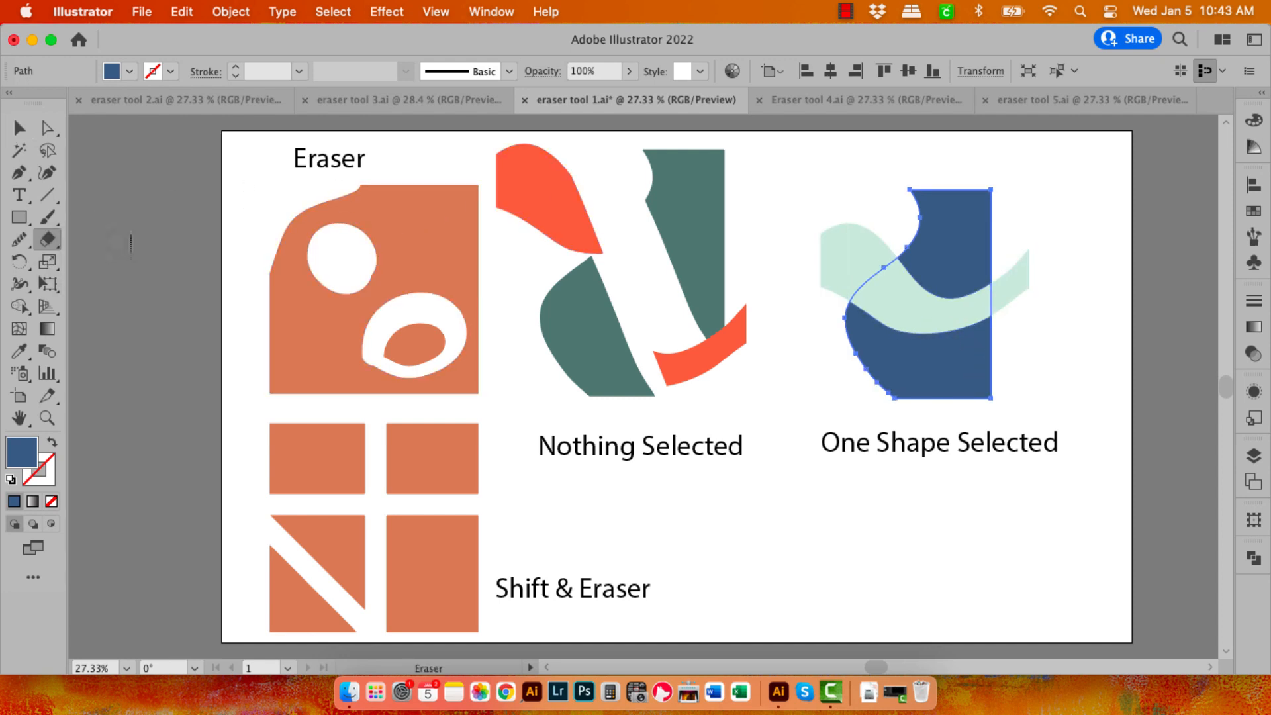
Step: Erase a gap through only the selected blue shape, then switch to the stroked S-curves document
drag(847, 356, 910, 310)
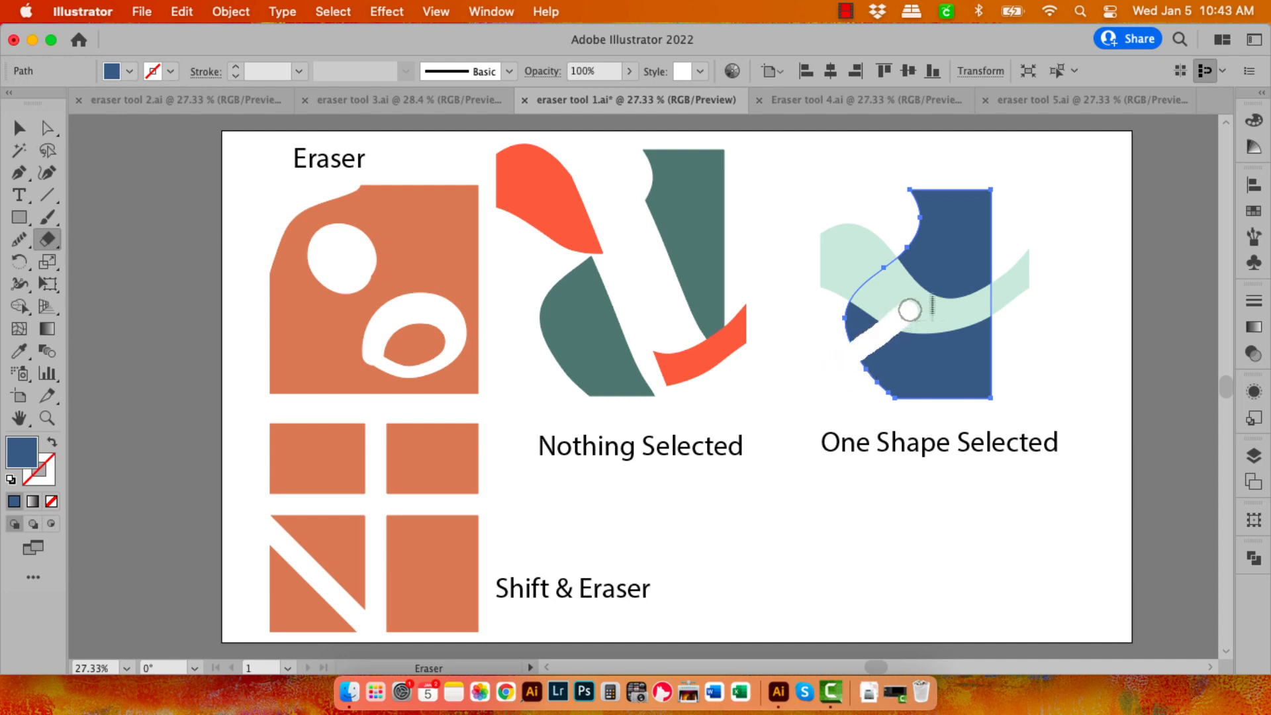
drag(909, 308, 1030, 221)
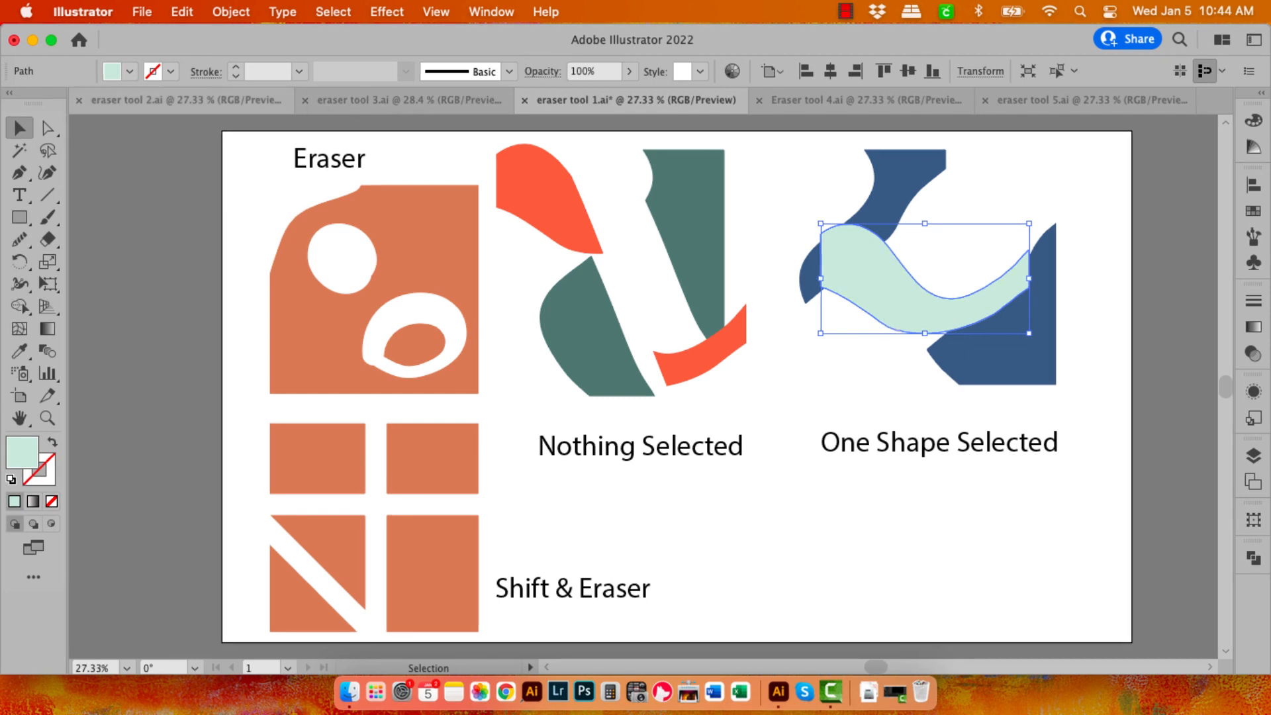
click(179, 99)
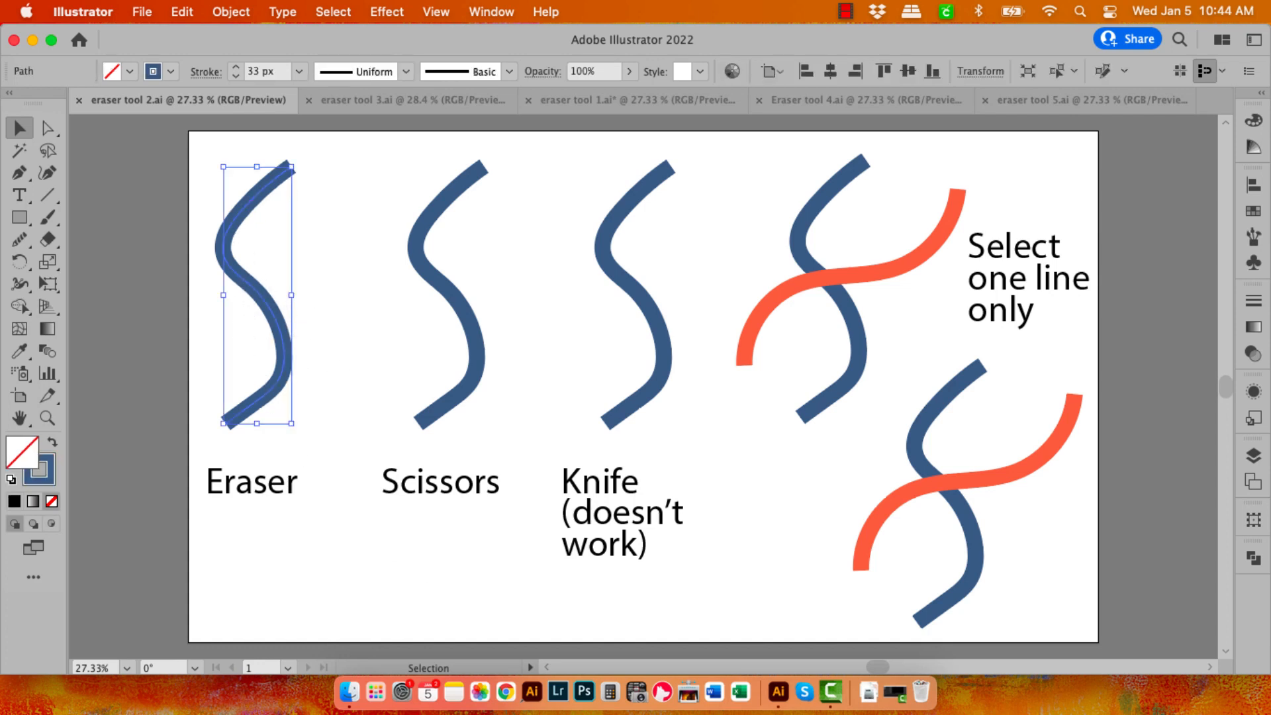
mouse_move(268, 72)
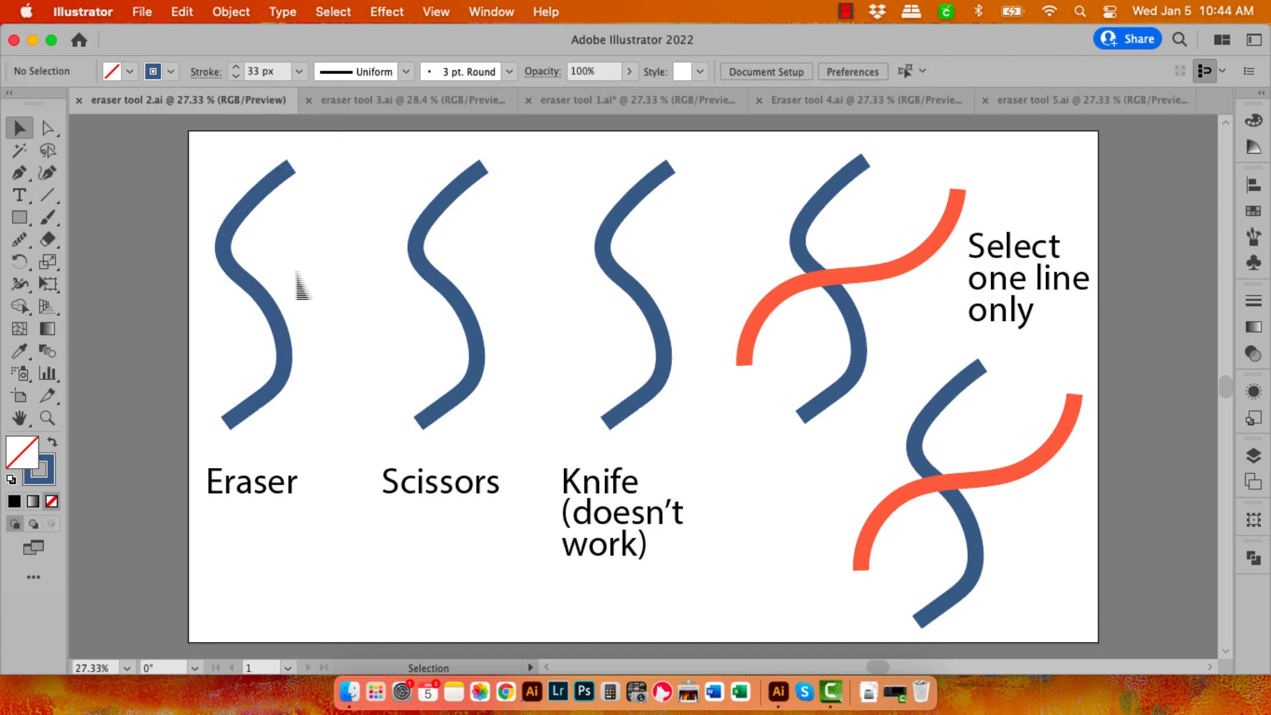
Step: Erase a gap through the first wavy stroke and move a piece to show it is separate
click(48, 240)
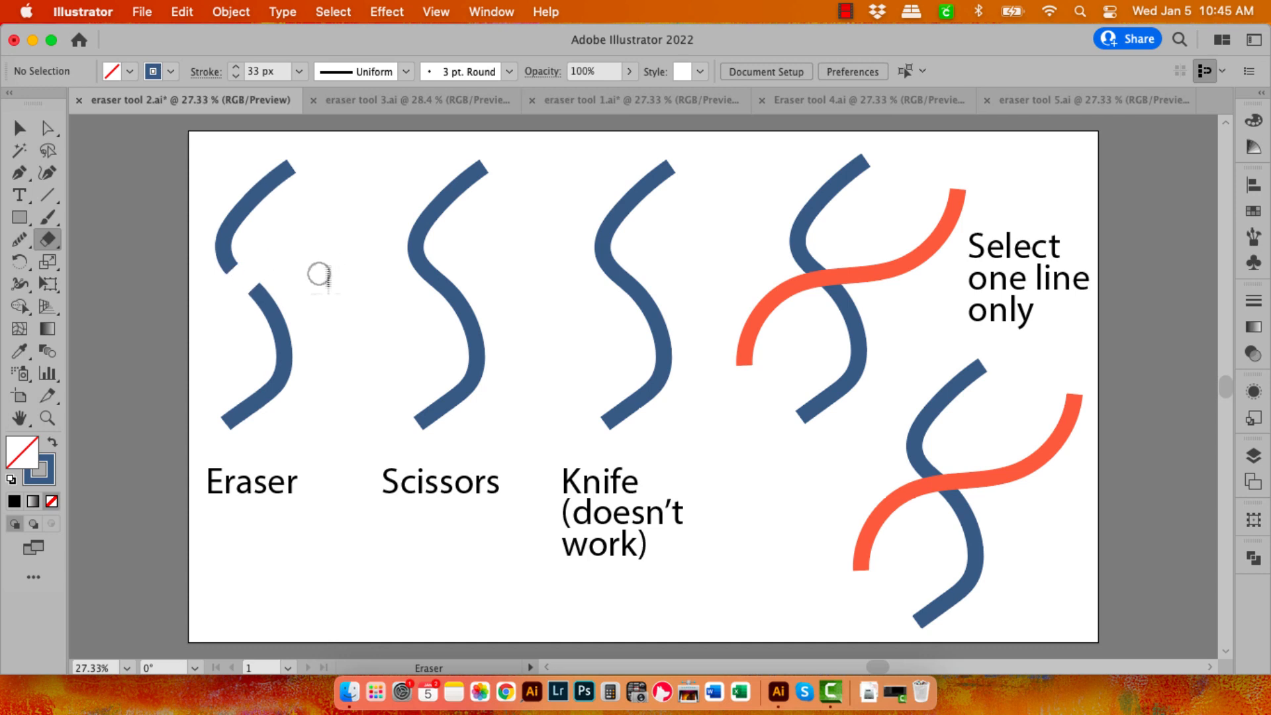
mouse_move(206, 334)
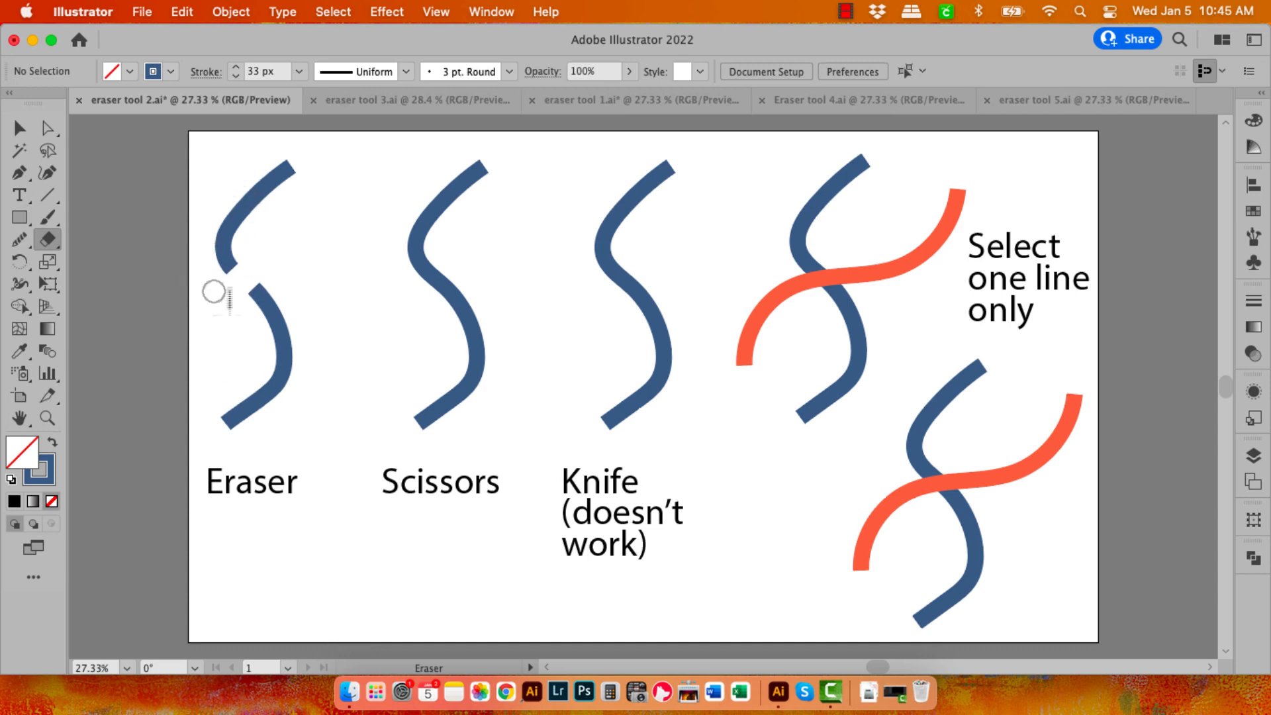
drag(215, 291, 271, 335)
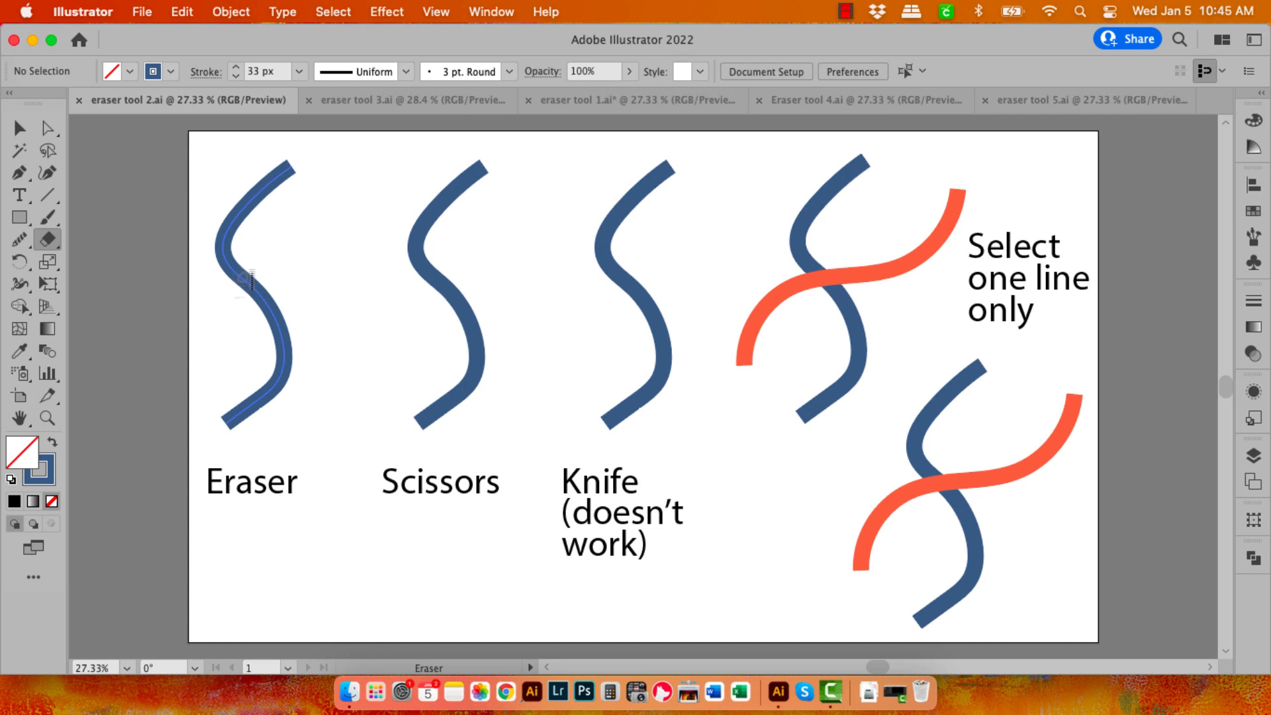
drag(252, 279, 298, 225)
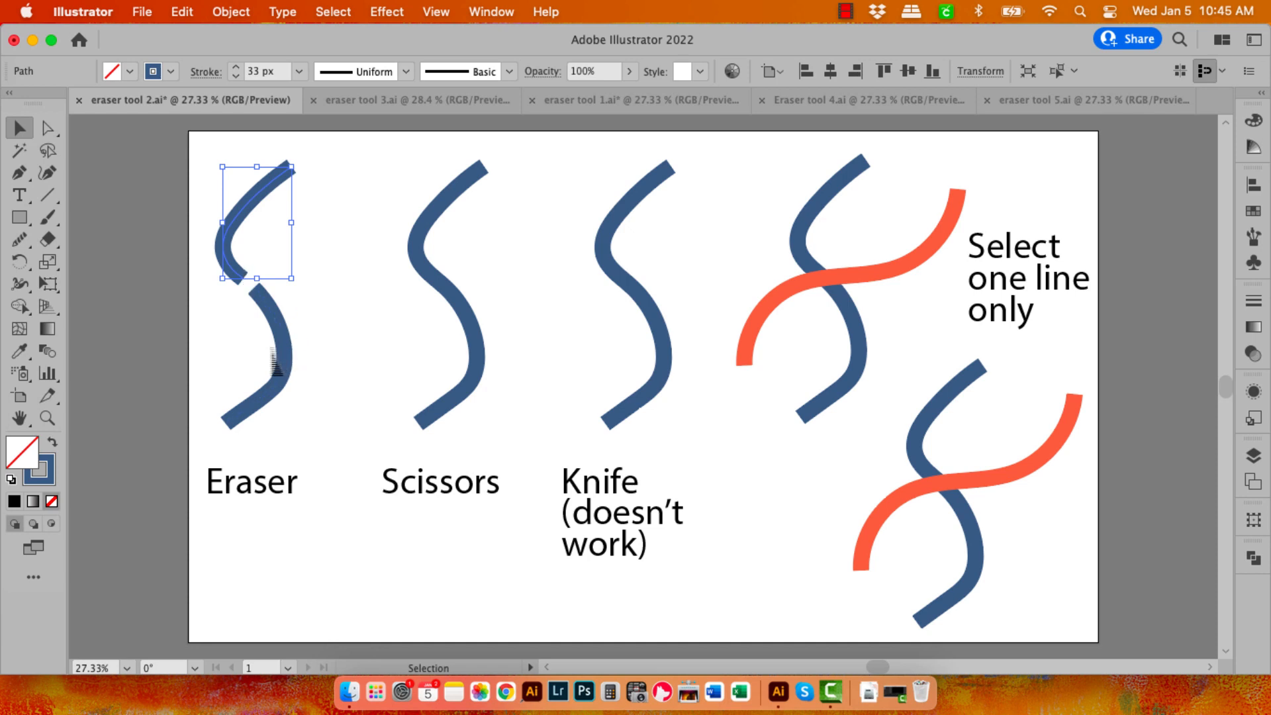
click(324, 356)
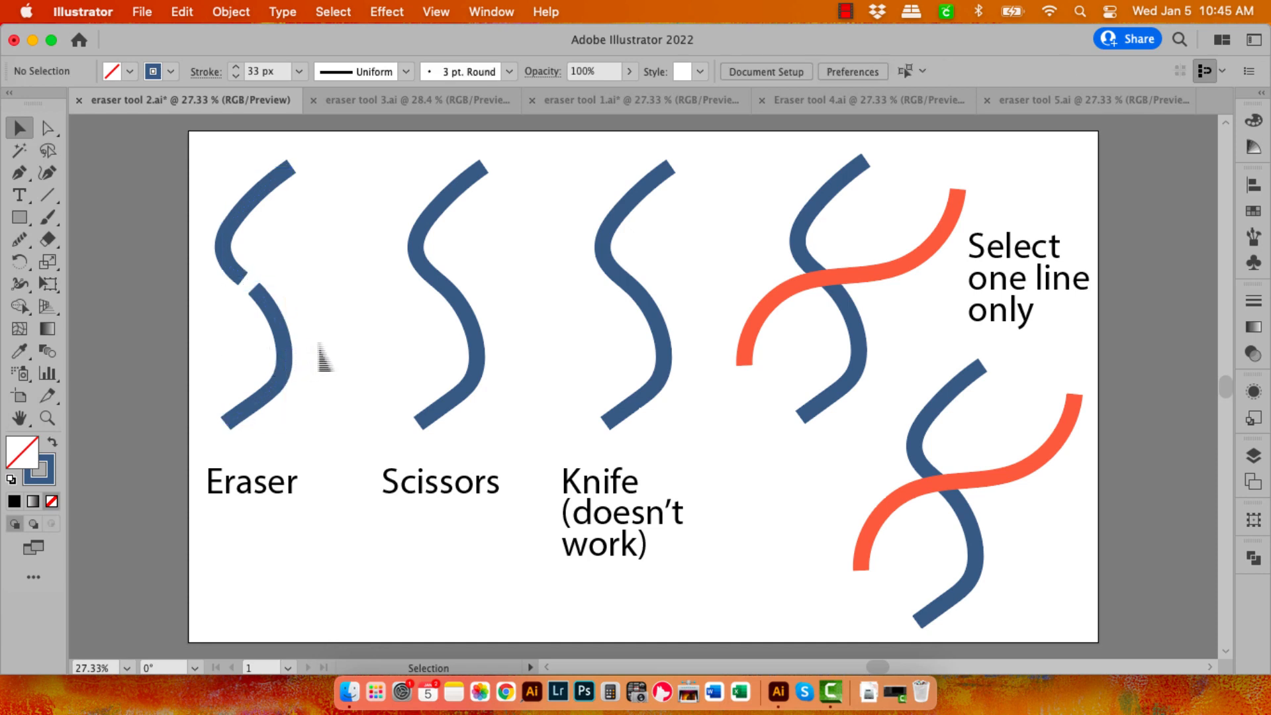
drag(323, 359, 253, 302)
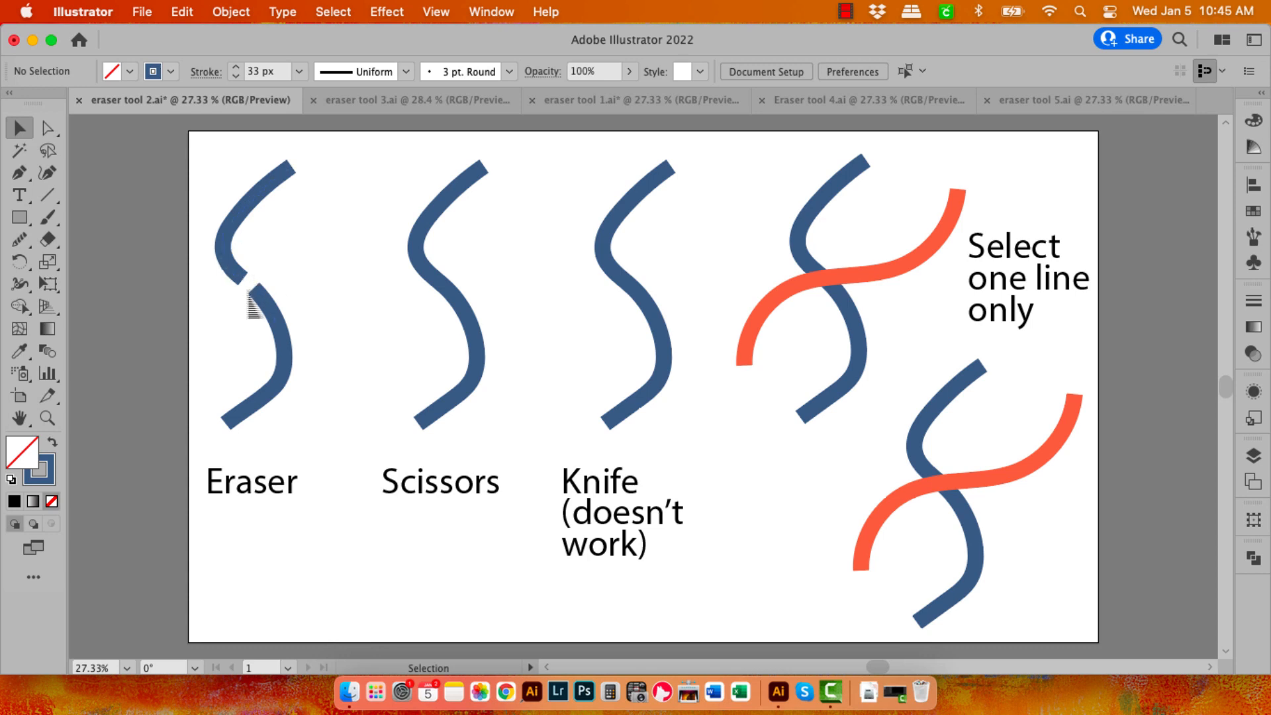
mouse_move(478, 275)
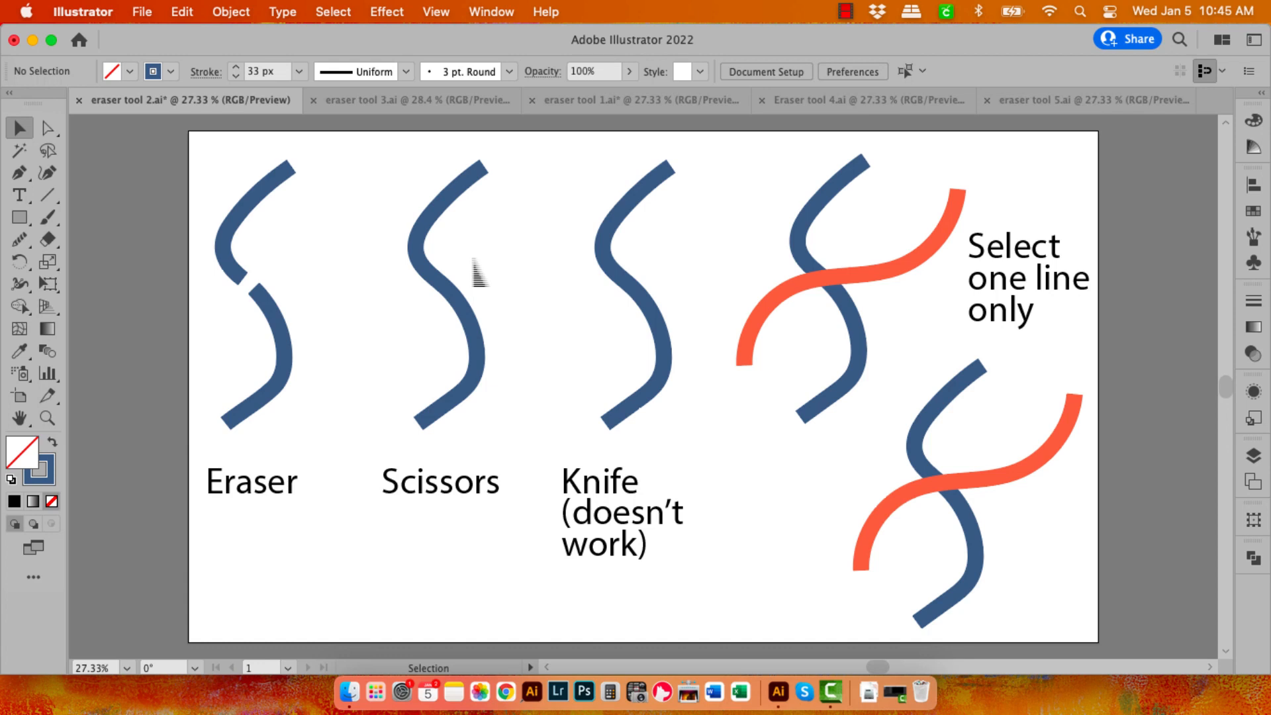
Step: Split the Scissors stroke at its middle with the Scissors tool and nudge the lower half apart
click(48, 239)
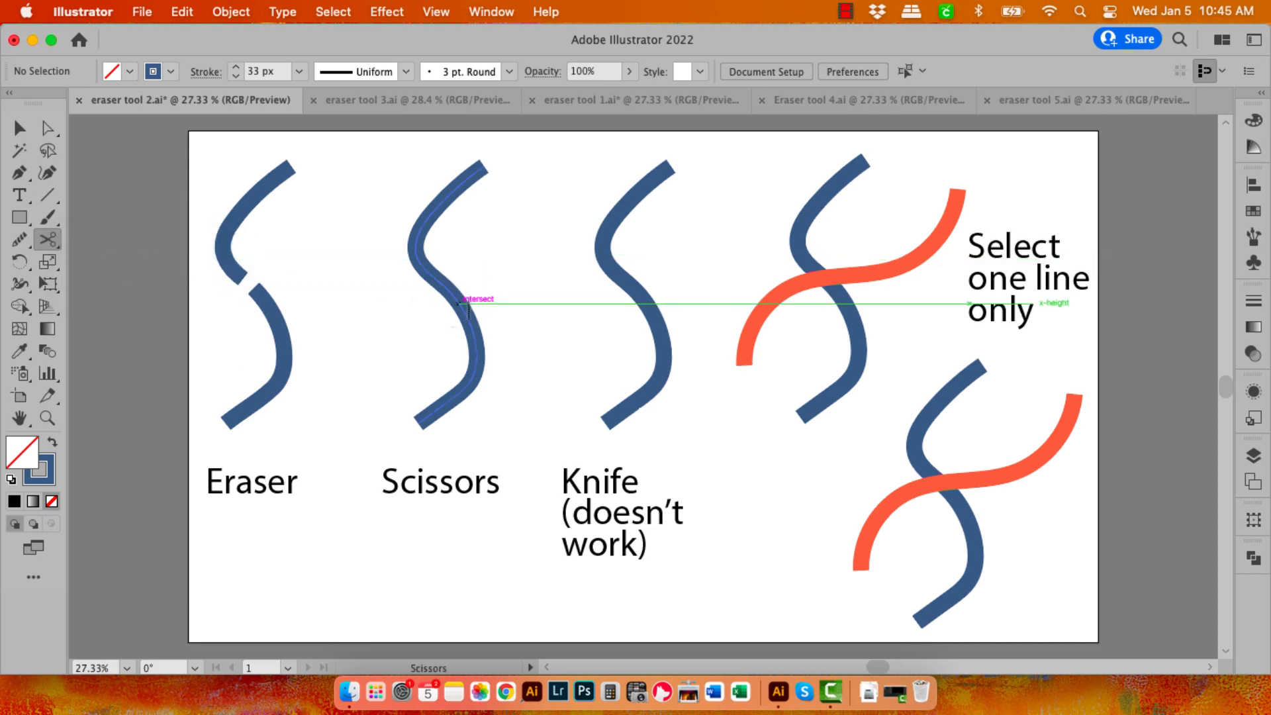
click(464, 302)
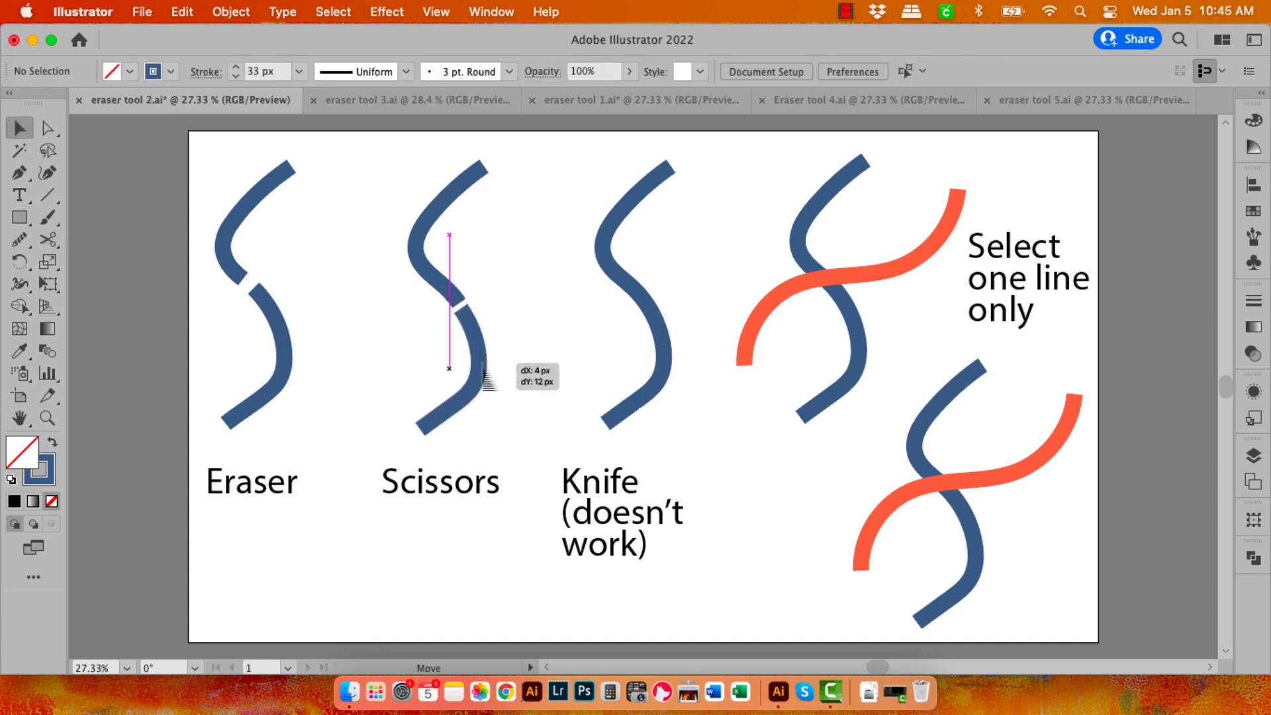
click(470, 365)
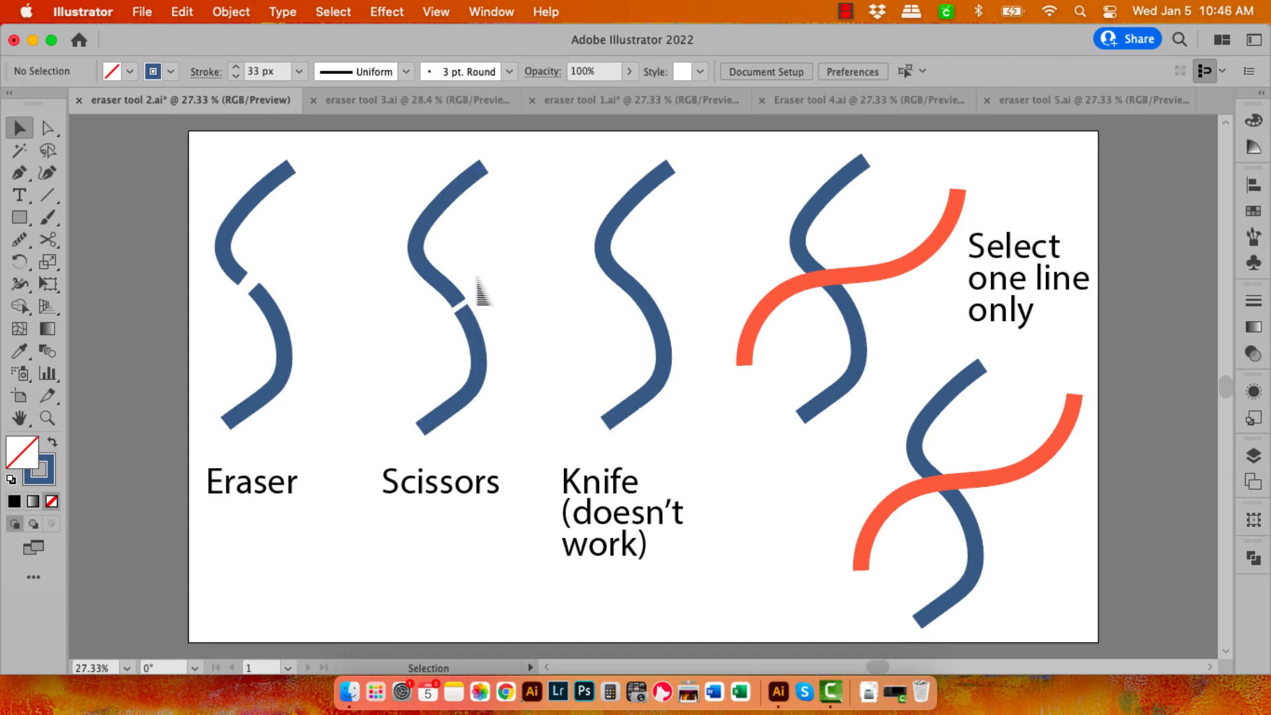
mouse_move(613, 315)
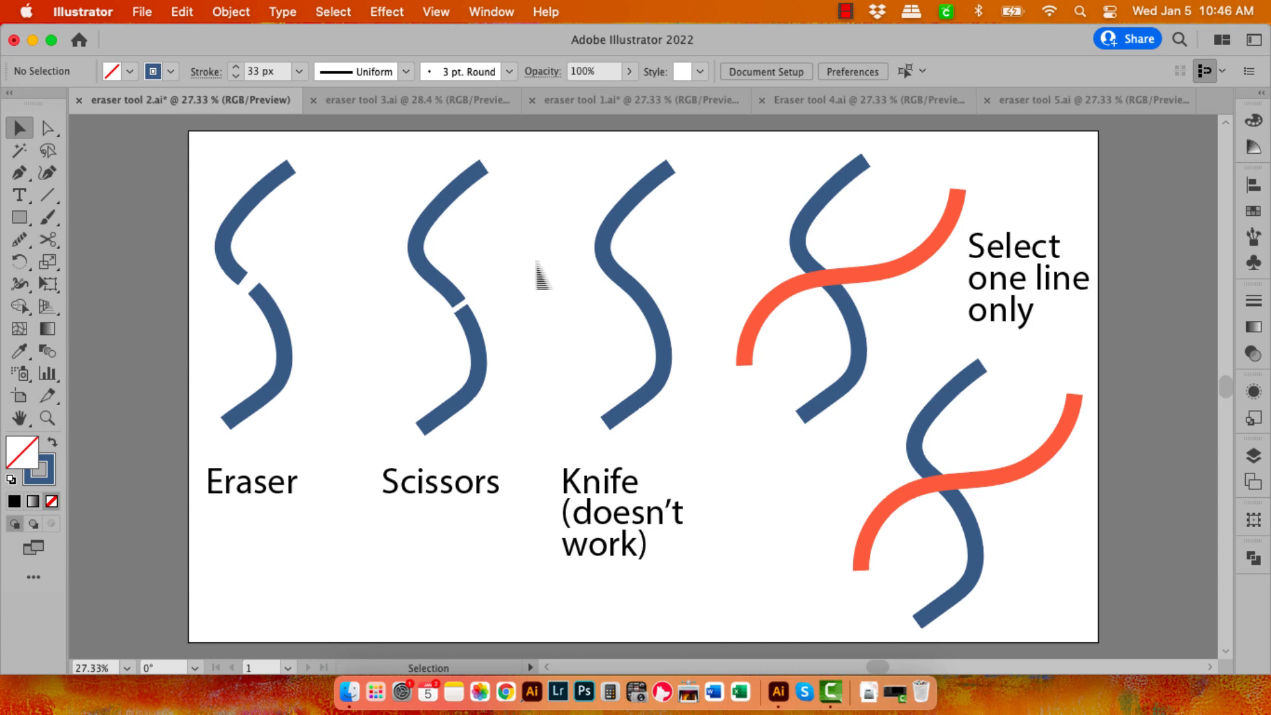
click(642, 284)
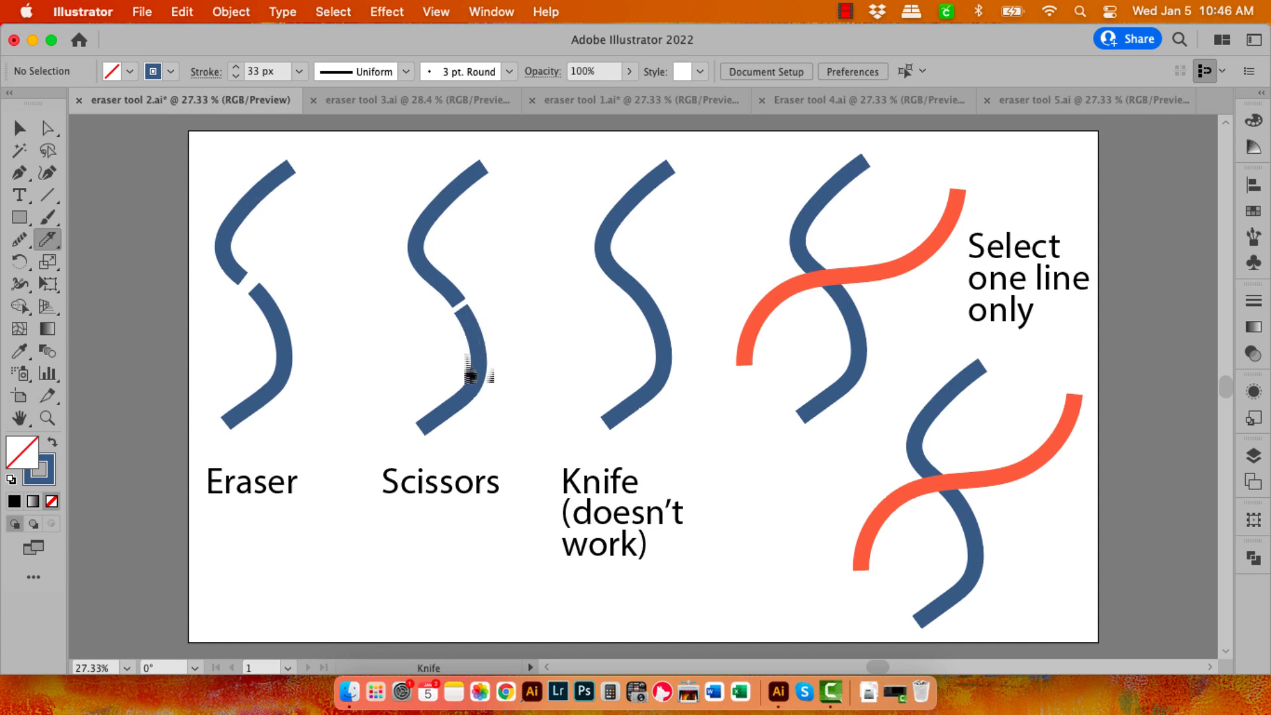
mouse_move(171, 259)
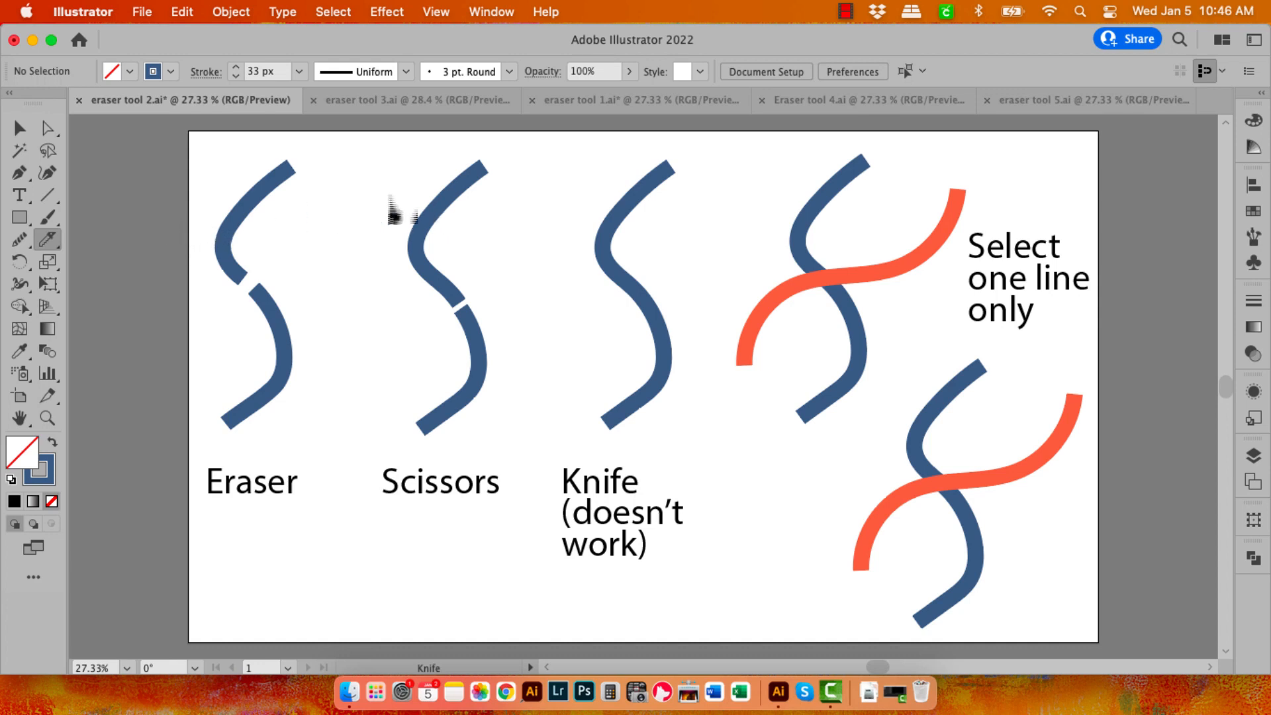
Step: Erase through the lower crossed pair with only the blue stroke selected so just the blue line is cut
click(48, 239)
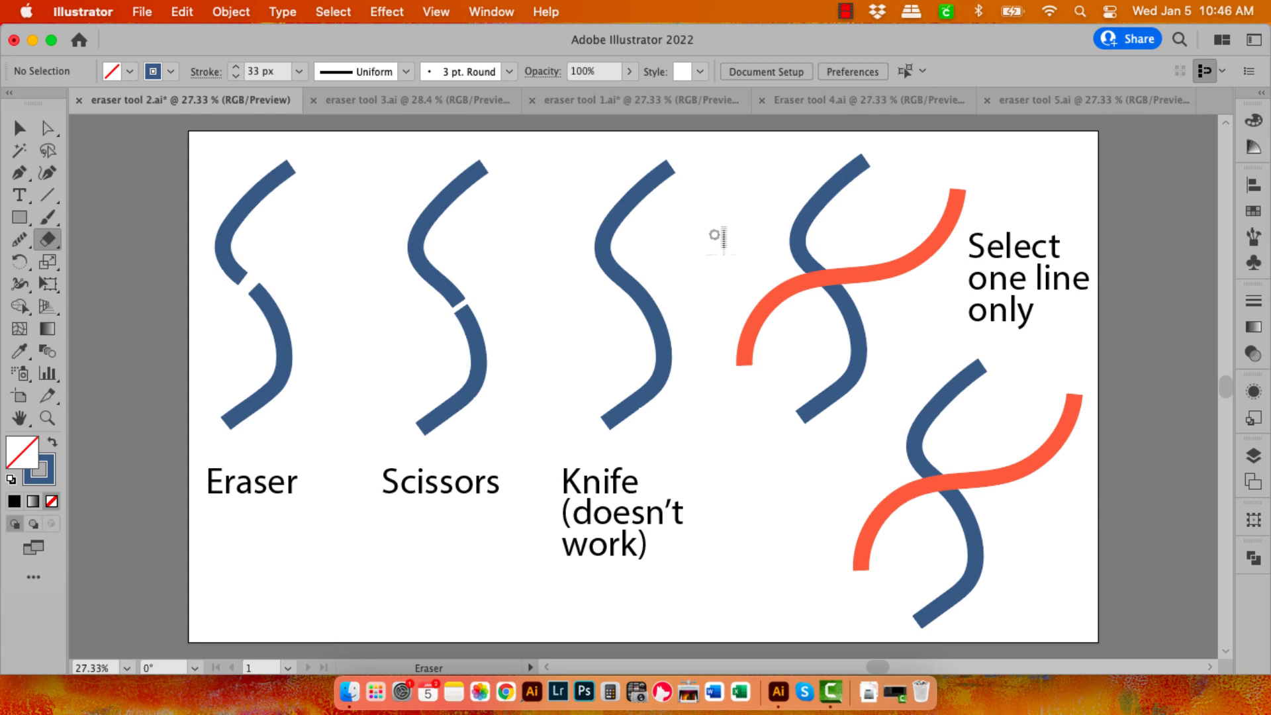
mouse_move(741, 236)
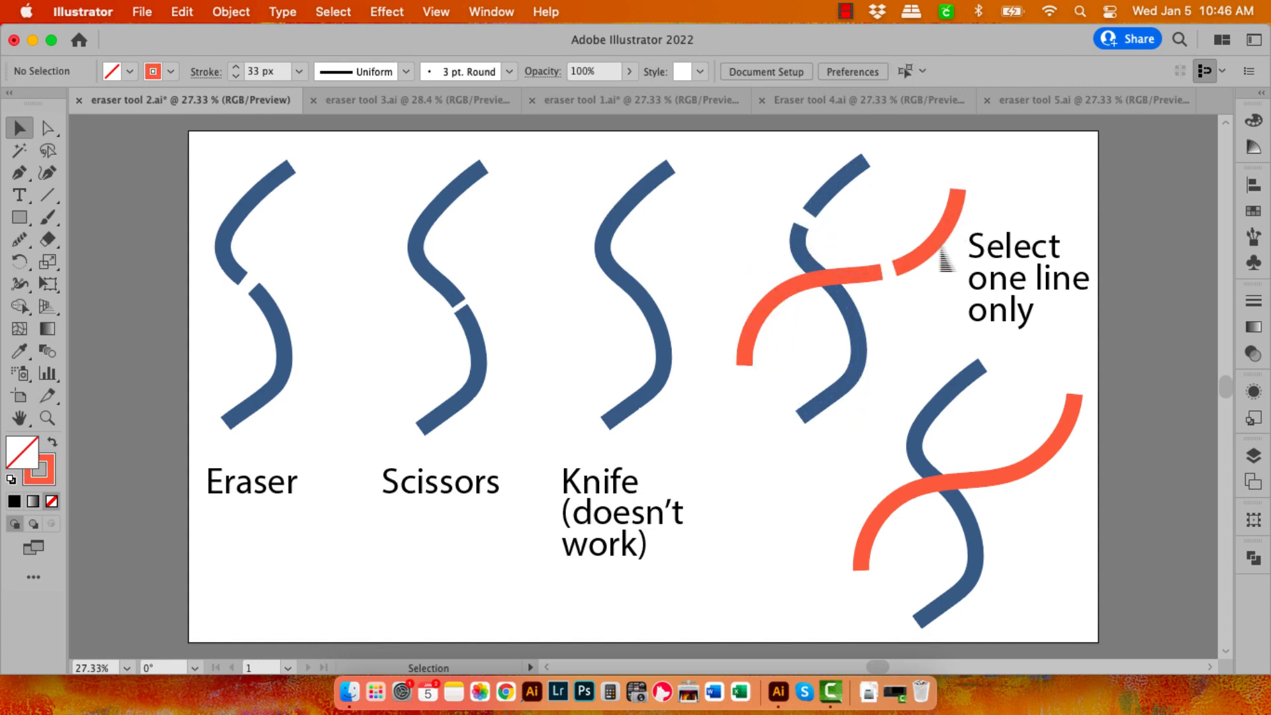
mouse_move(825, 456)
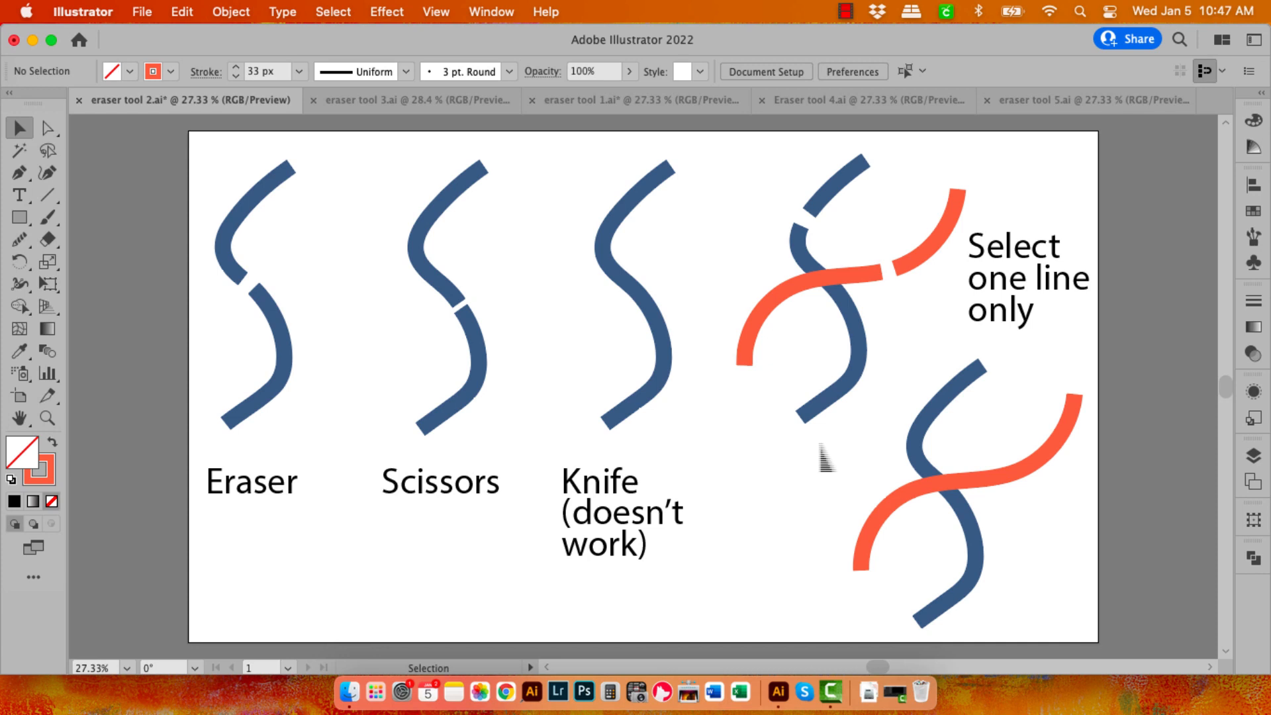
mouse_move(883, 428)
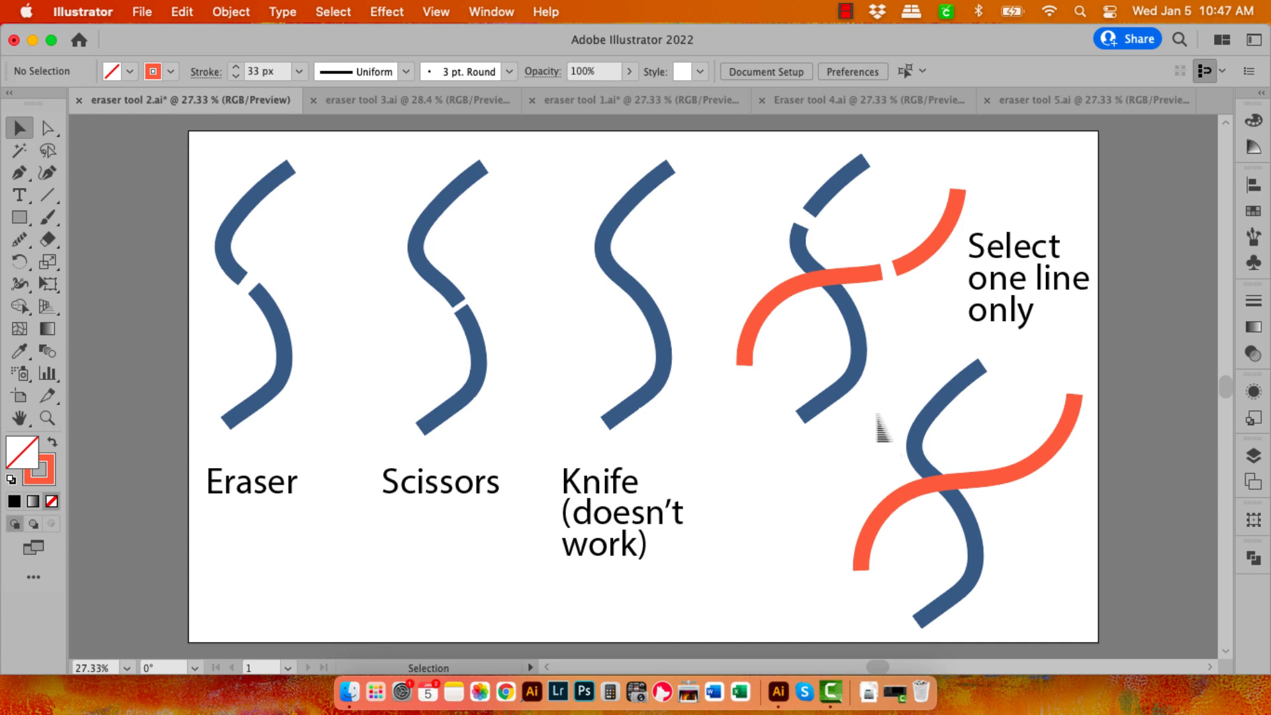
click(944, 486)
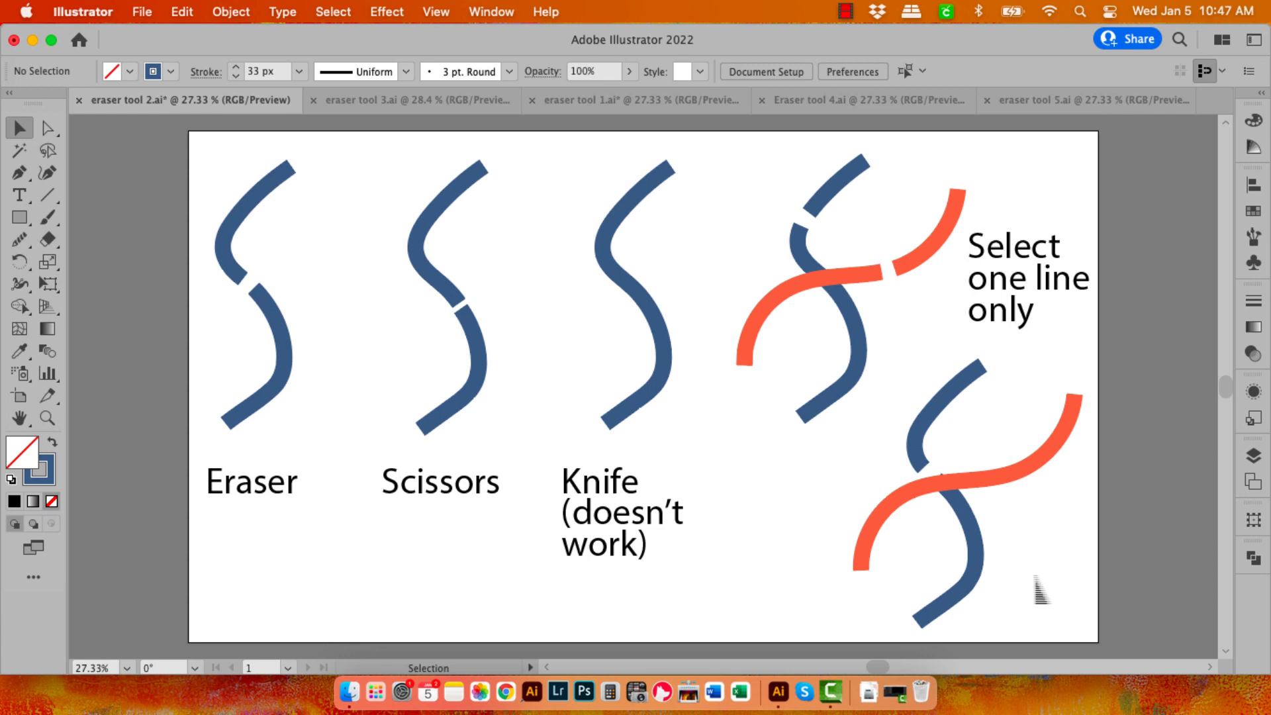
click(398, 99)
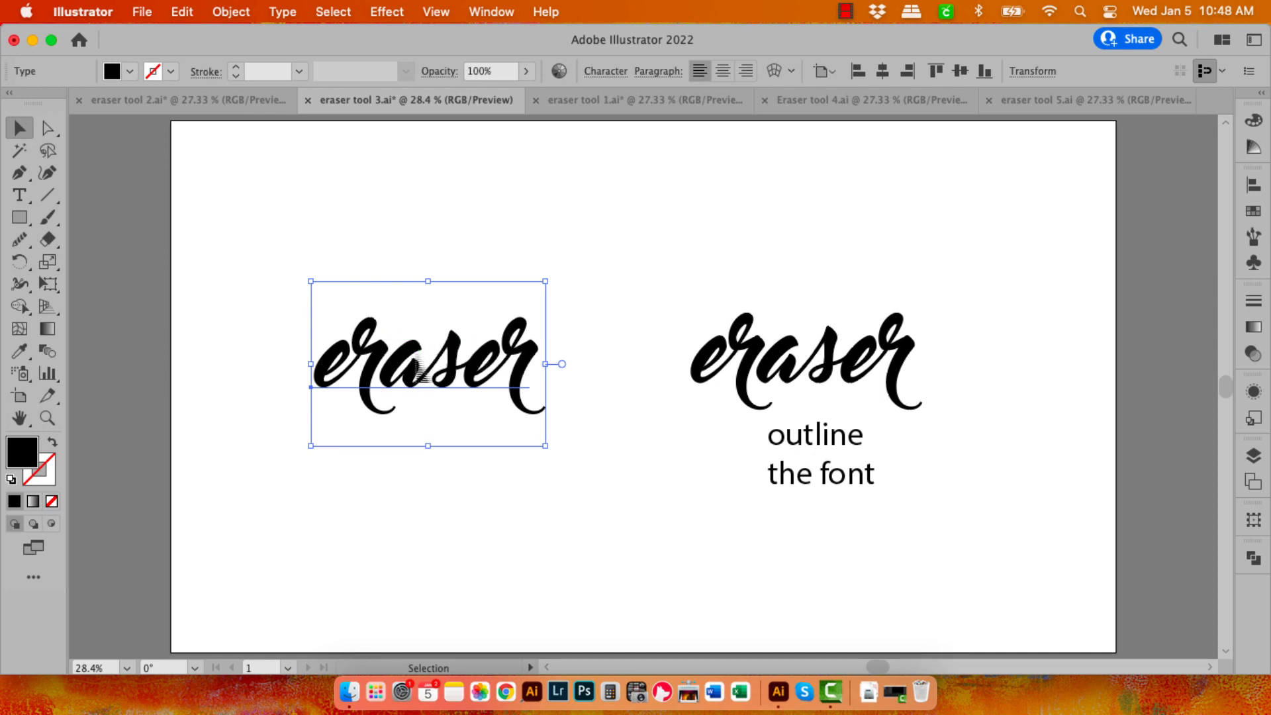
Step: Try the Eraser on the live 'eraser' text at left, then select the right-hand word
click(48, 238)
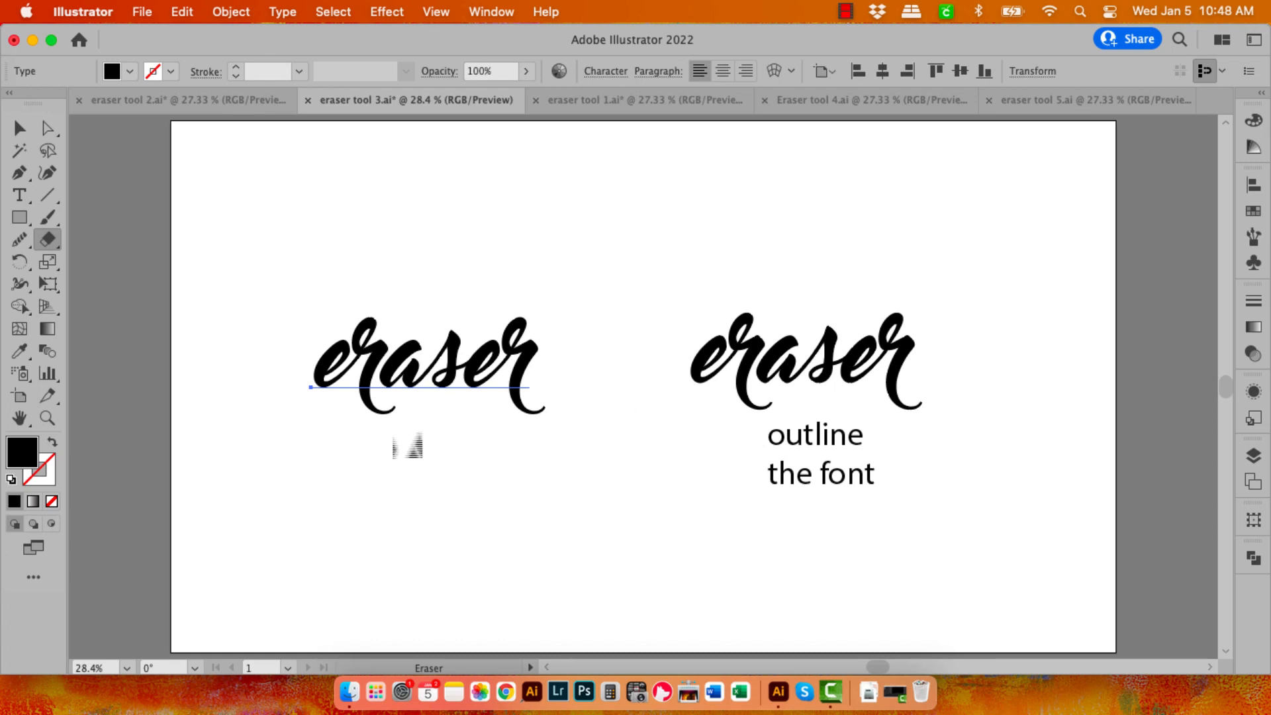
click(20, 128)
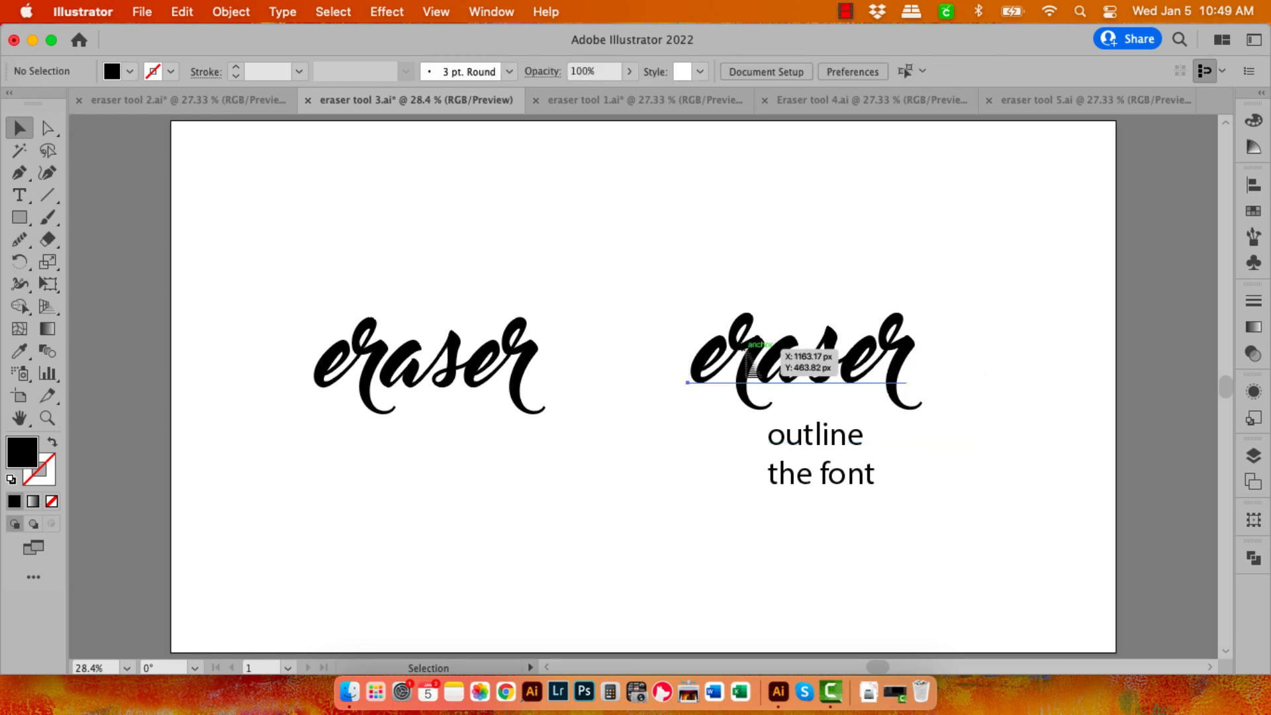
click(803, 361)
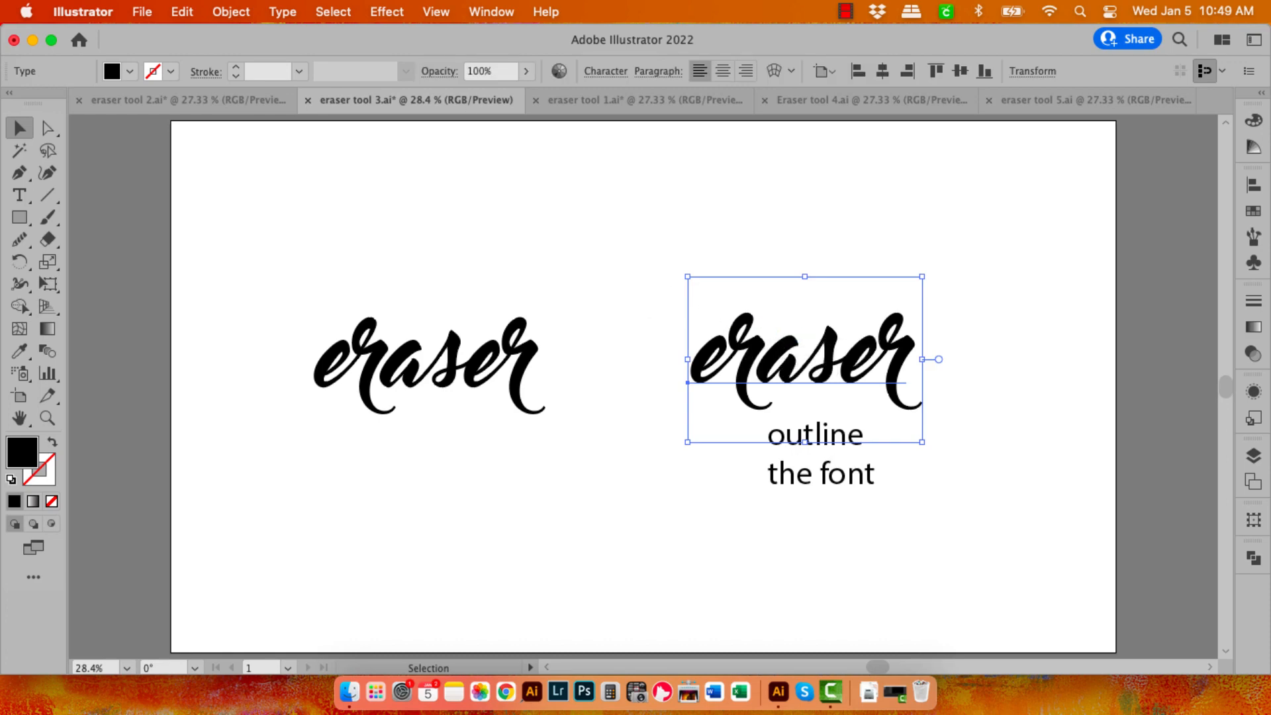
Step: Convert the right-hand 'eraser' word to outlines via Type > Create Outlines, ready for erasing
click(282, 12)
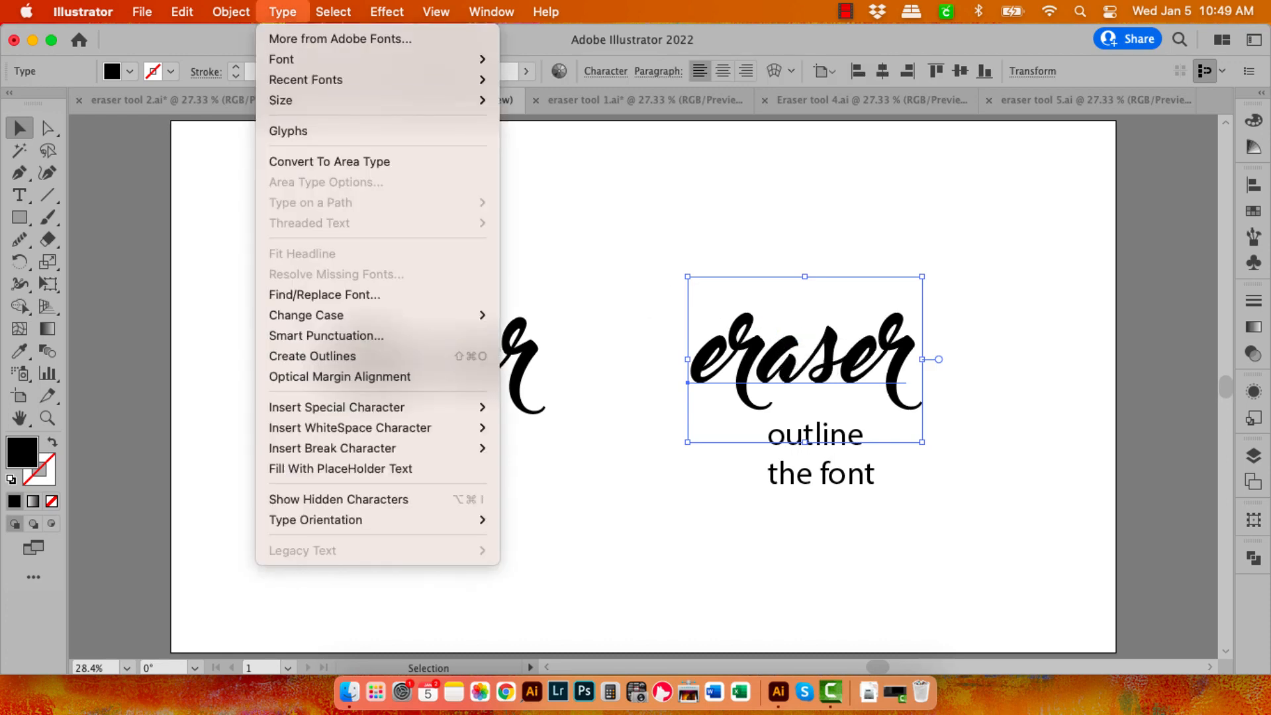
click(312, 357)
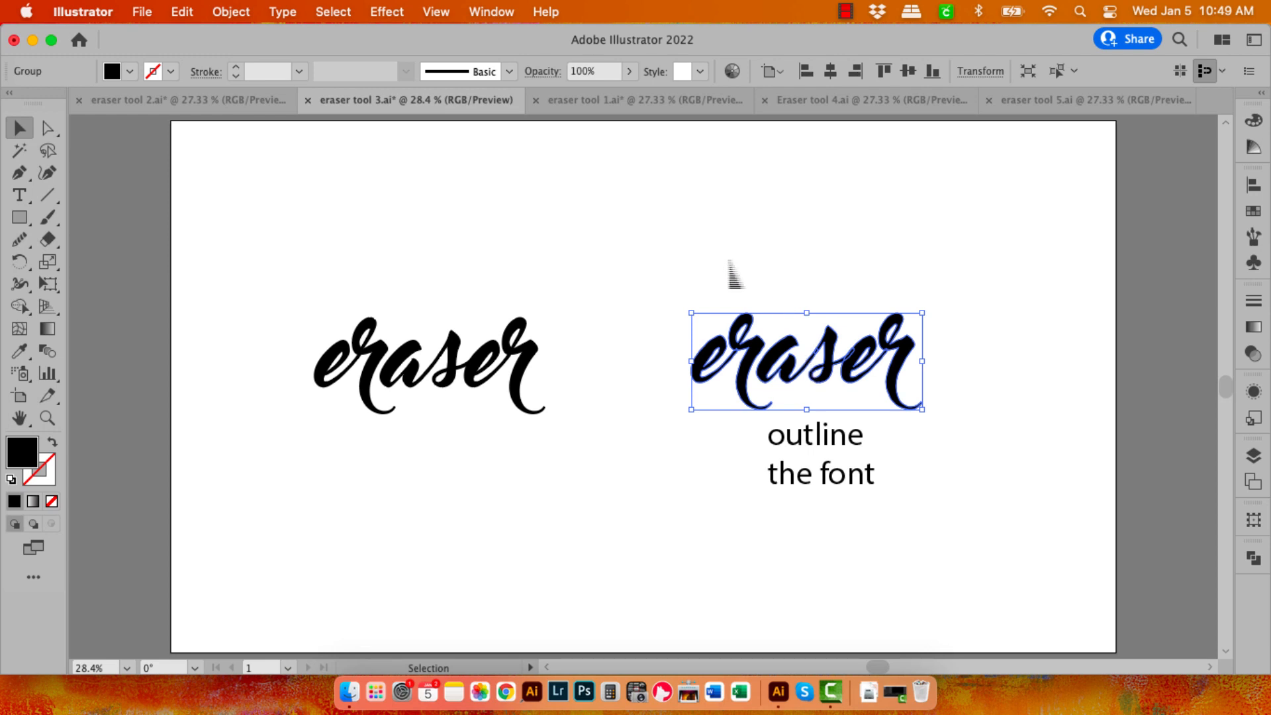
click(48, 239)
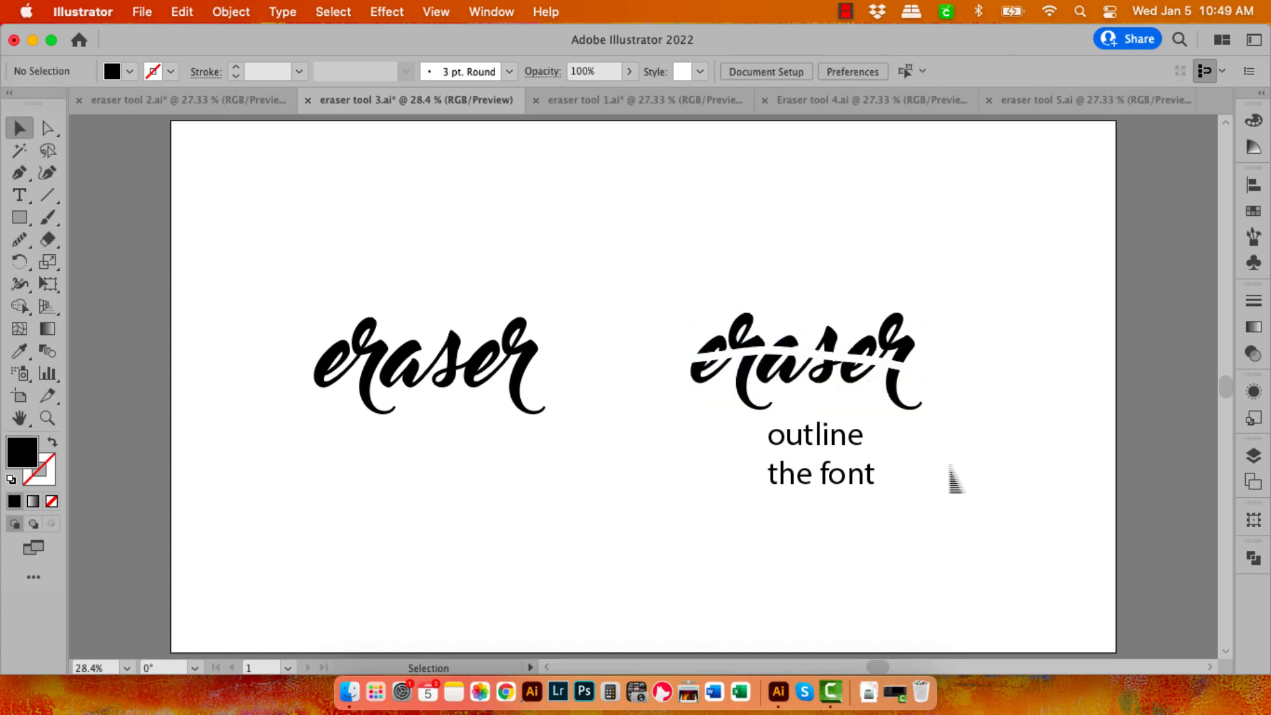
Step: Inspect the erased outlined word's individual letter paths in the Layers panel and with Direct Selection
click(802, 360)
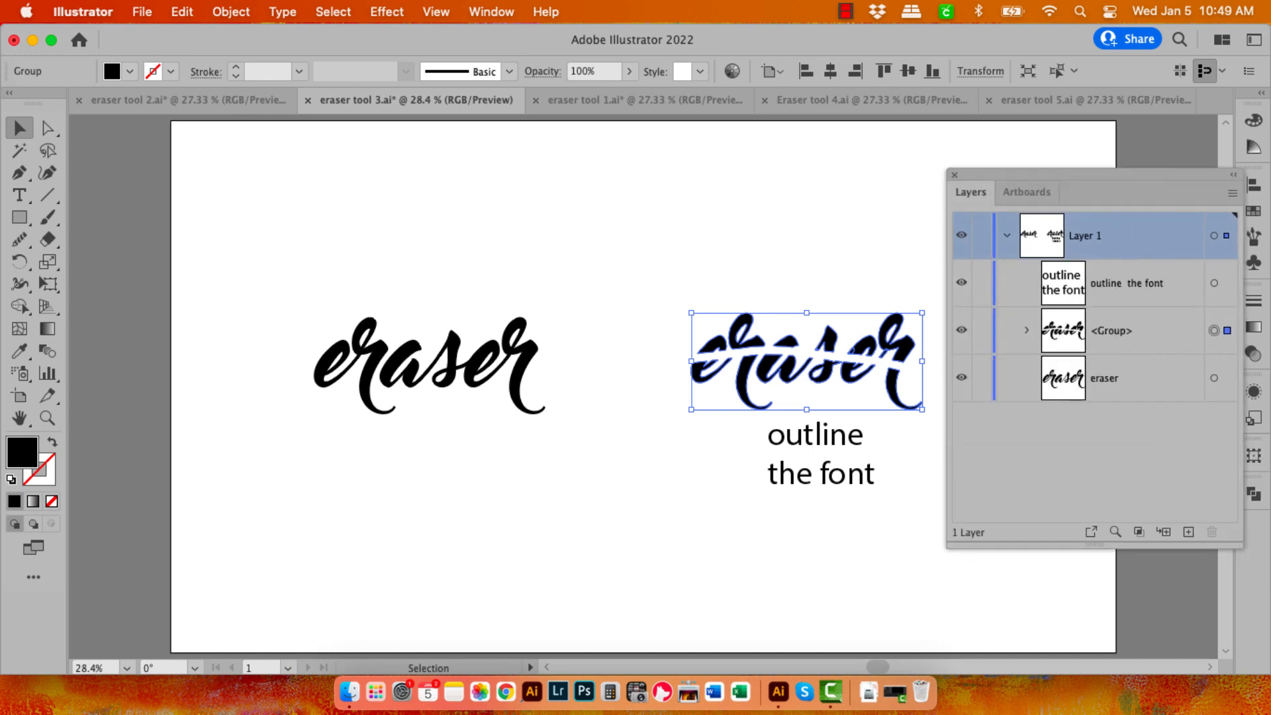
click(1026, 329)
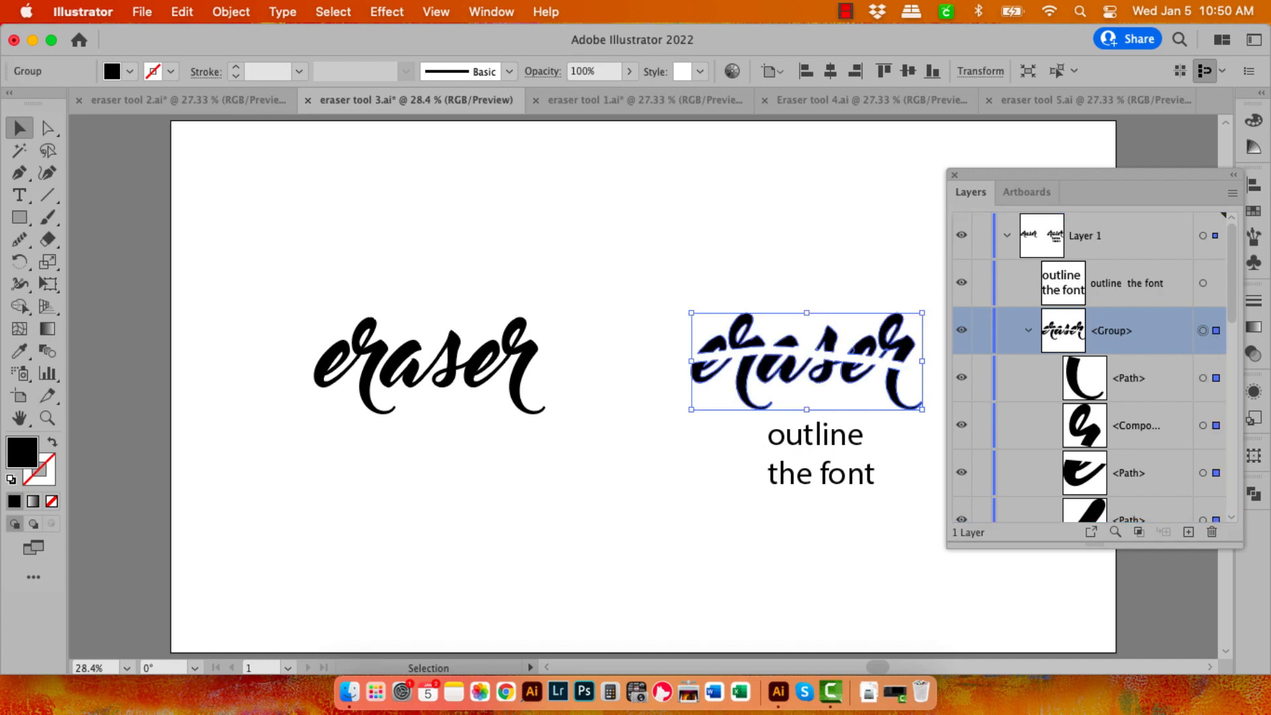
click(230, 12)
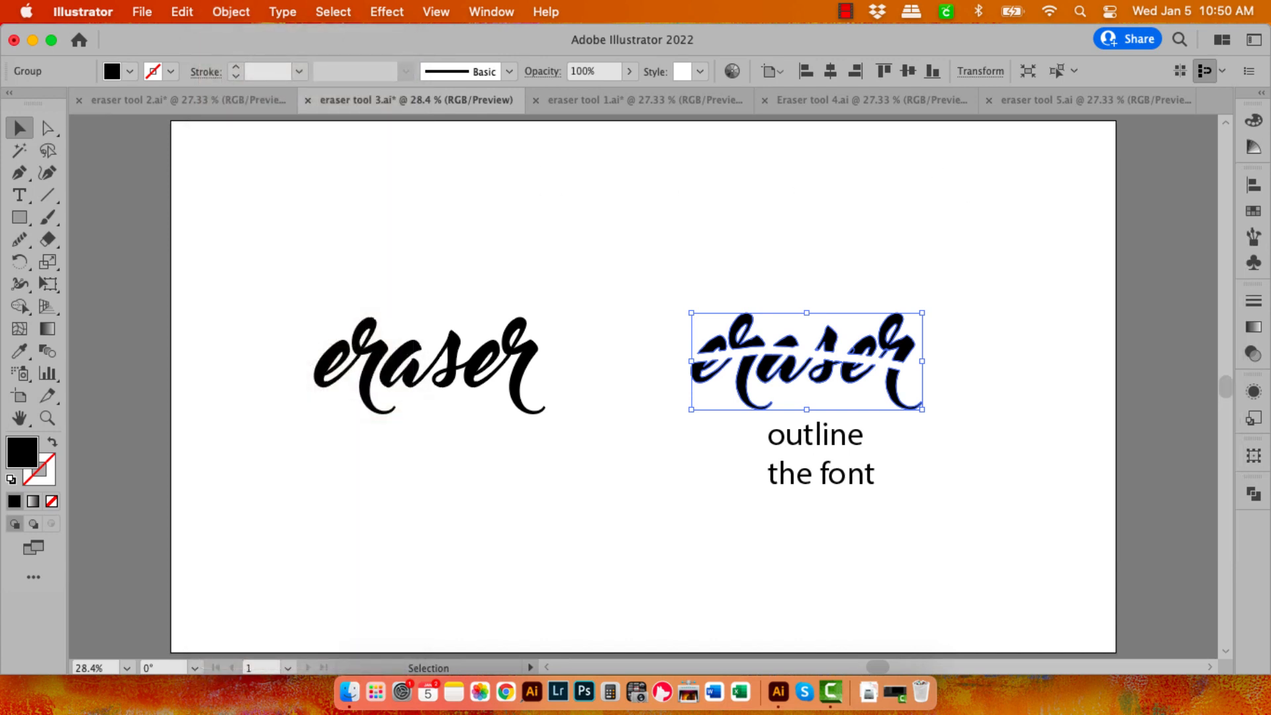
click(46, 127)
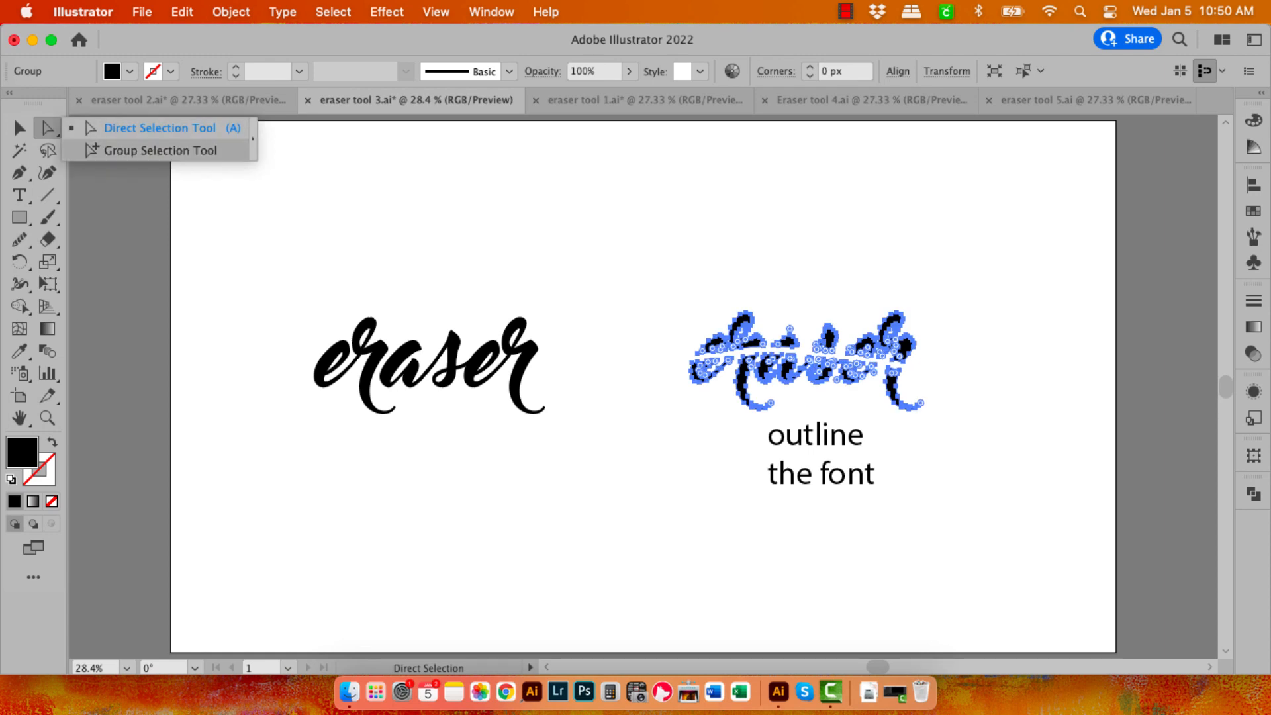
click(160, 150)
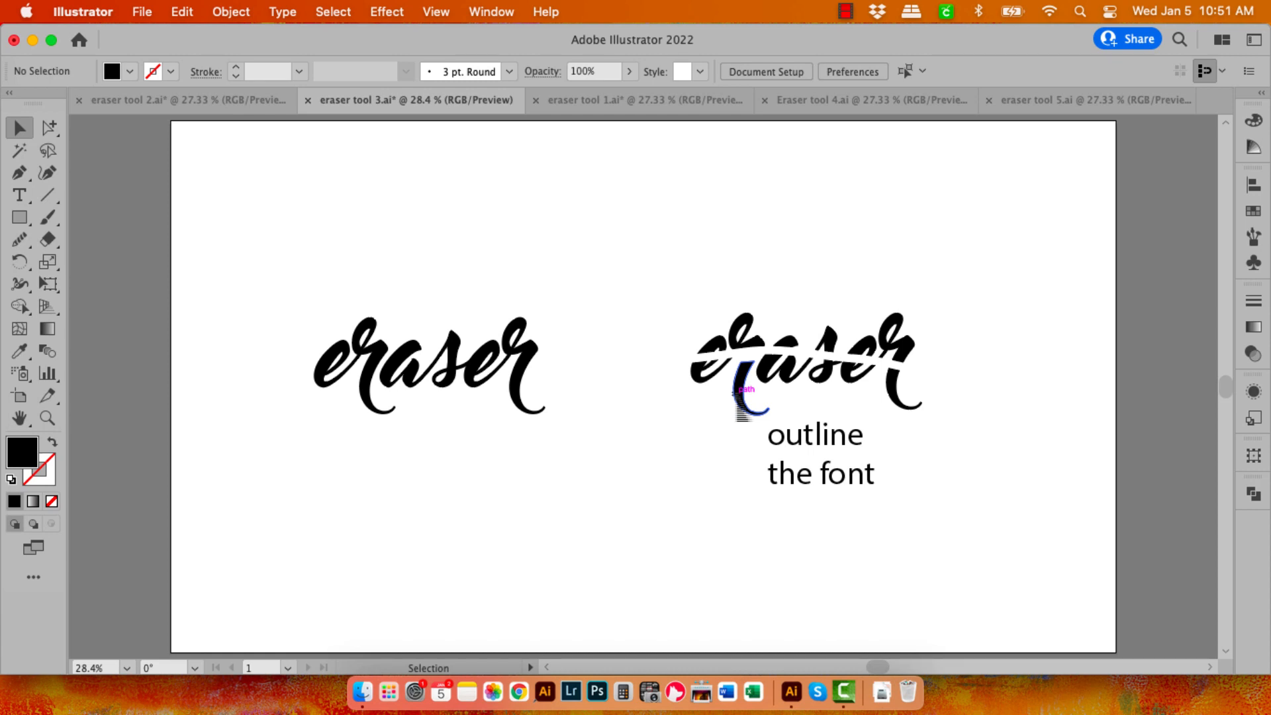
Step: Erase a diagonal gap through the left stroked circle and pull its lower half away
click(865, 99)
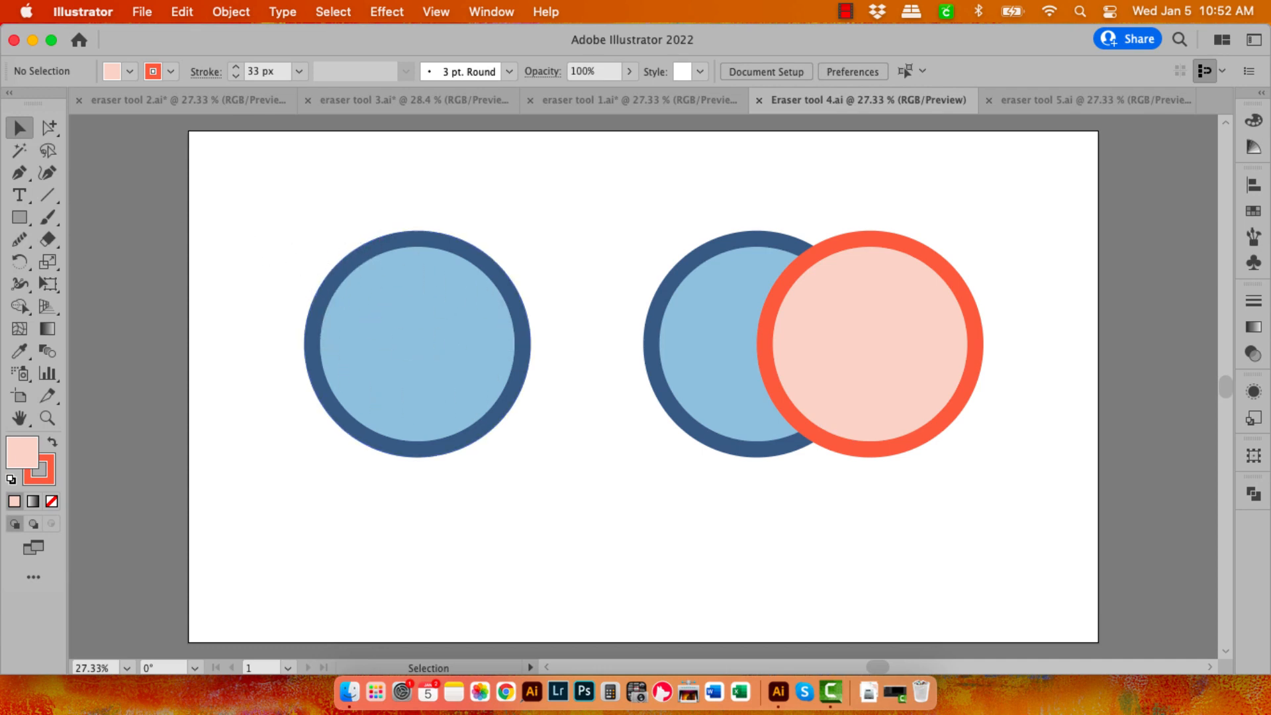
click(48, 238)
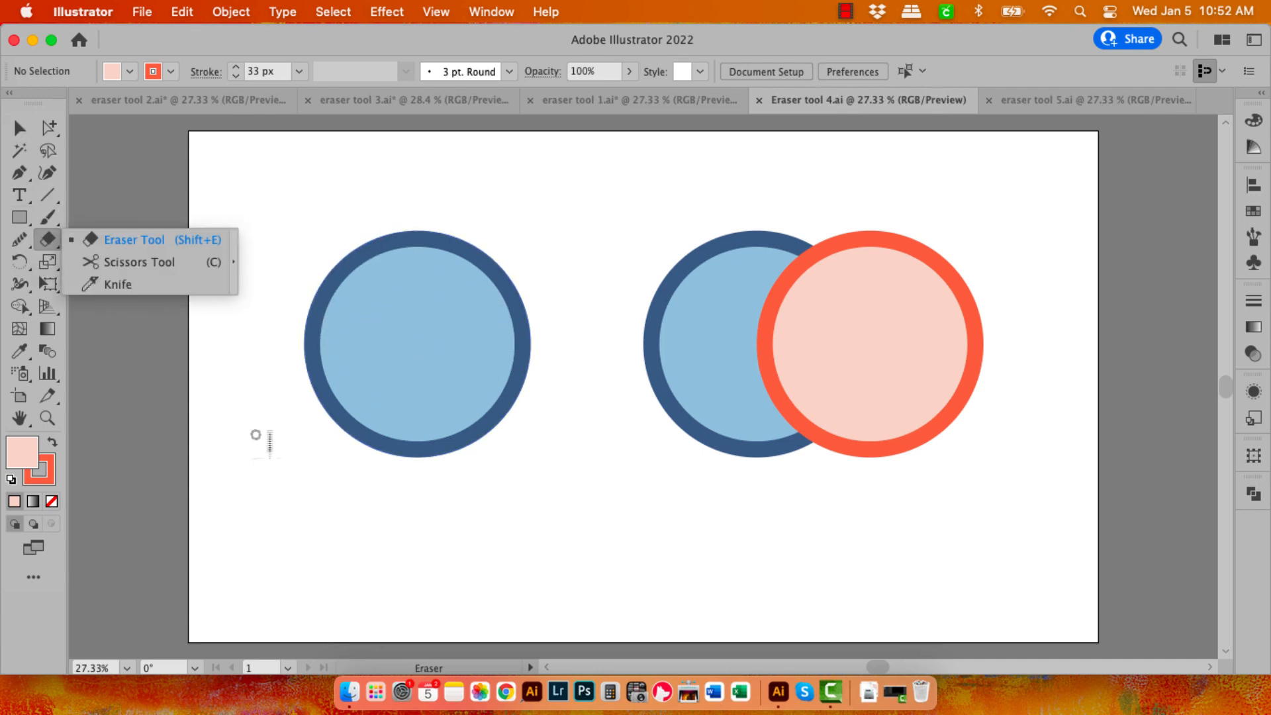
drag(332, 401, 499, 271)
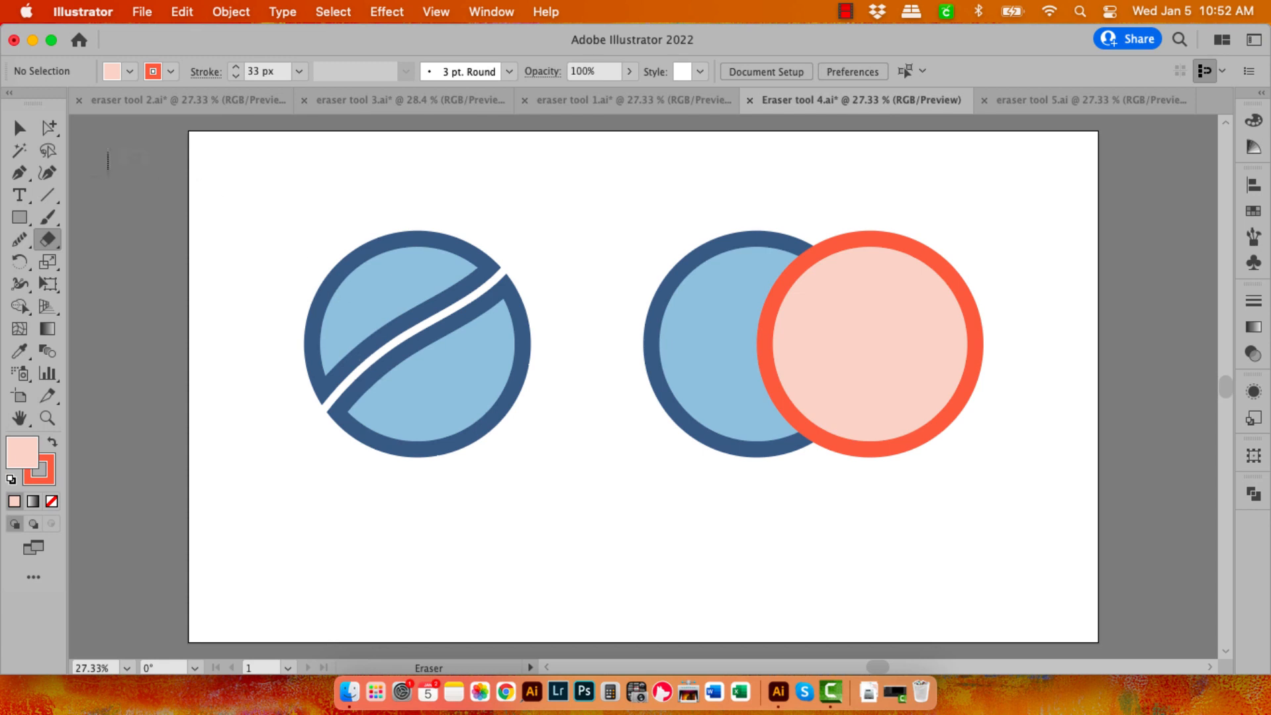
click(20, 129)
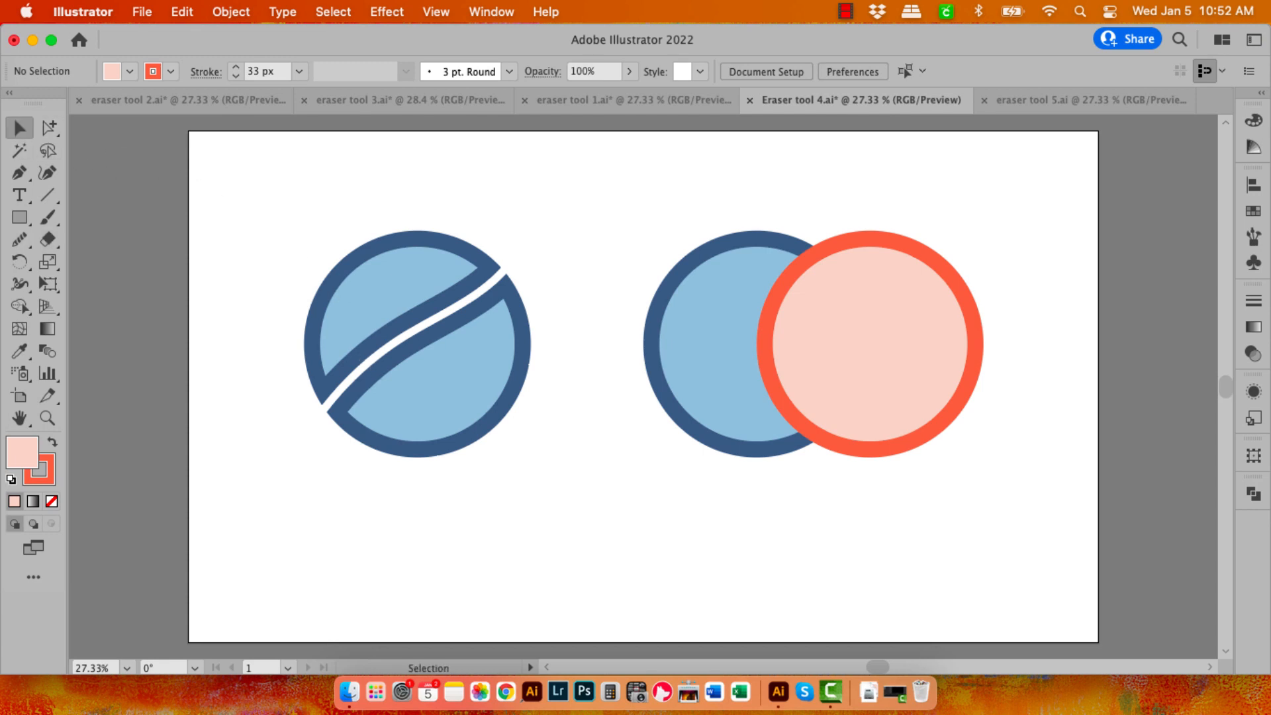
drag(386, 252, 370, 241)
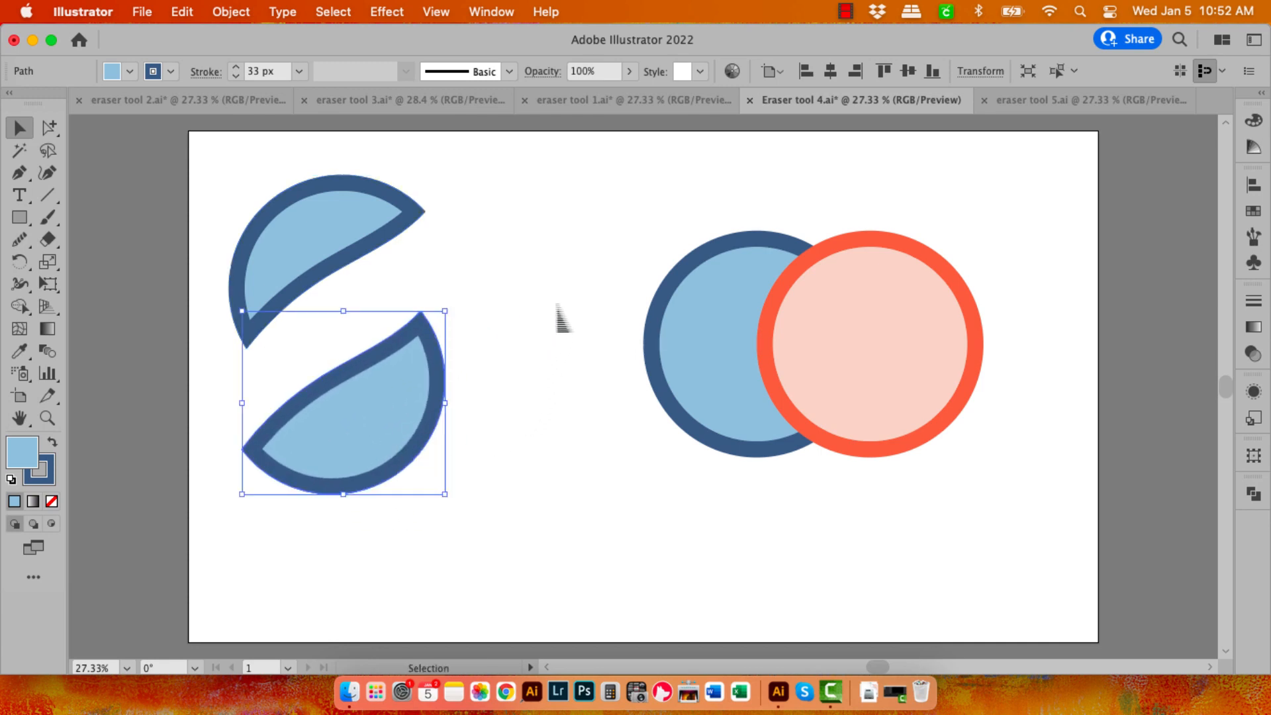
mouse_move(635, 271)
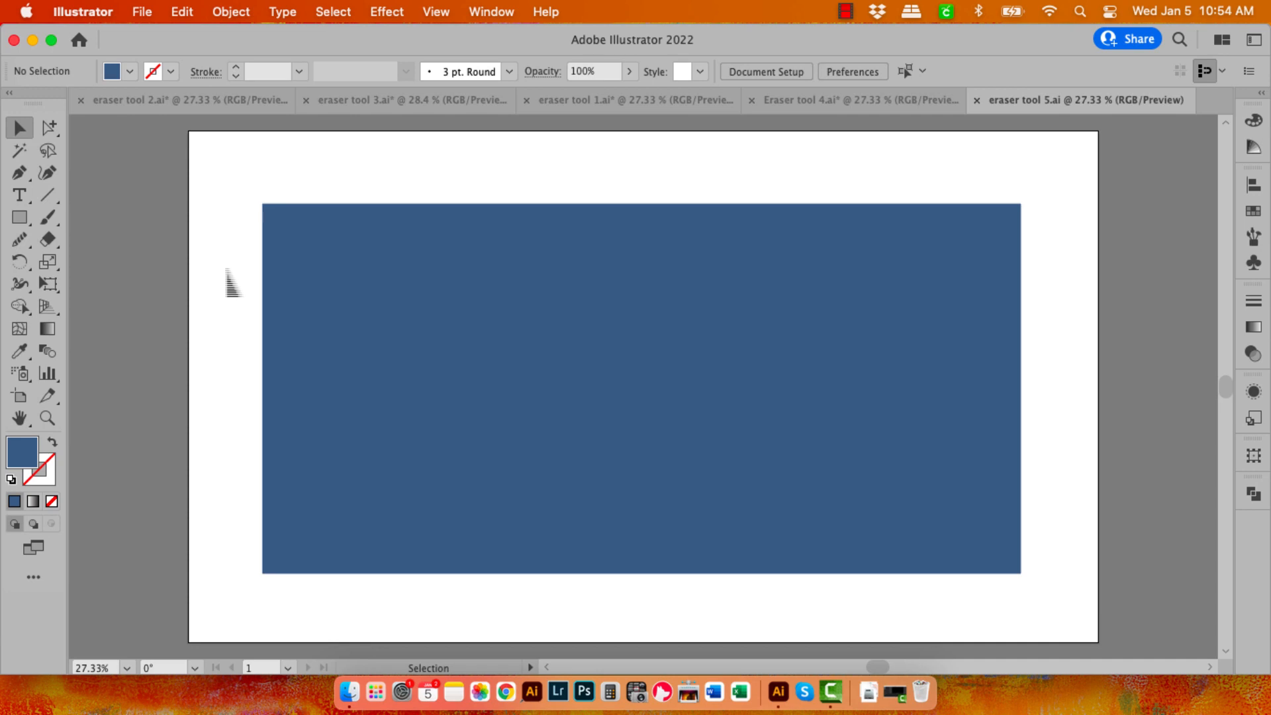
Step: Erase a straight horizontal gap across the rectangle's top and a channel from its left edge to the middle
click(48, 240)
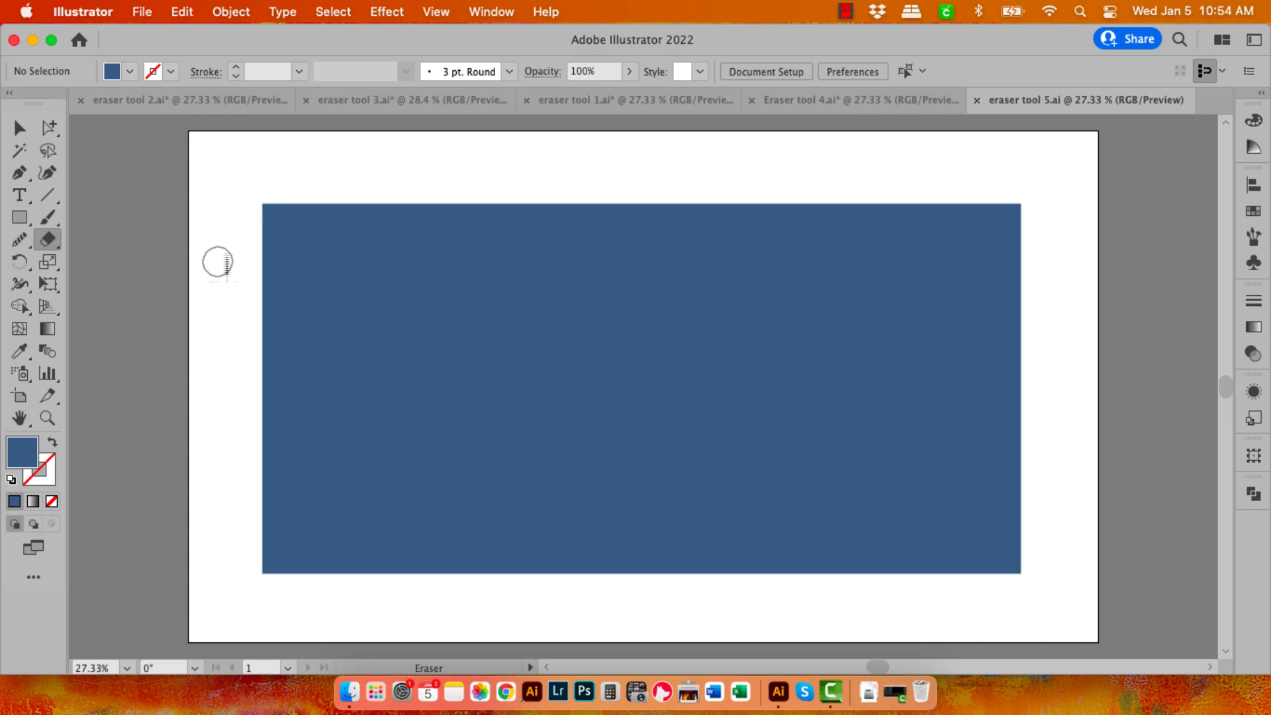
mouse_move(220, 280)
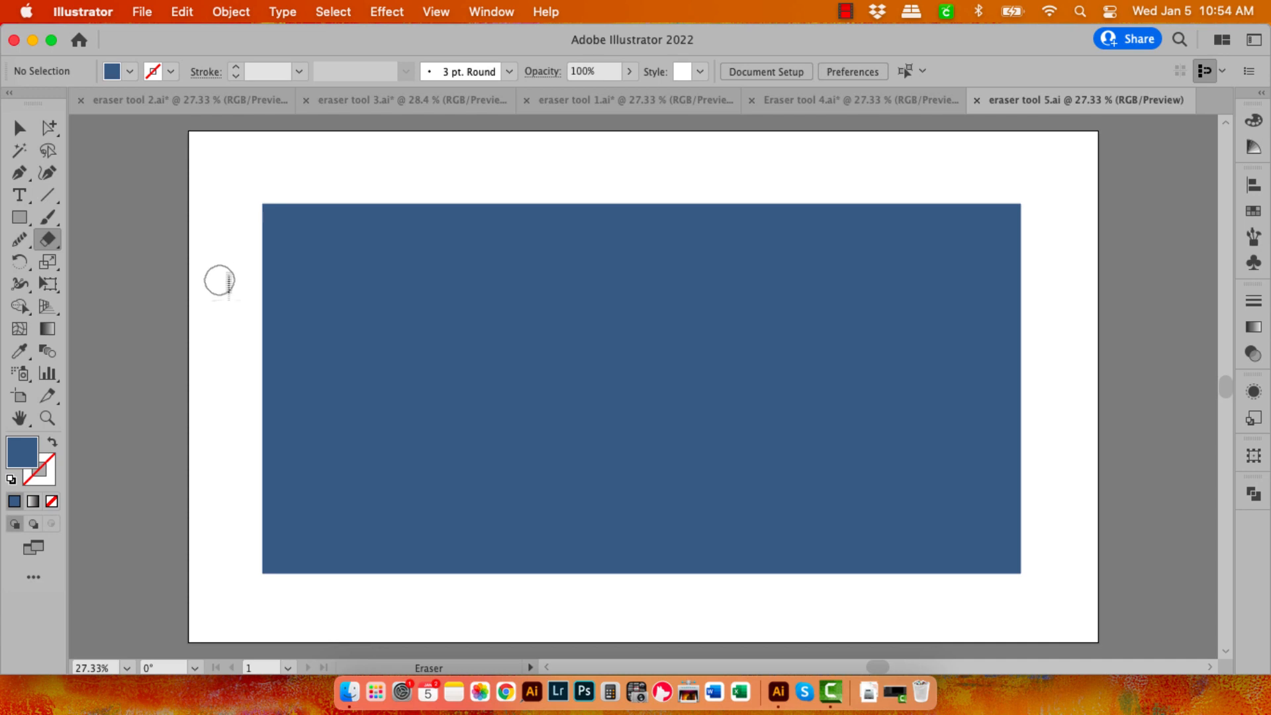
drag(218, 281, 1077, 262)
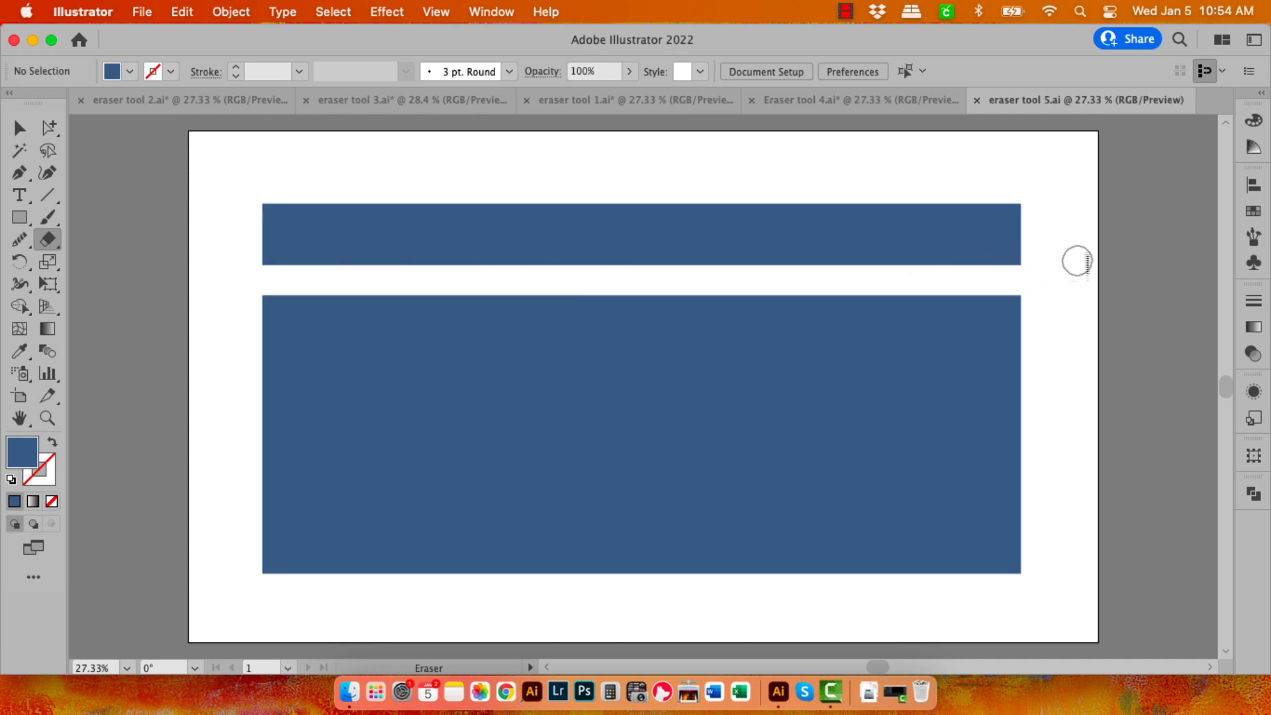
mouse_move(209, 417)
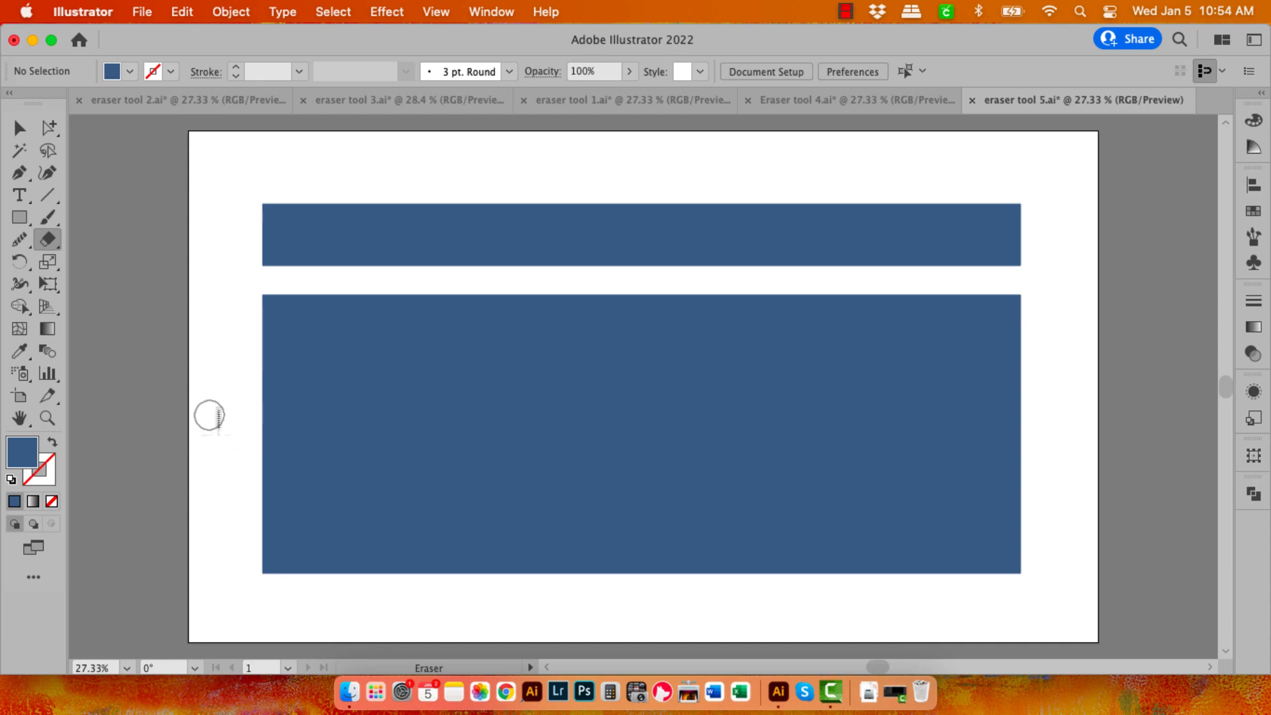
drag(209, 417, 618, 409)
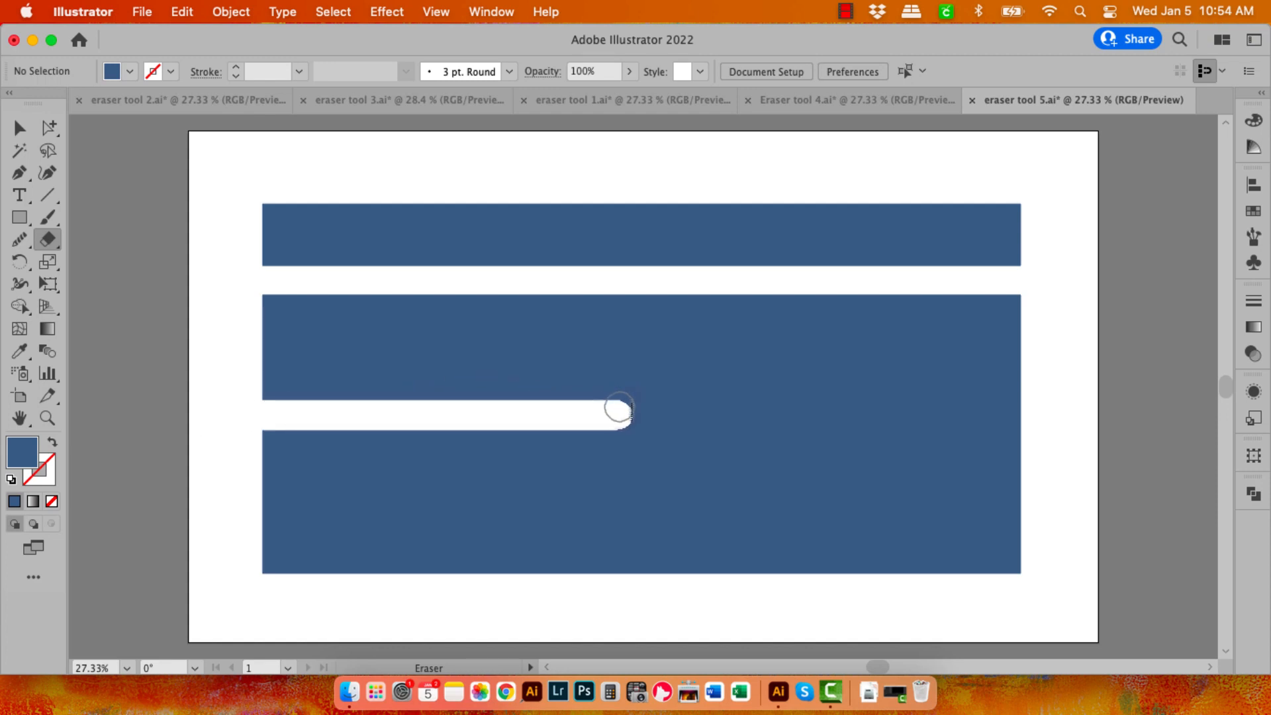
Step: Widen the channel's end with short strokes, then cut a straight vertical slot up from the bottom edge
drag(618, 409, 576, 435)
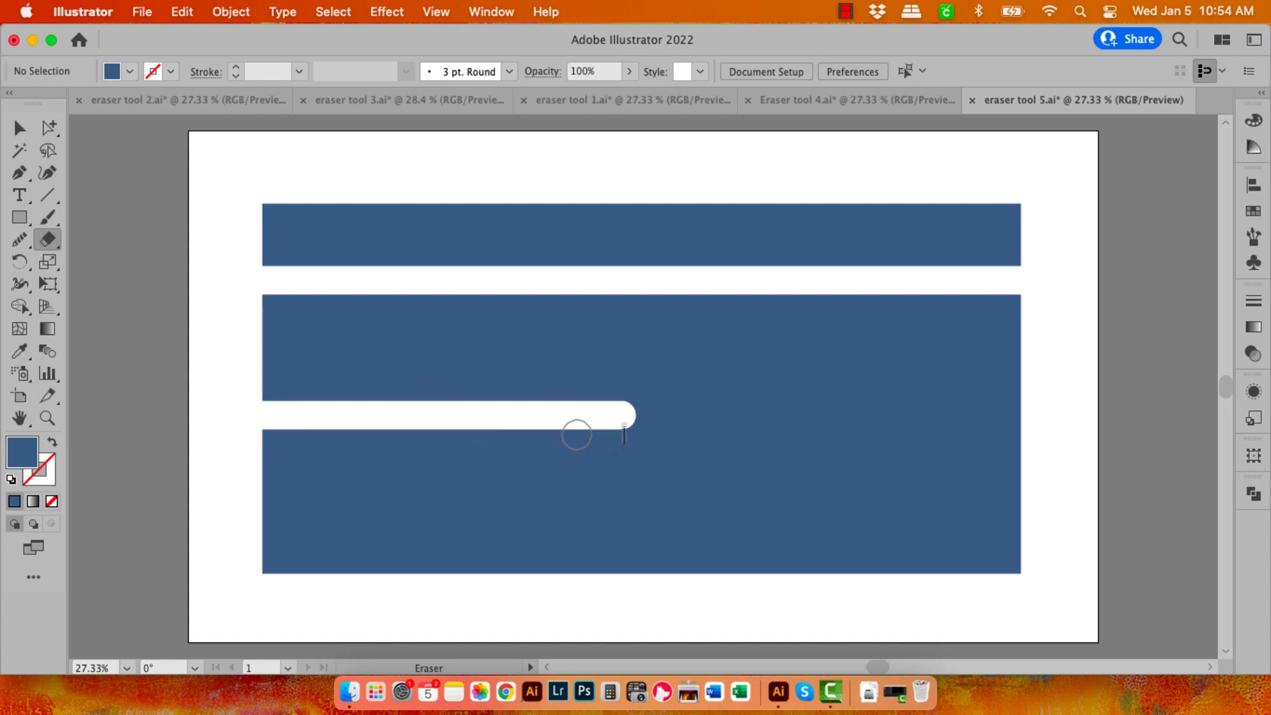
drag(623, 434, 507, 424)
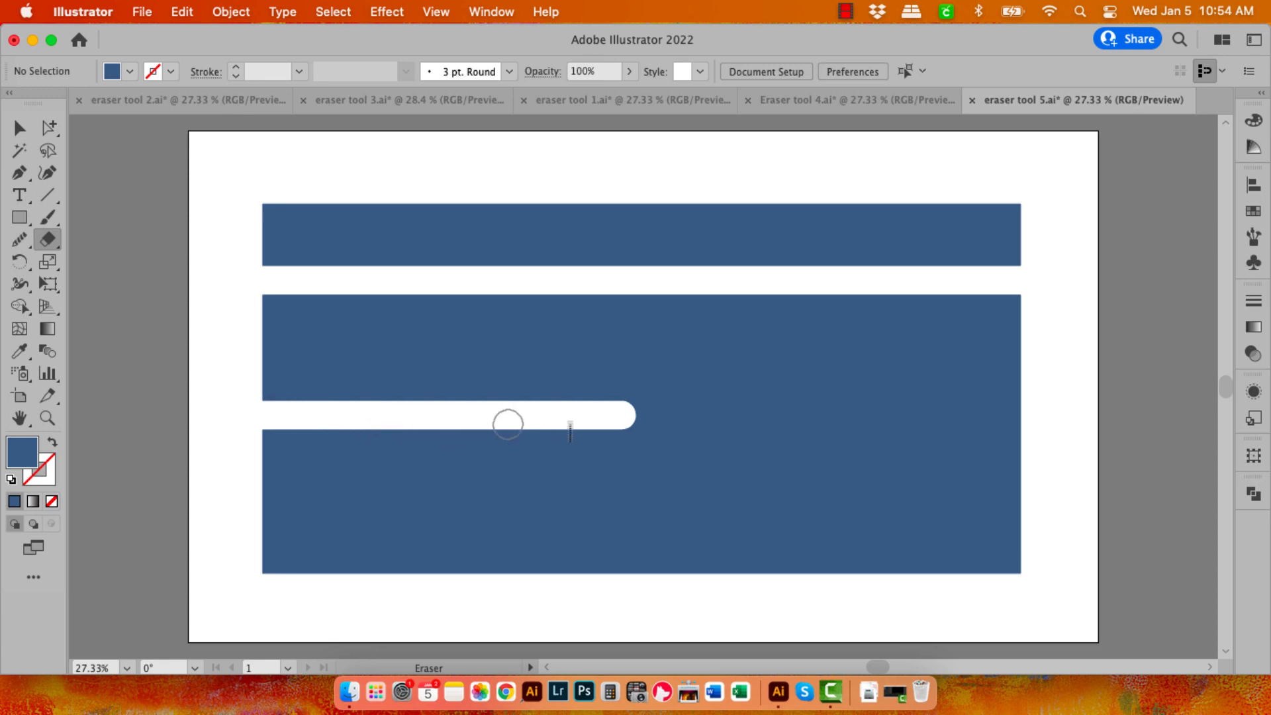
drag(507, 424, 606, 420)
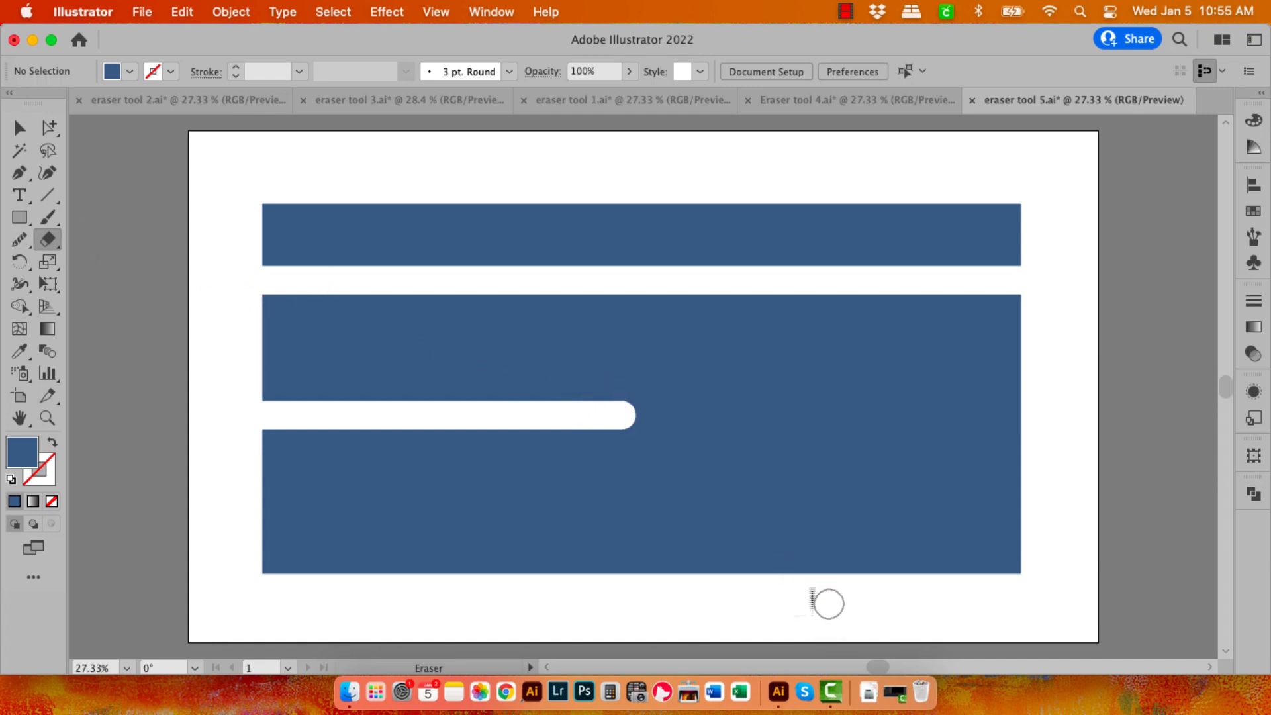
mouse_move(767, 590)
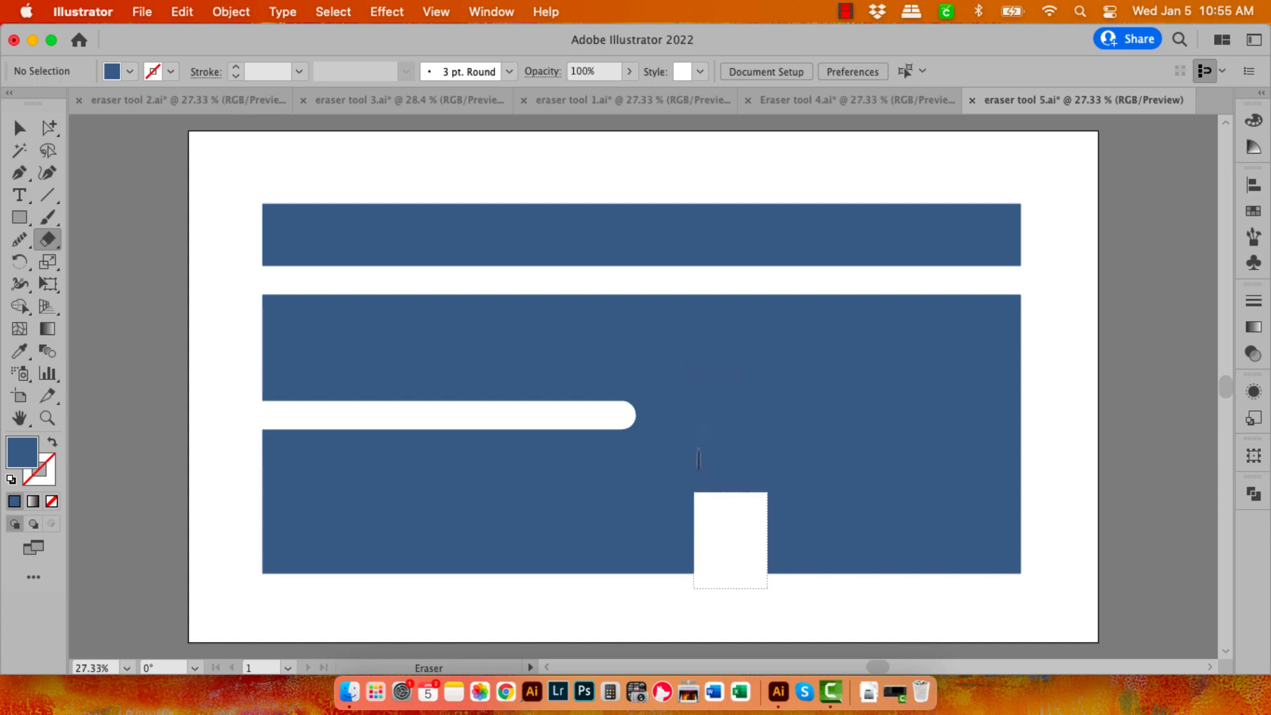
drag(730, 580, 780, 336)
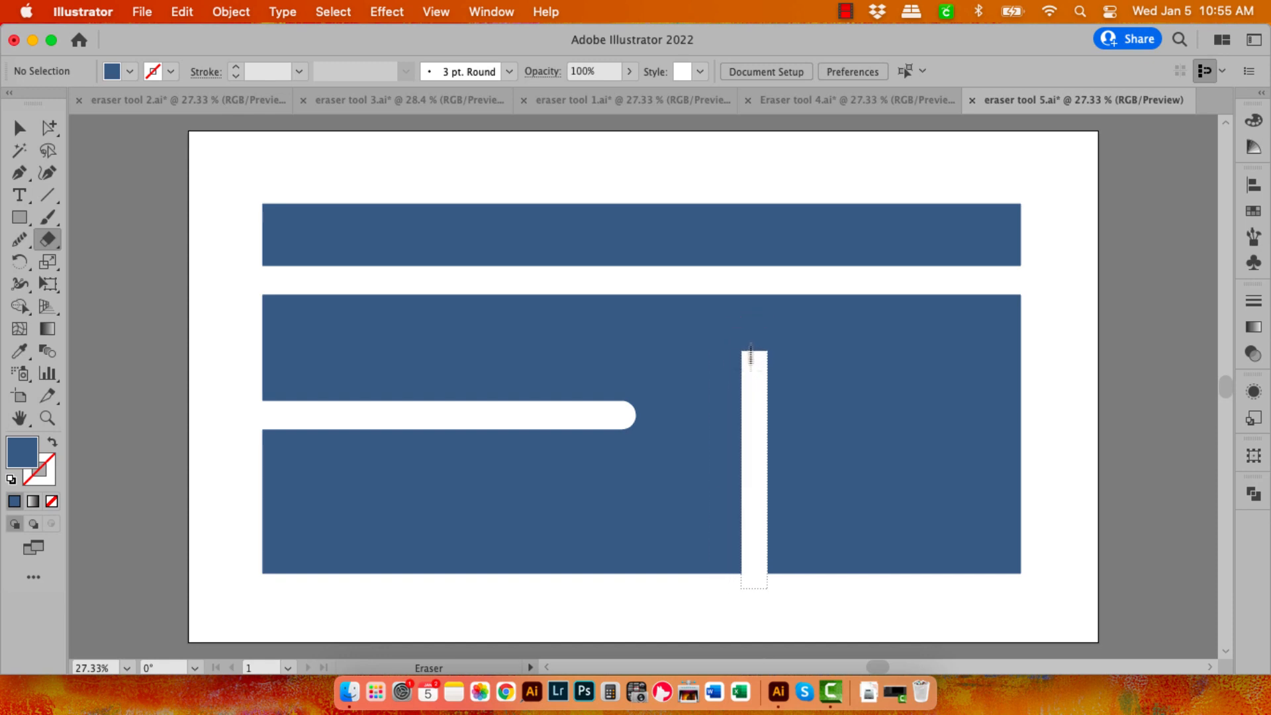
Step: Place the heart-and-cross symbol from the Symbols panel over the rectangle's top right
drag(750, 356, 749, 576)
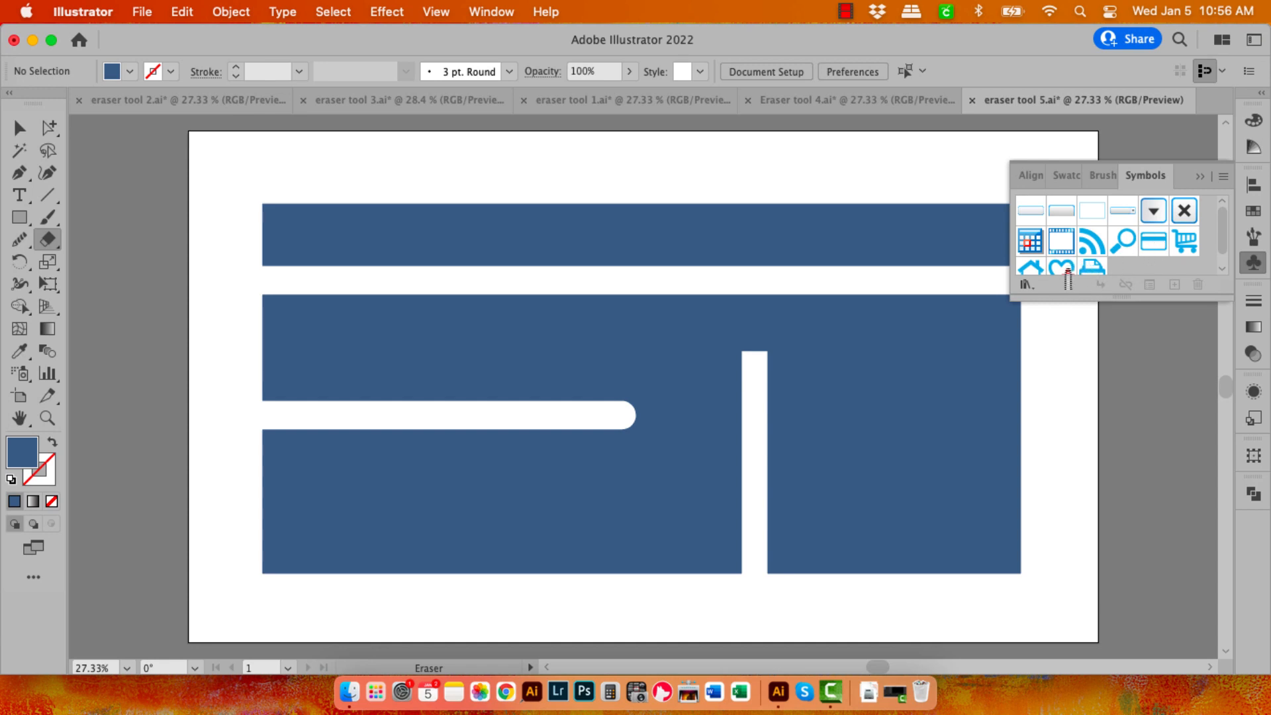
drag(1059, 260, 803, 176)
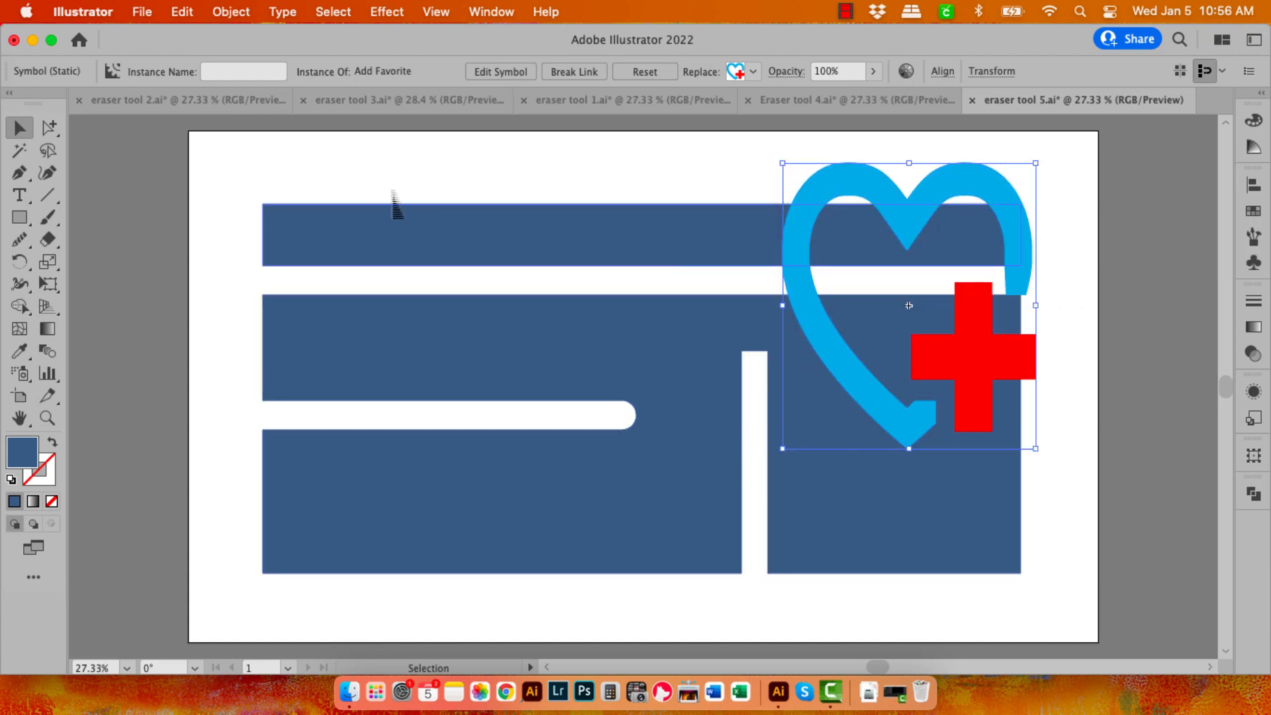
Step: Break the symbol link and erase a diagonal stroke across the heart
click(47, 239)
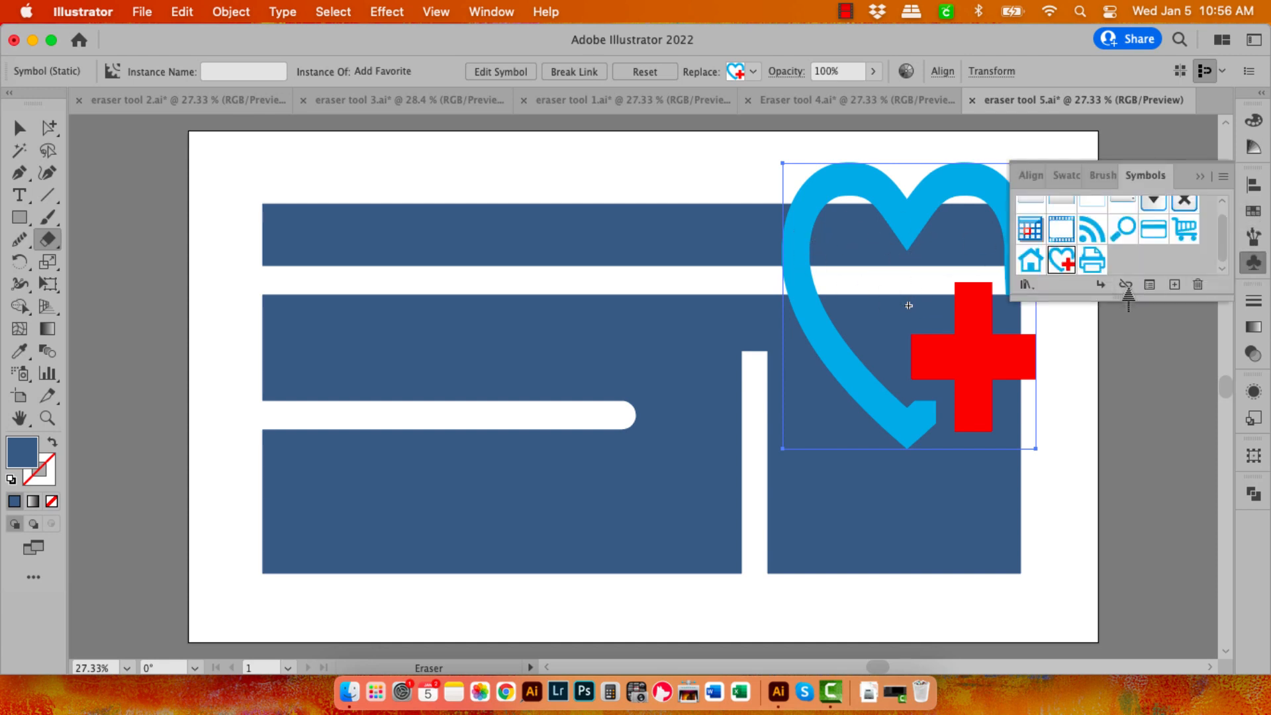
mouse_move(1125, 285)
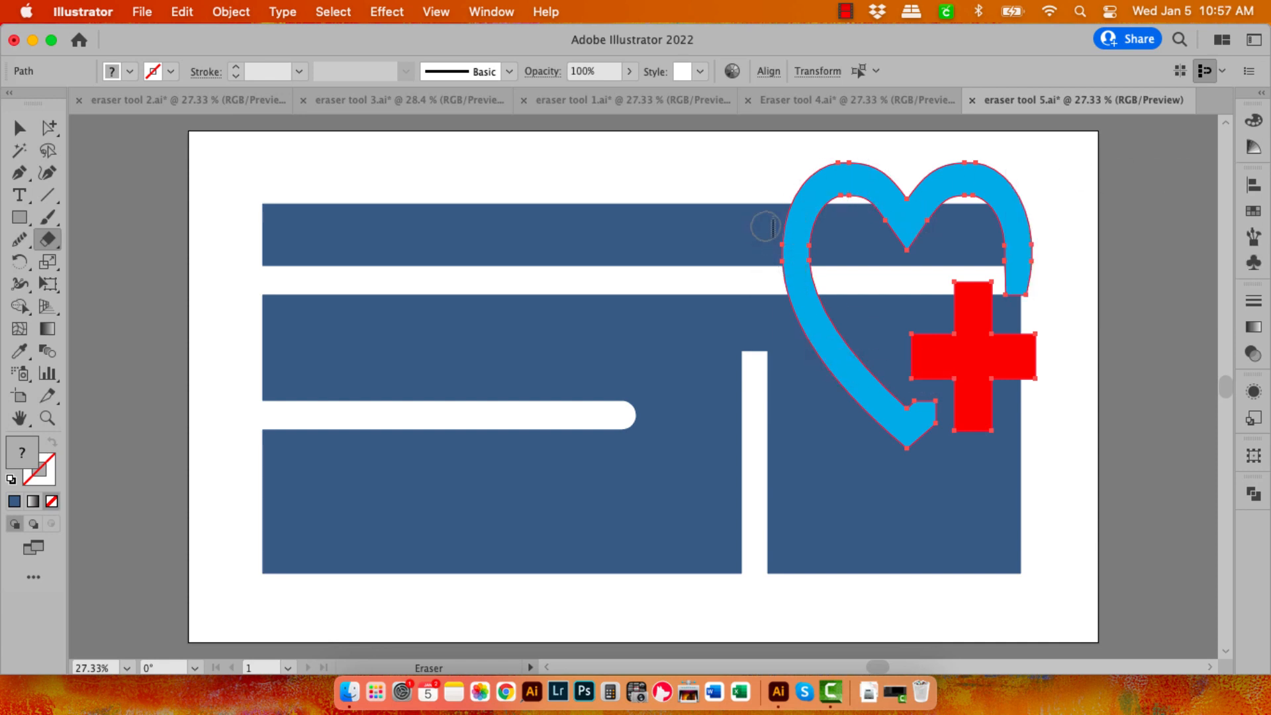
drag(767, 218, 929, 332)
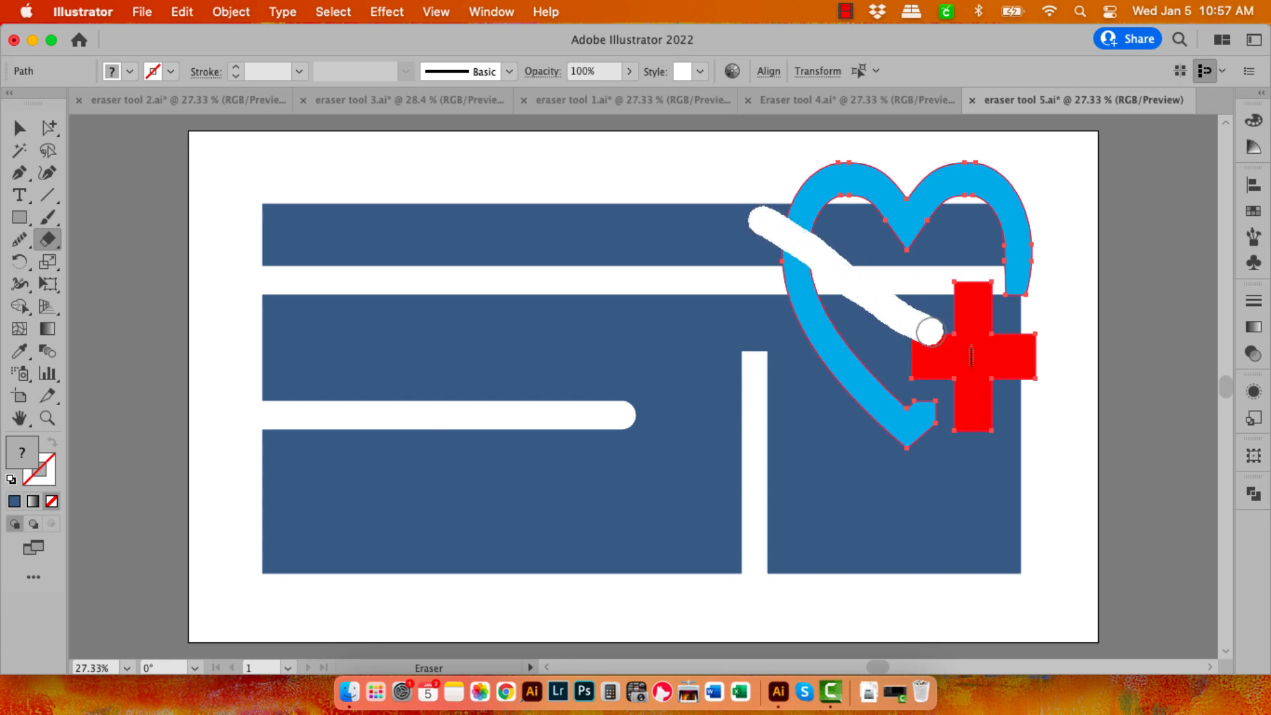